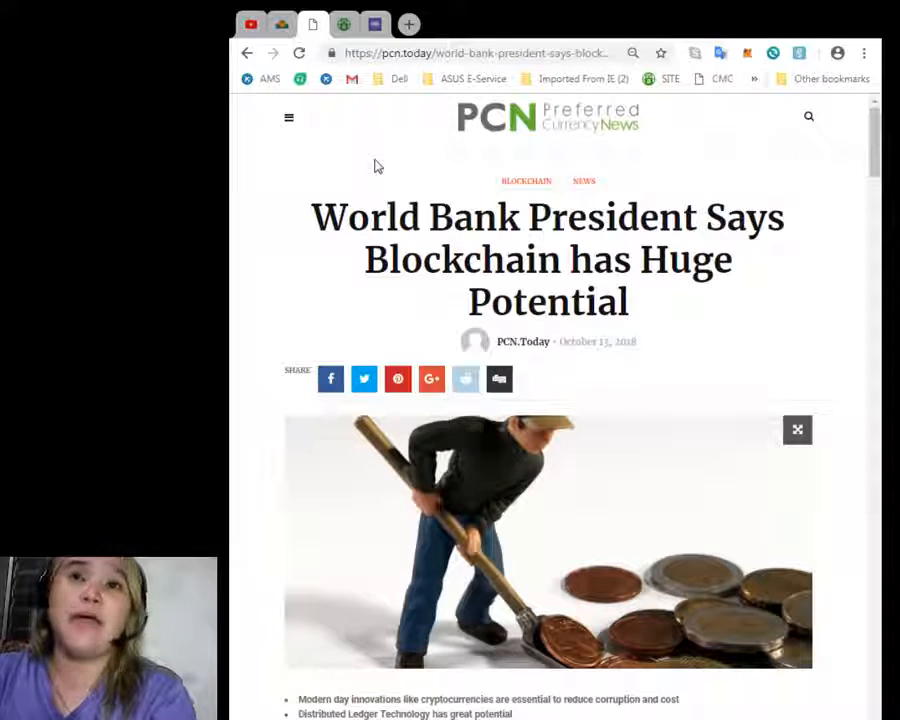
mouse_move(713, 400)
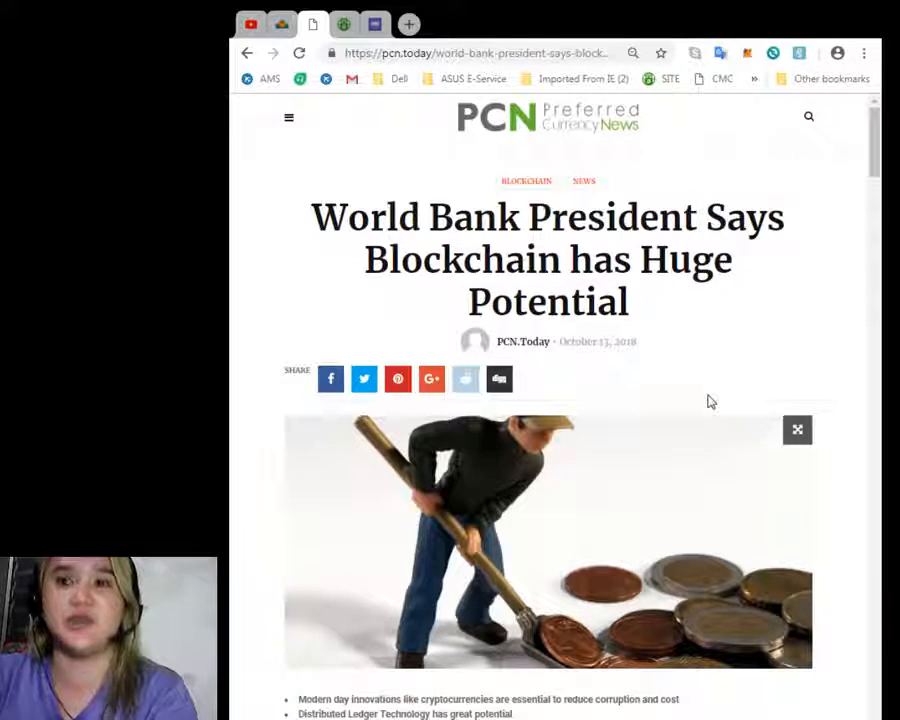
Scroll the World Bank blockchain article down to its key points and Bali Fintech Agenda heading
scroll(down, 3)
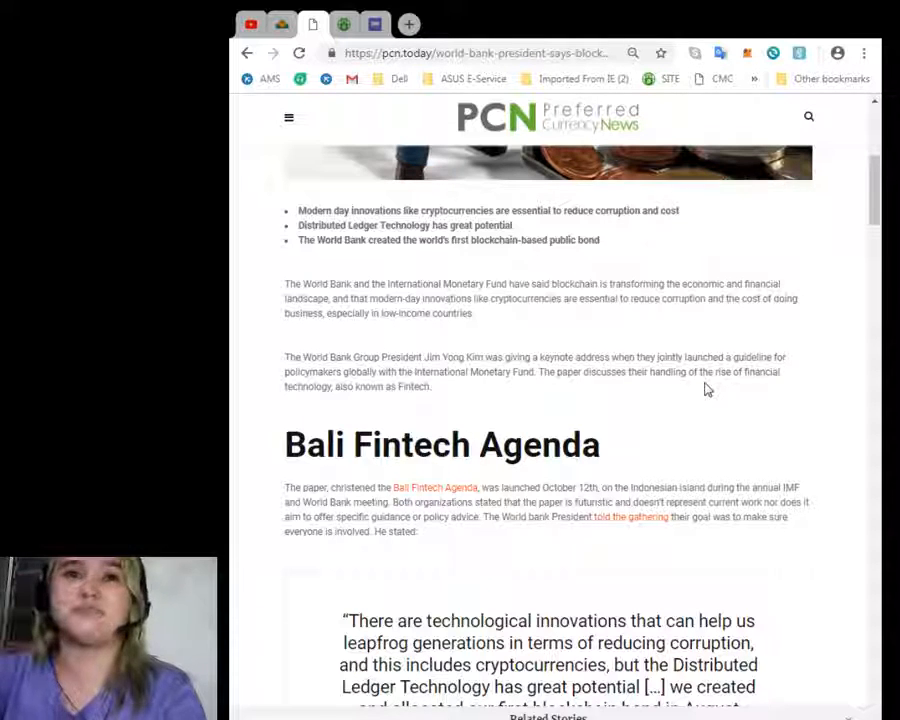
Read on through the Jim Yong Kim quote to the blockchain bond paragraph and Treasurer's quote
scroll(down, 3)
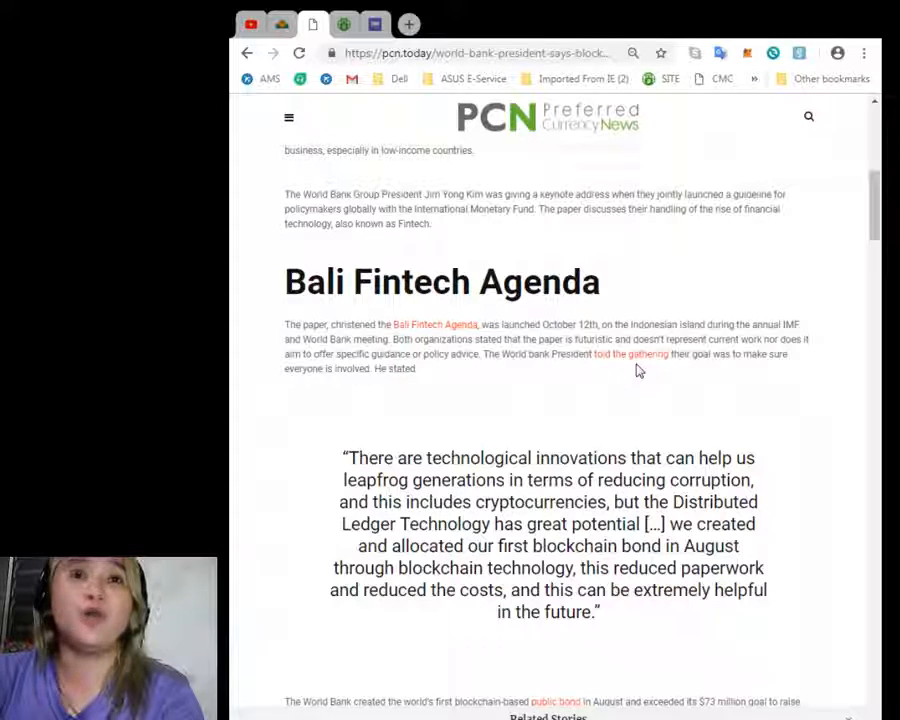
scroll(down, 3)
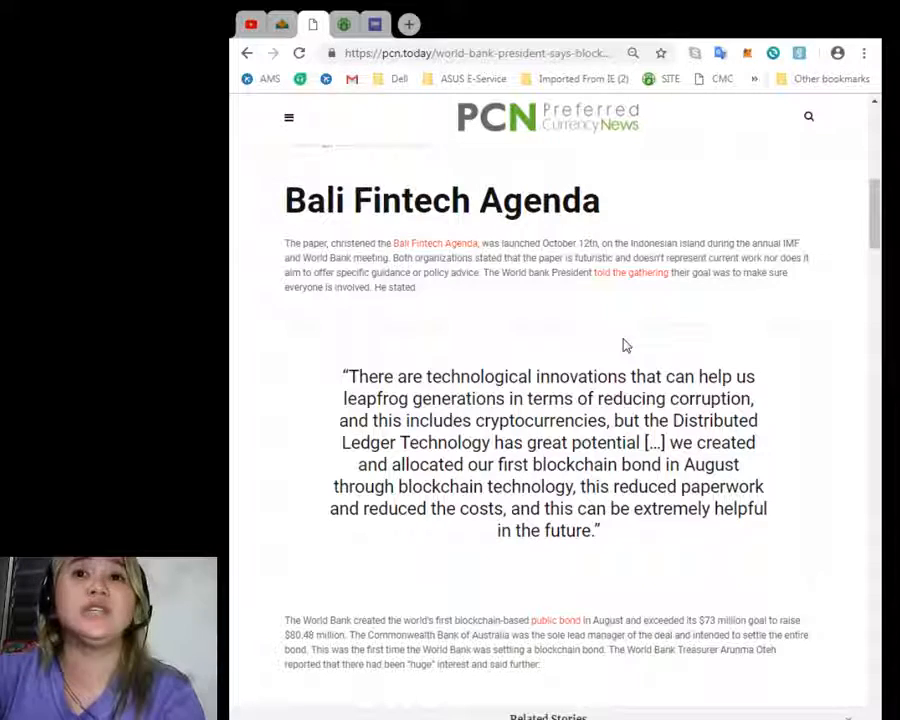
mouse_move(613, 345)
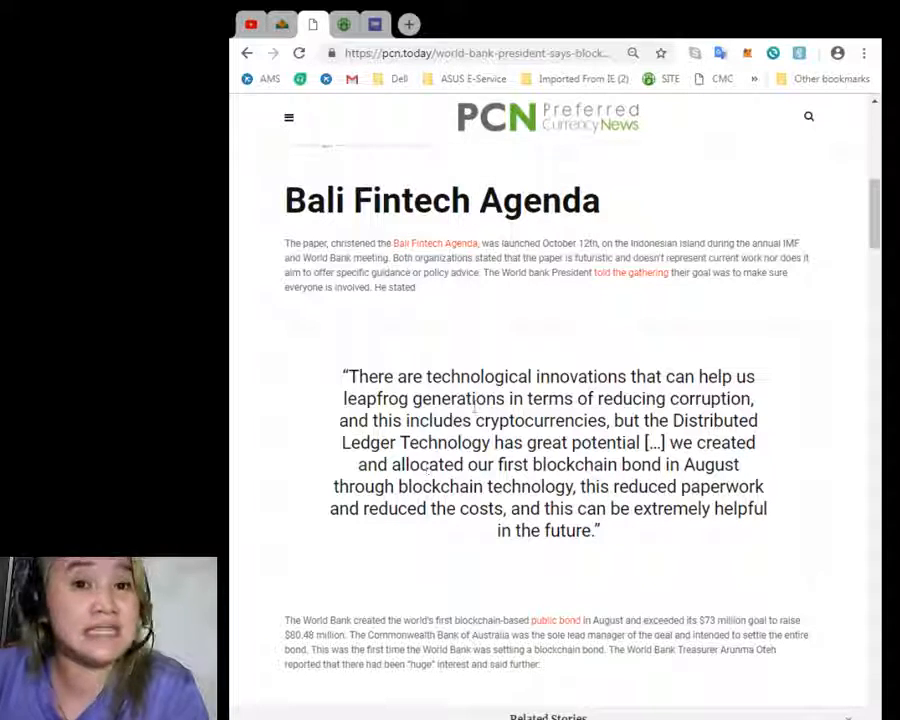
scroll(down, 3)
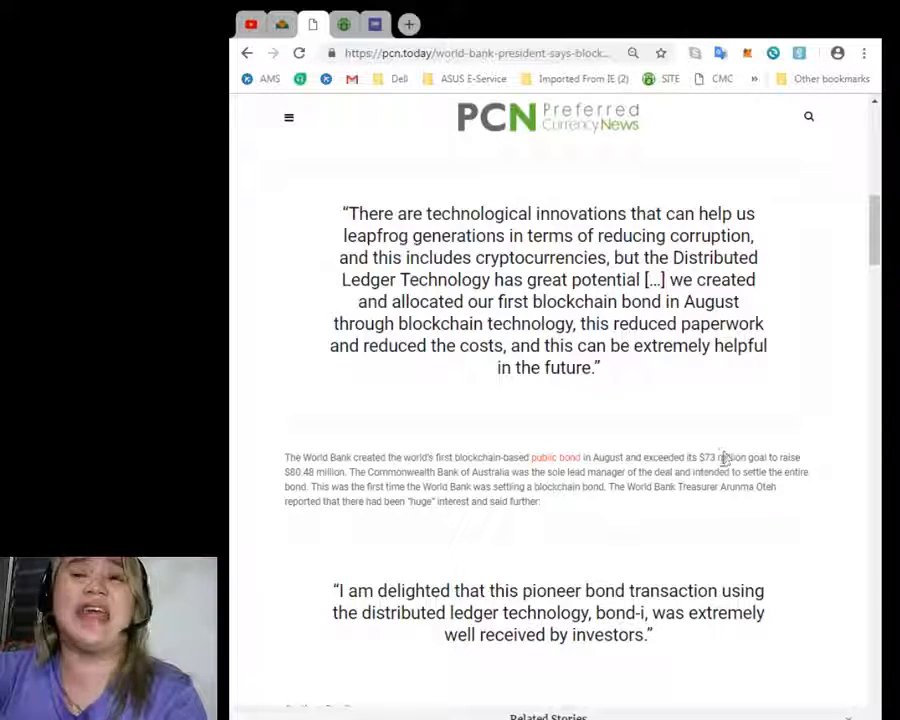
mouse_move(712, 457)
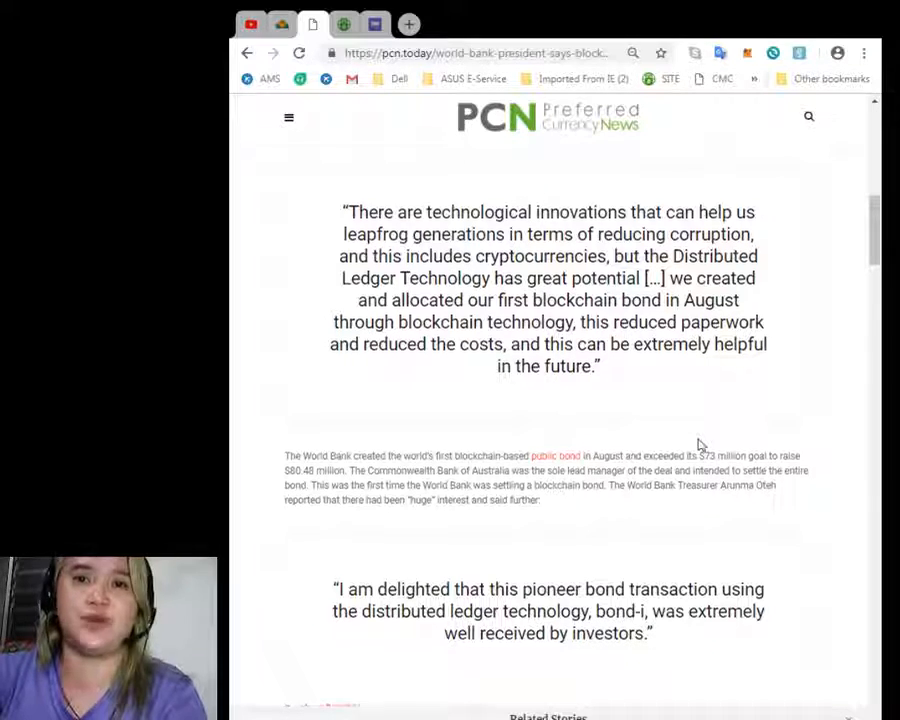
Scroll to the article's end with its tags and previous/next article links
scroll(down, 3)
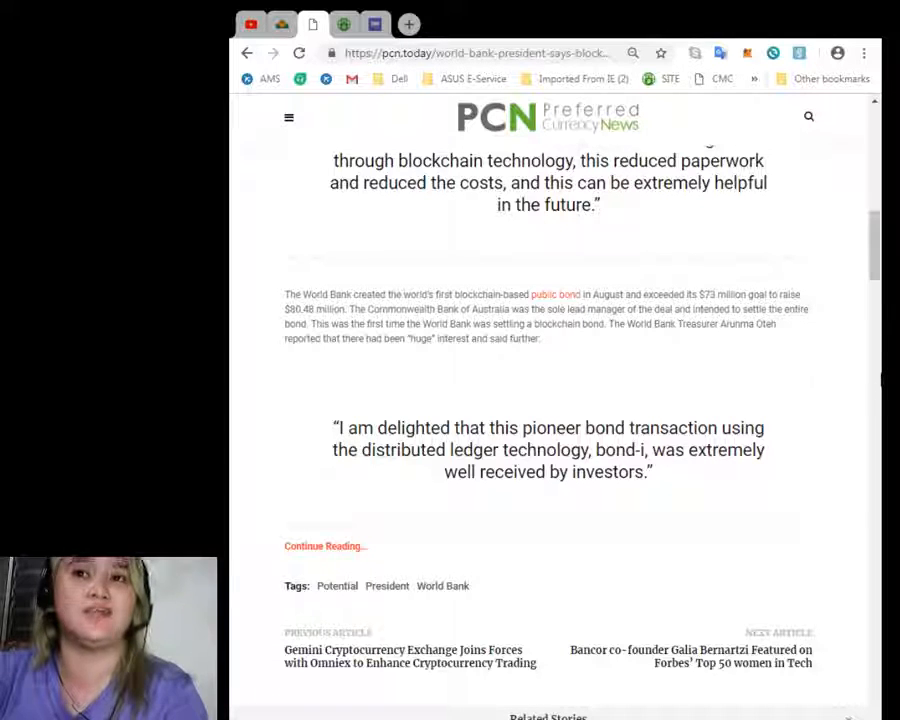
mouse_move(854, 367)
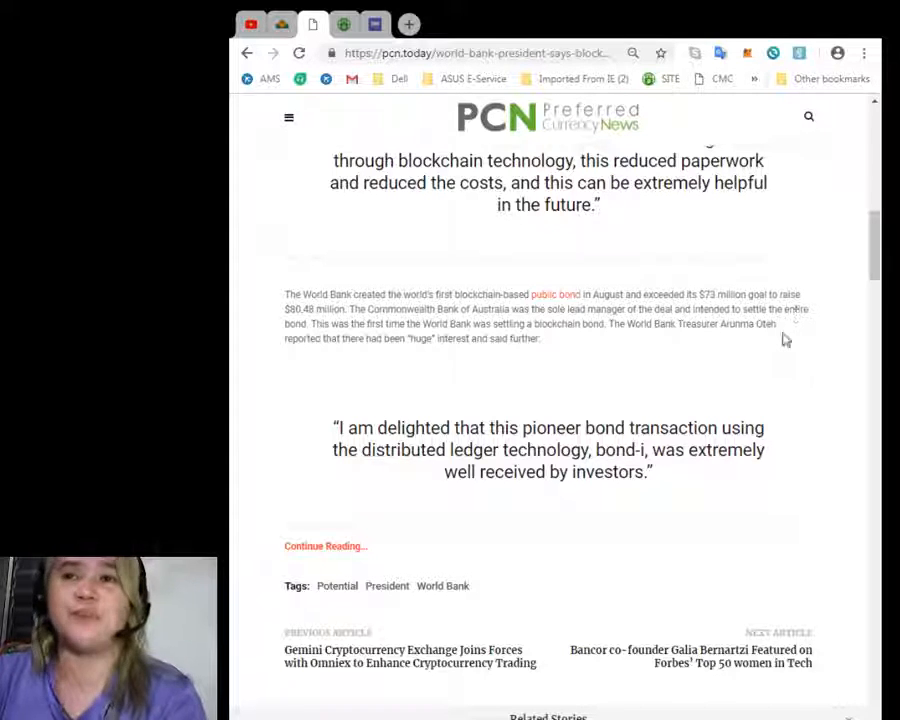
mouse_move(782, 343)
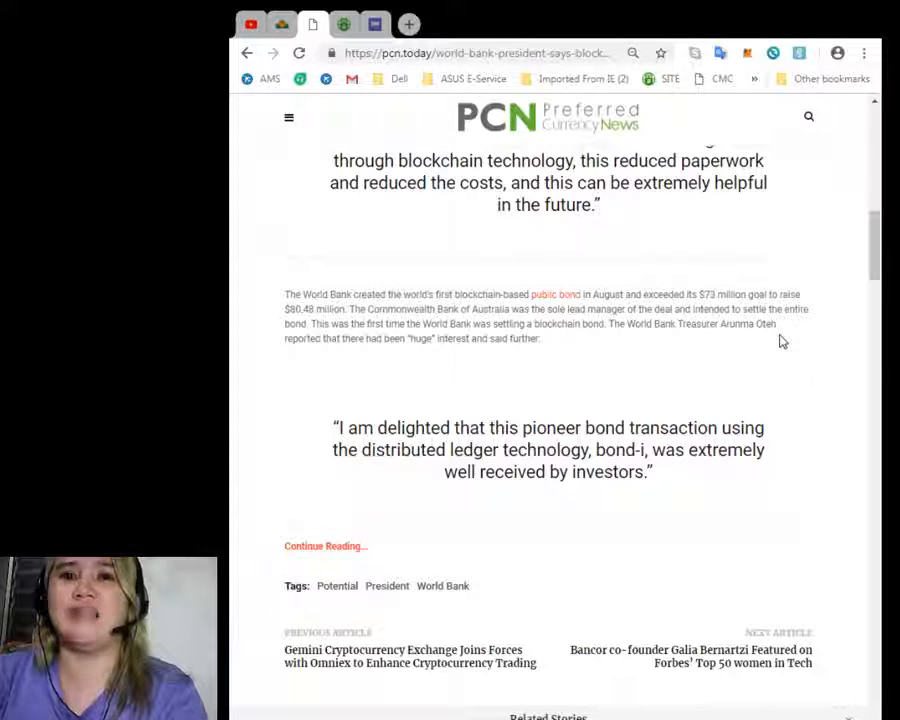
mouse_move(773, 360)
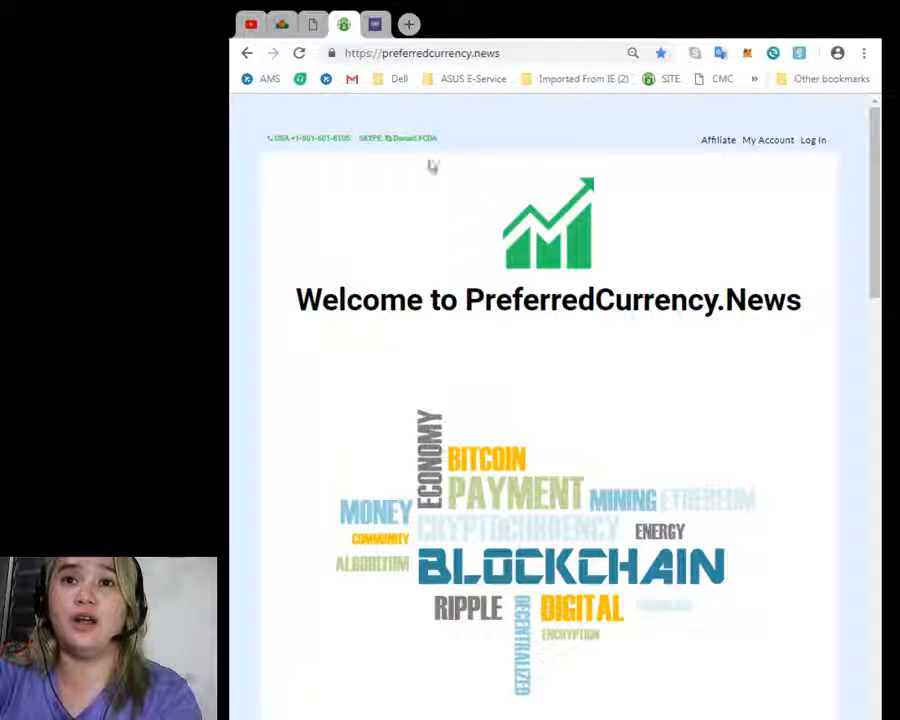
scroll(down, 3)
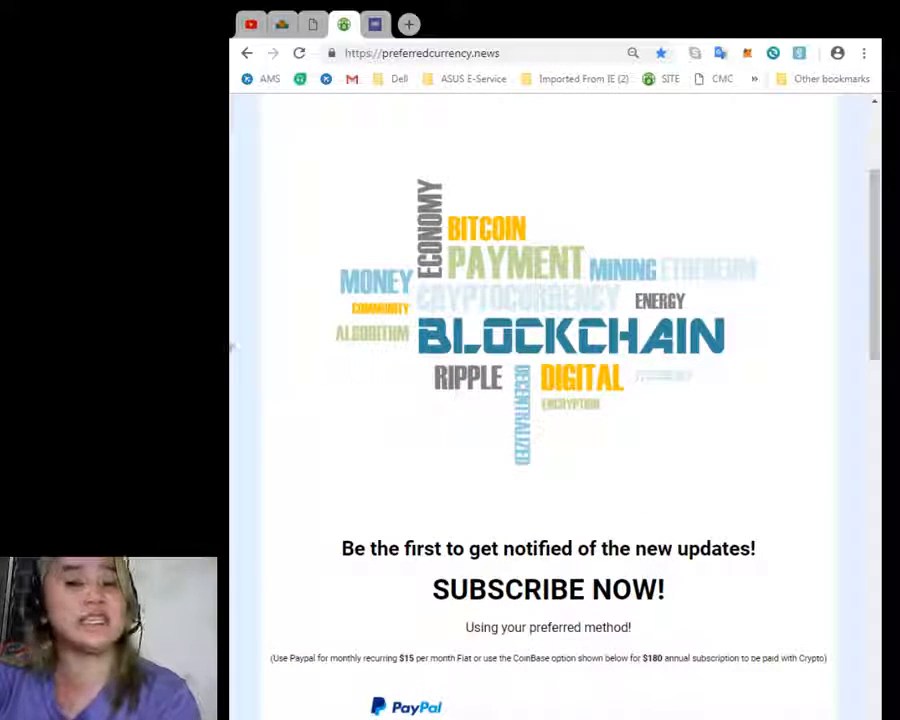
scroll(down, 3)
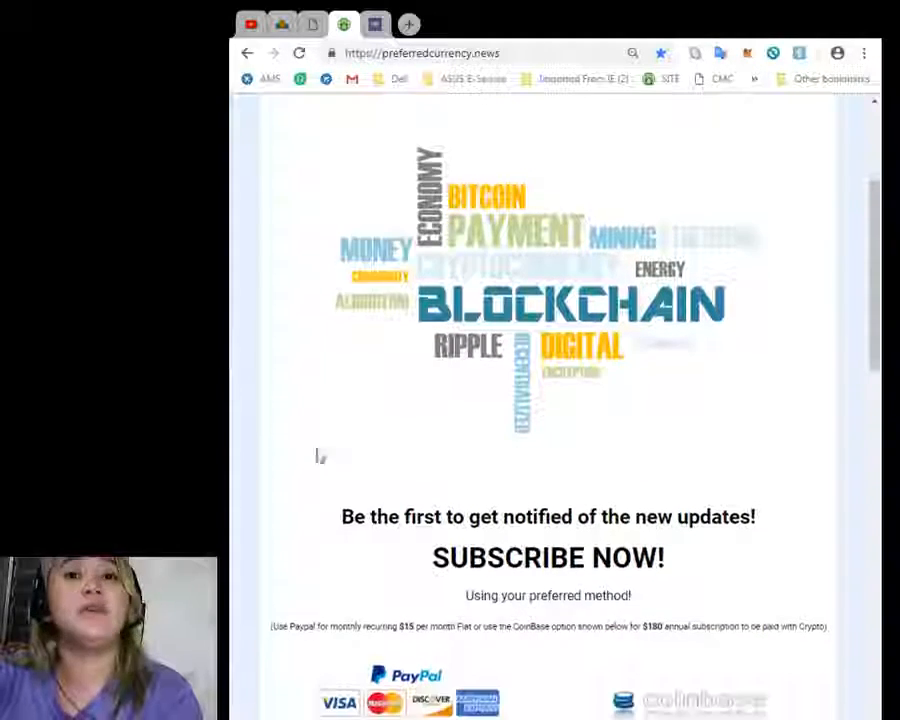
scroll(down, 3)
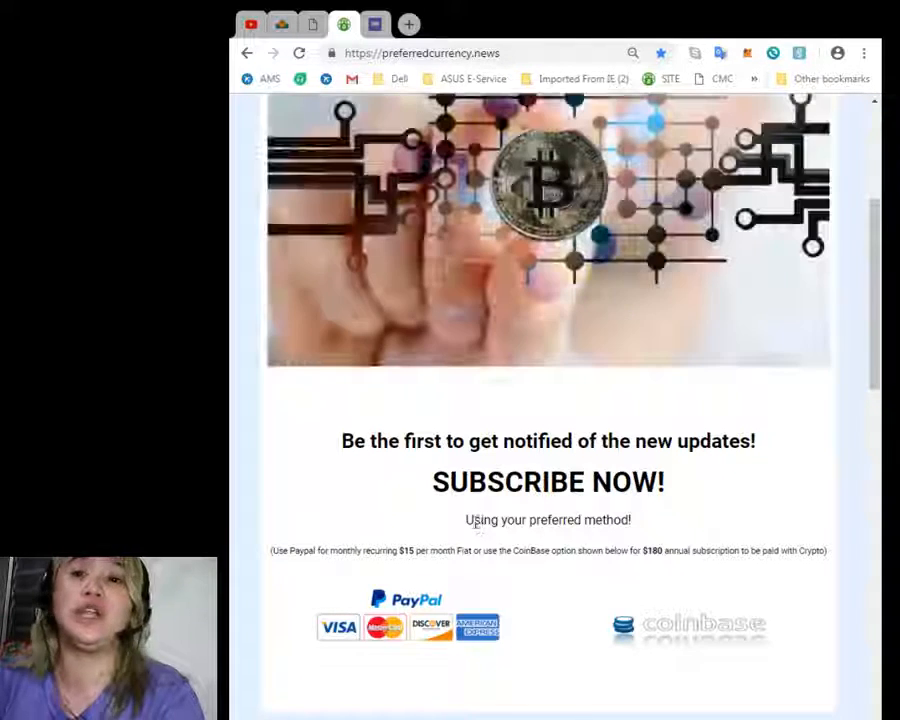
scroll(down, 3)
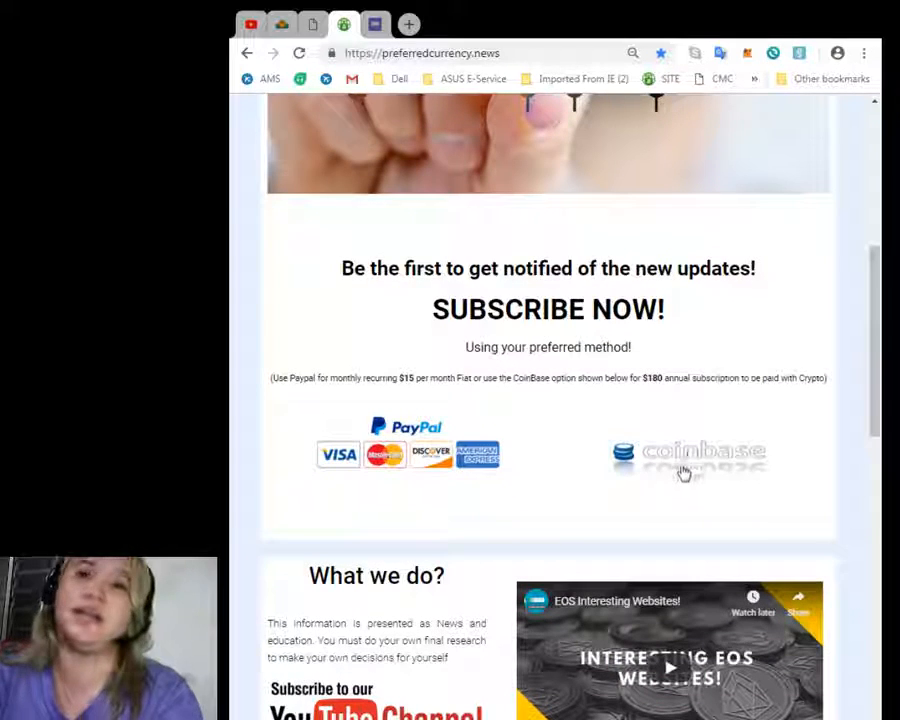
mouse_move(643, 483)
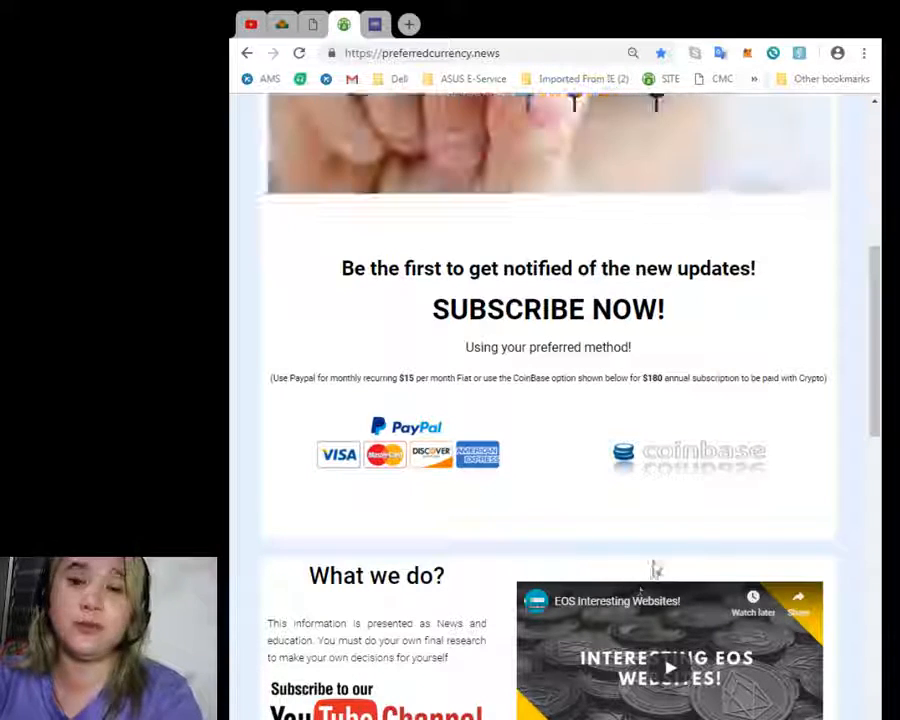
mouse_move(696, 509)
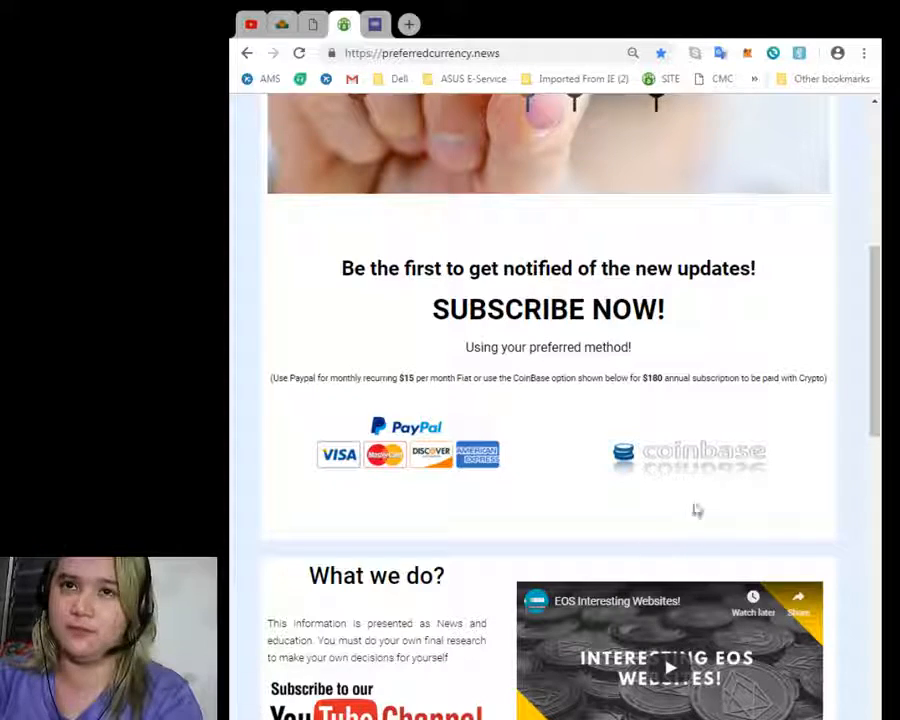
scroll(up, 3)
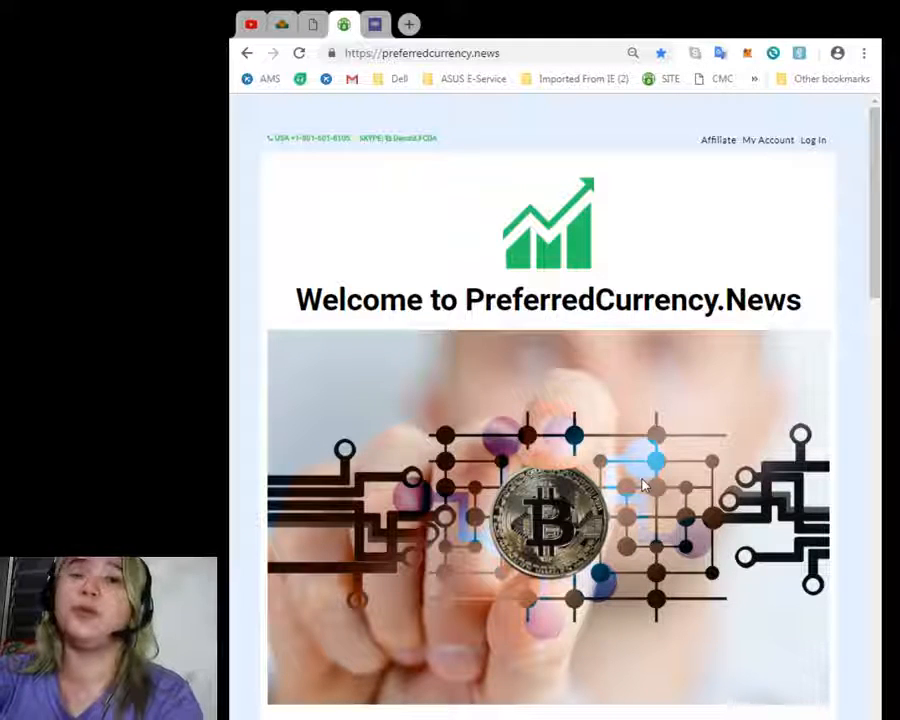
mouse_move(670, 472)
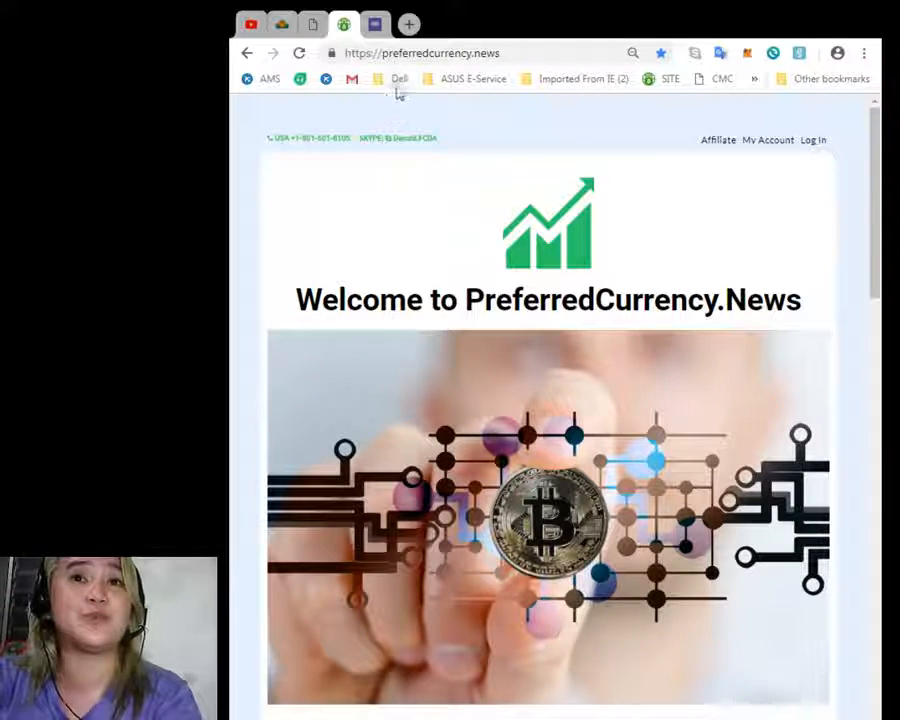
mouse_move(439, 93)
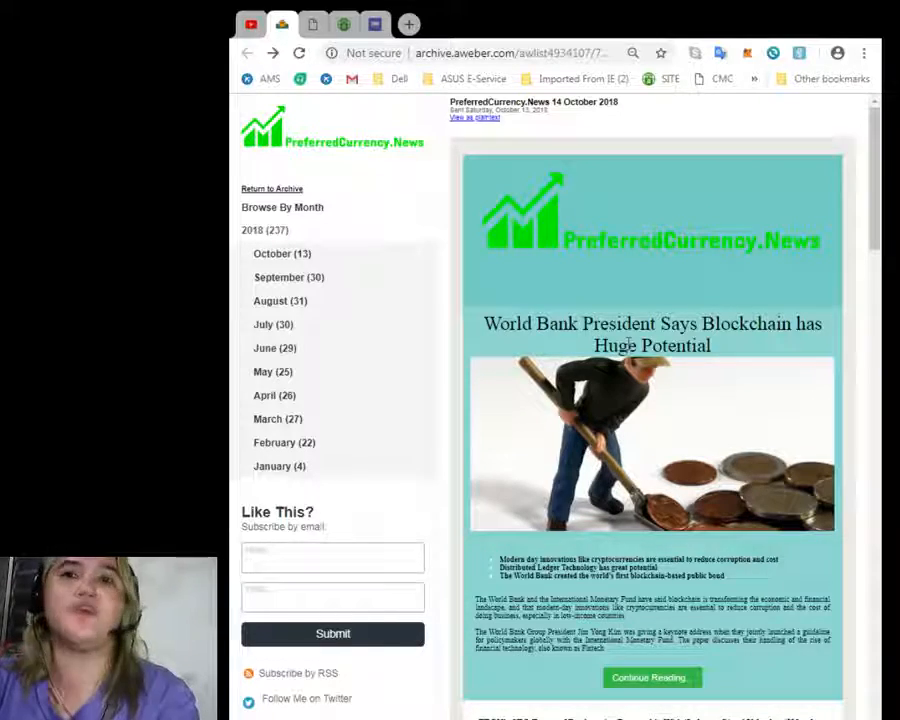
Scroll the 14 October 2018 newsletter past the TRON and Christie's stories to EOS alerts
scroll(down, 3)
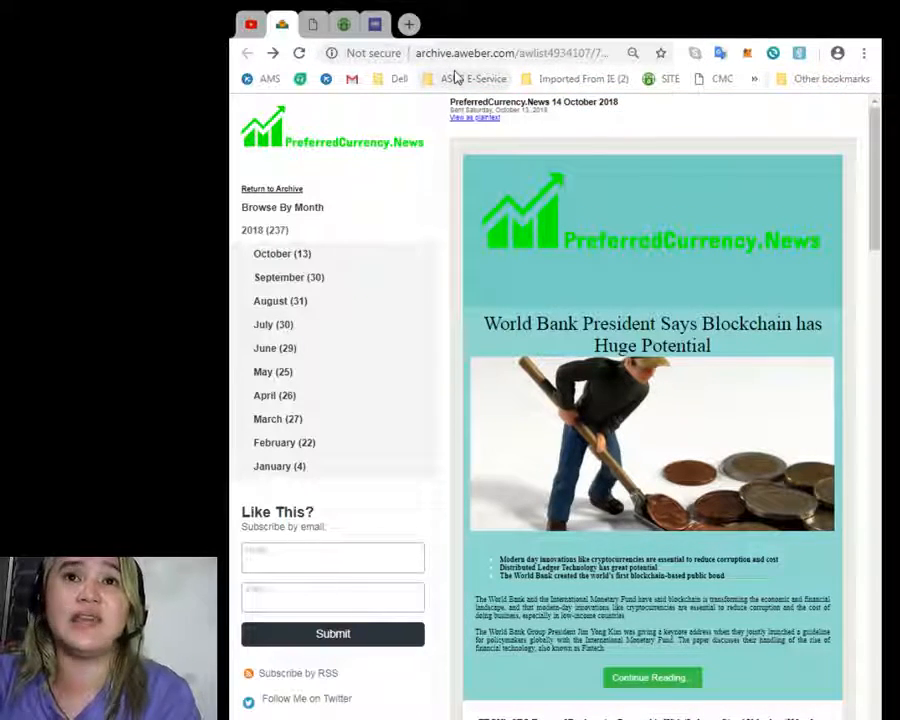
scroll(down, 3)
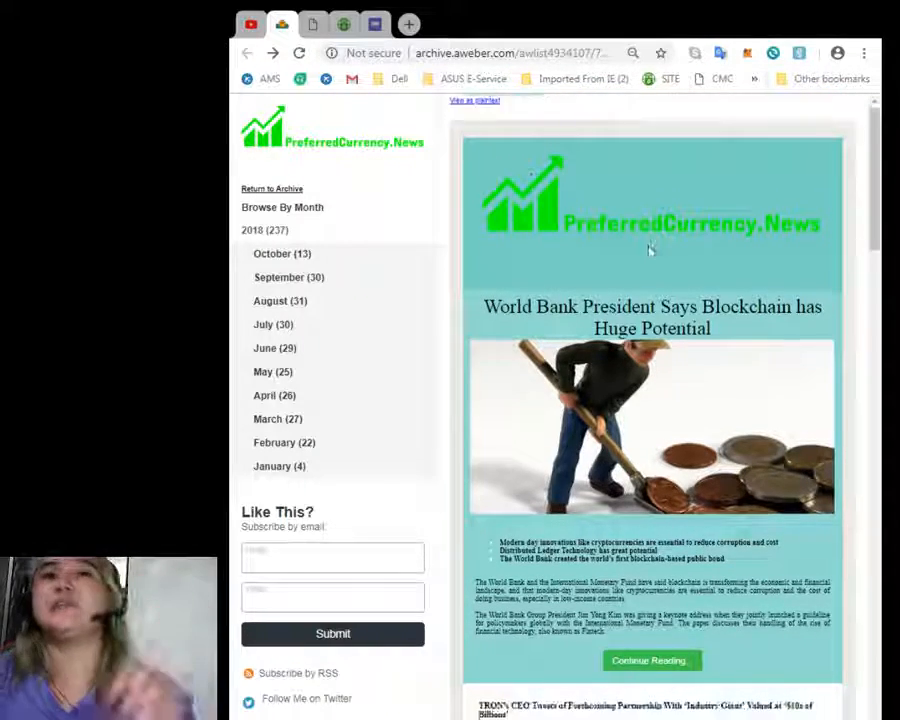
scroll(down, 3)
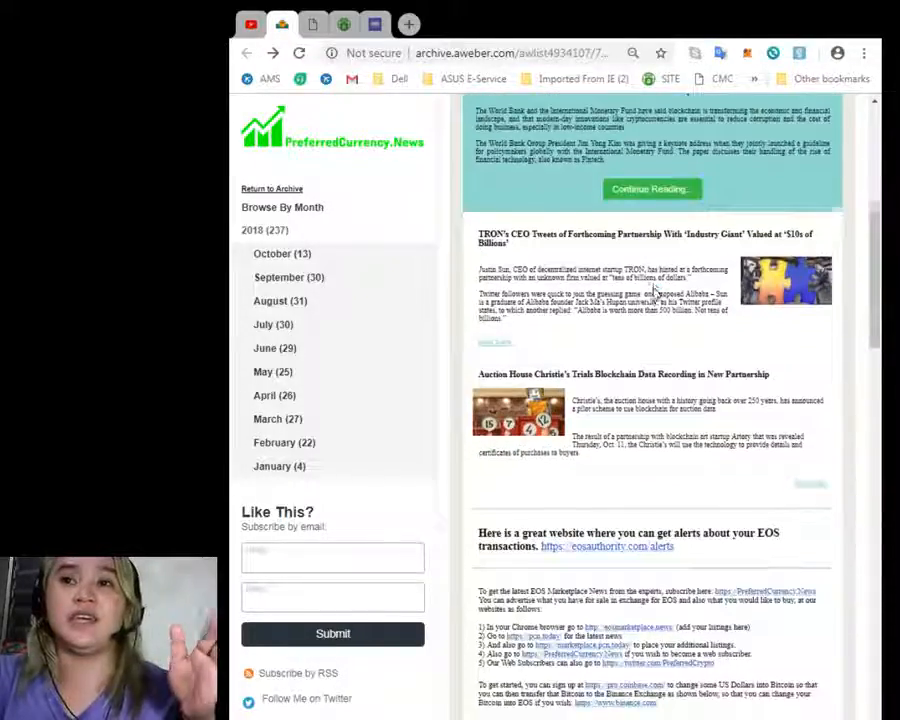
scroll(down, 3)
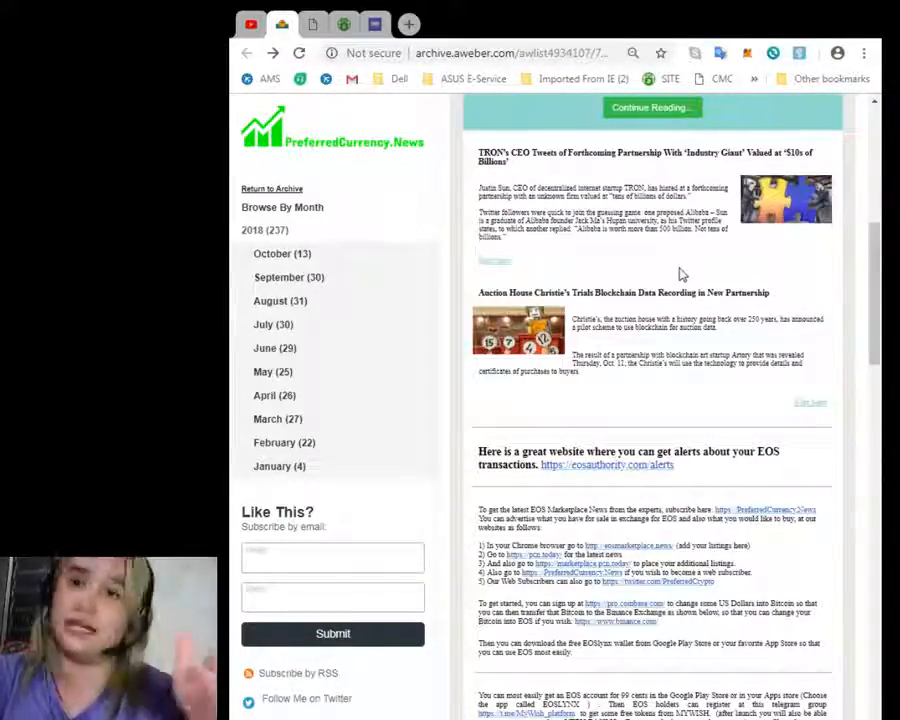
scroll(down, 3)
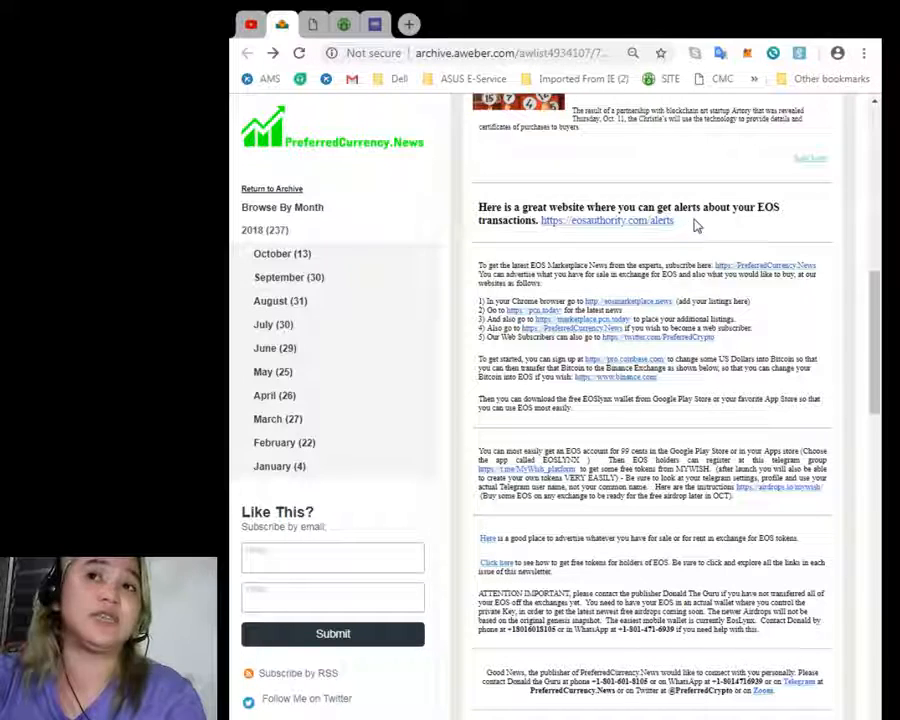
mouse_move(615, 232)
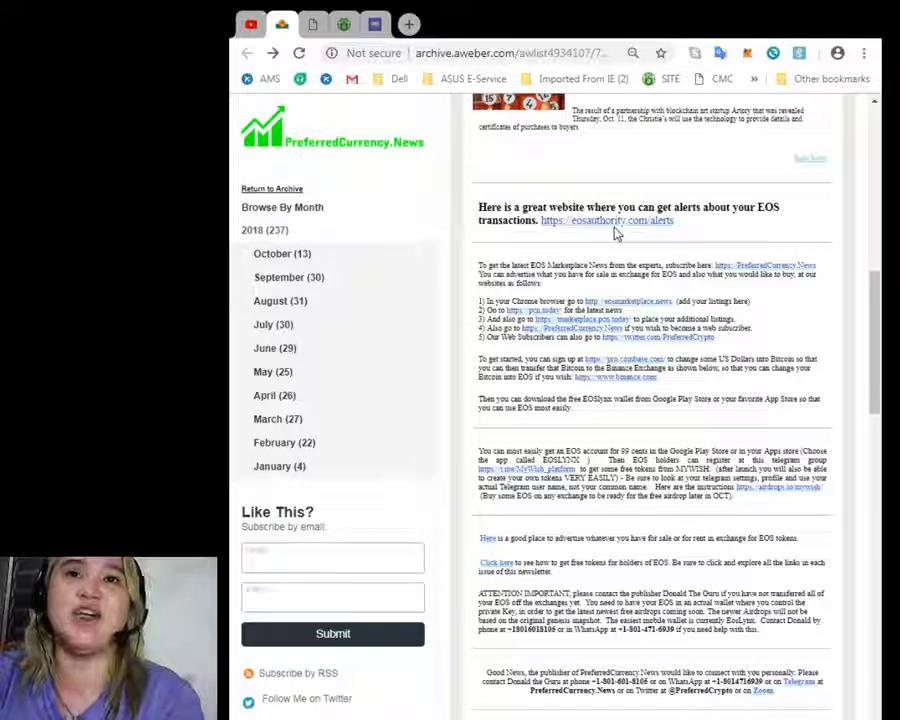
mouse_move(622, 229)
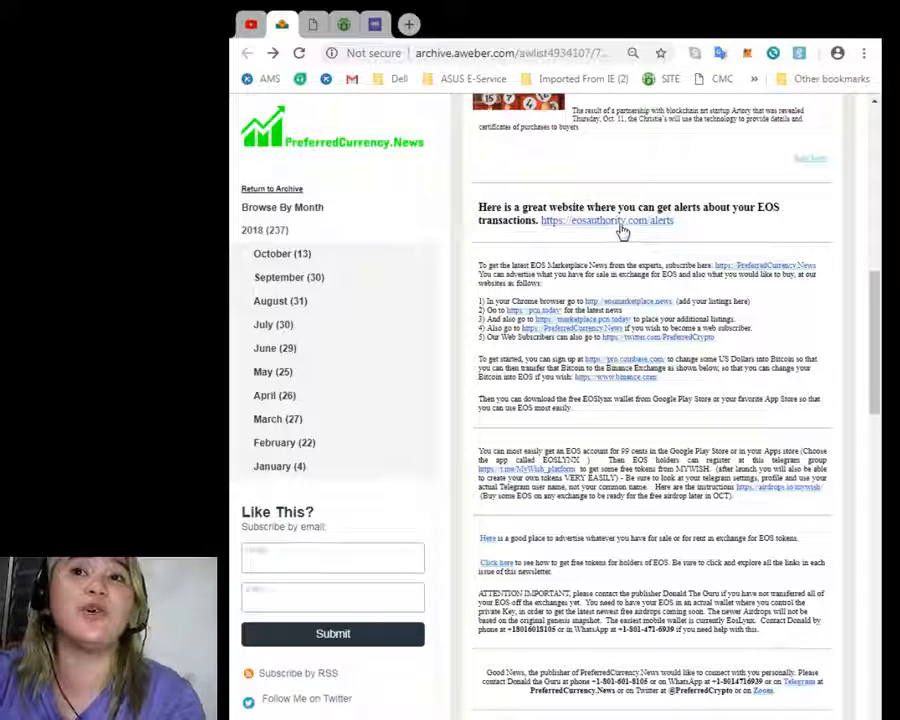
mouse_move(620, 226)
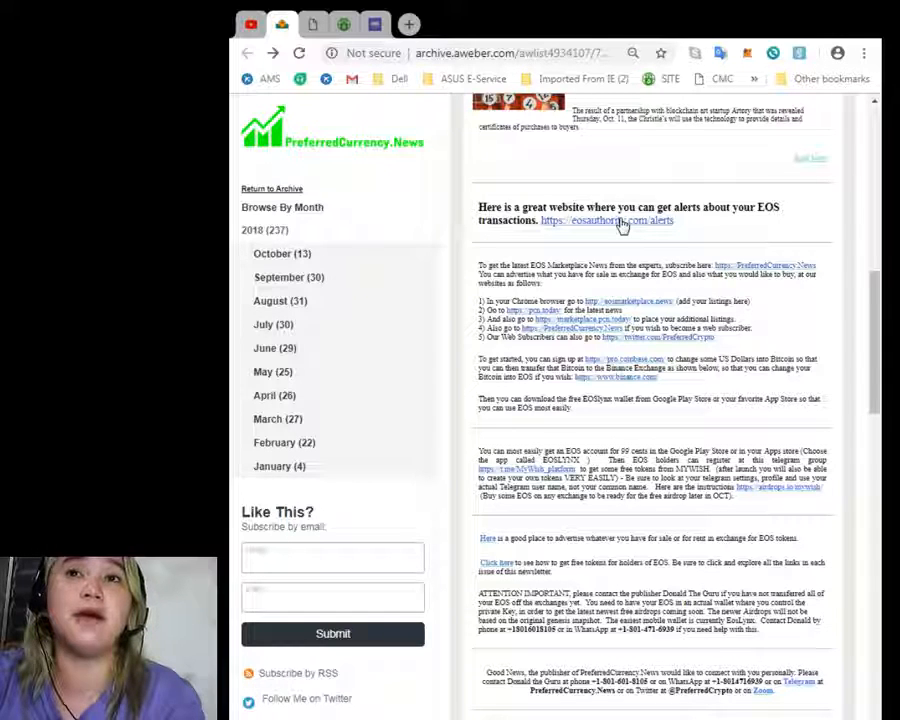
Follow the eosauthority.com/alerts link and scroll to the account name and email form
click(620, 220)
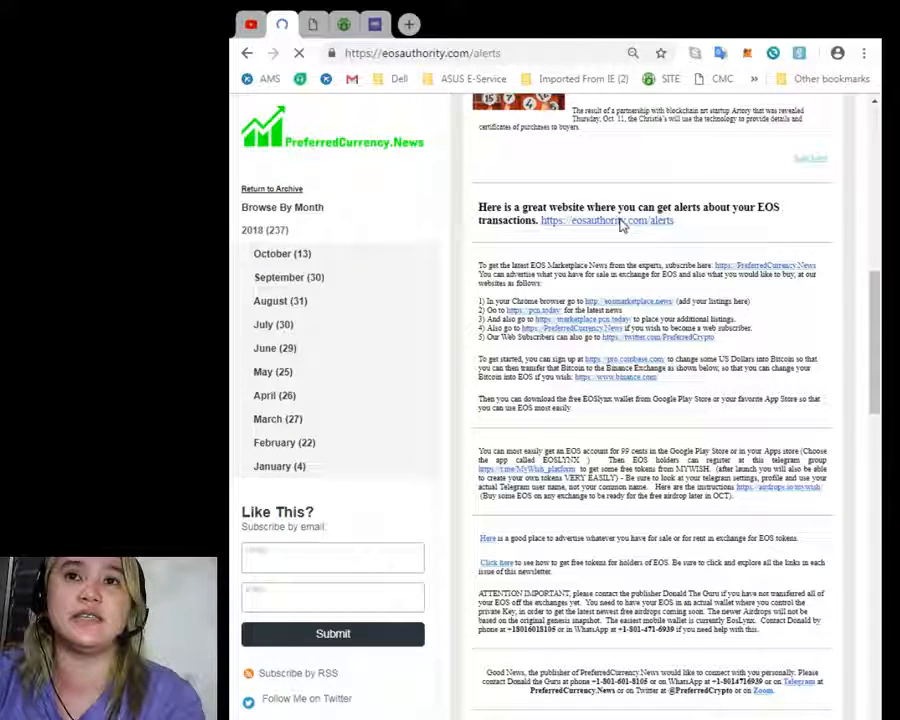
click(605, 220)
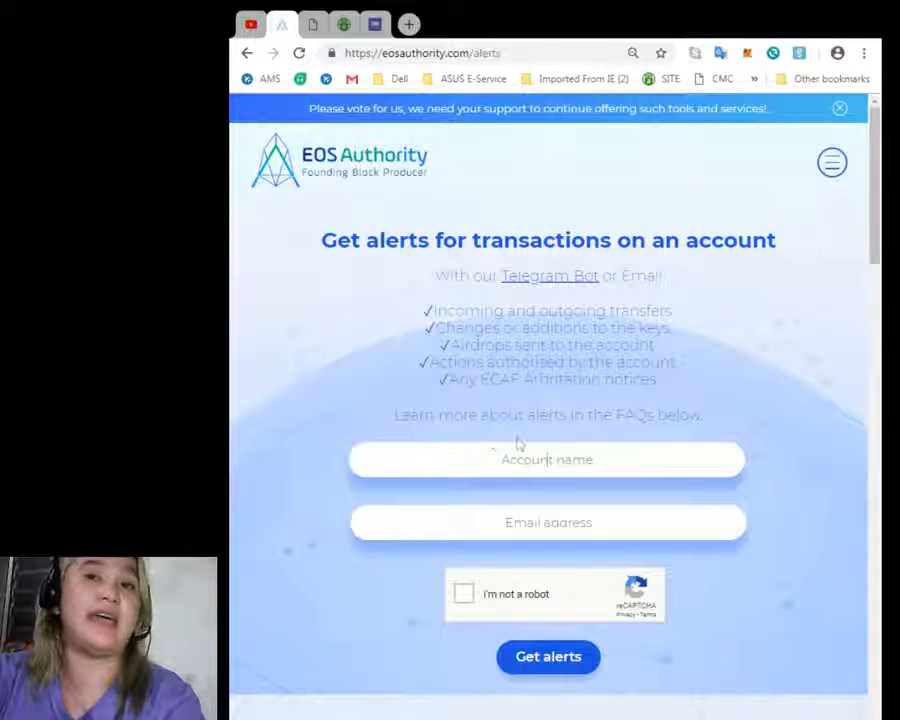
mouse_move(555, 425)
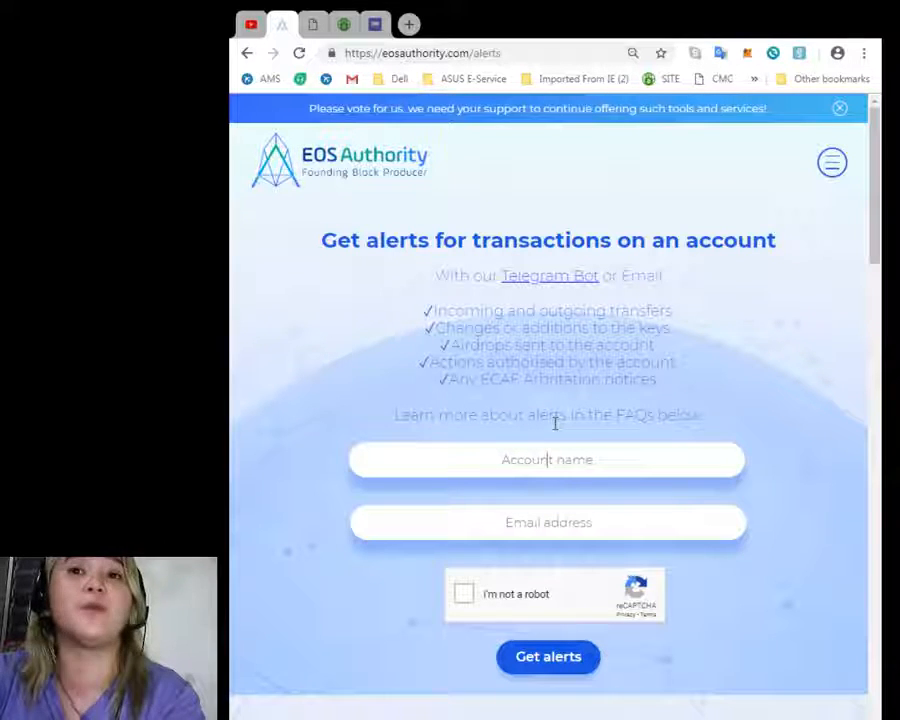
scroll(down, 3)
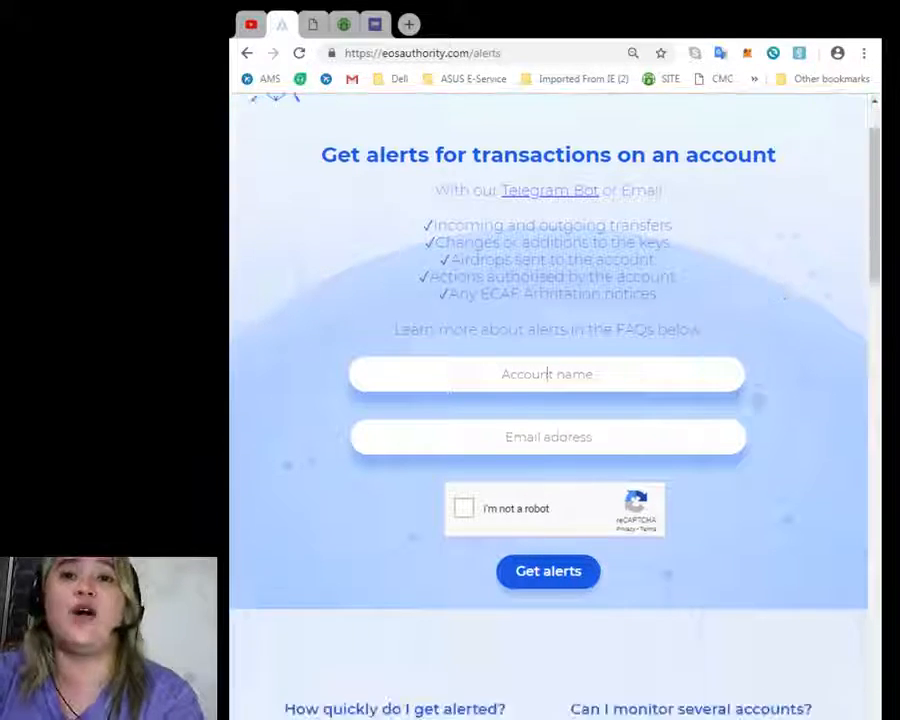
scroll(down, 3)
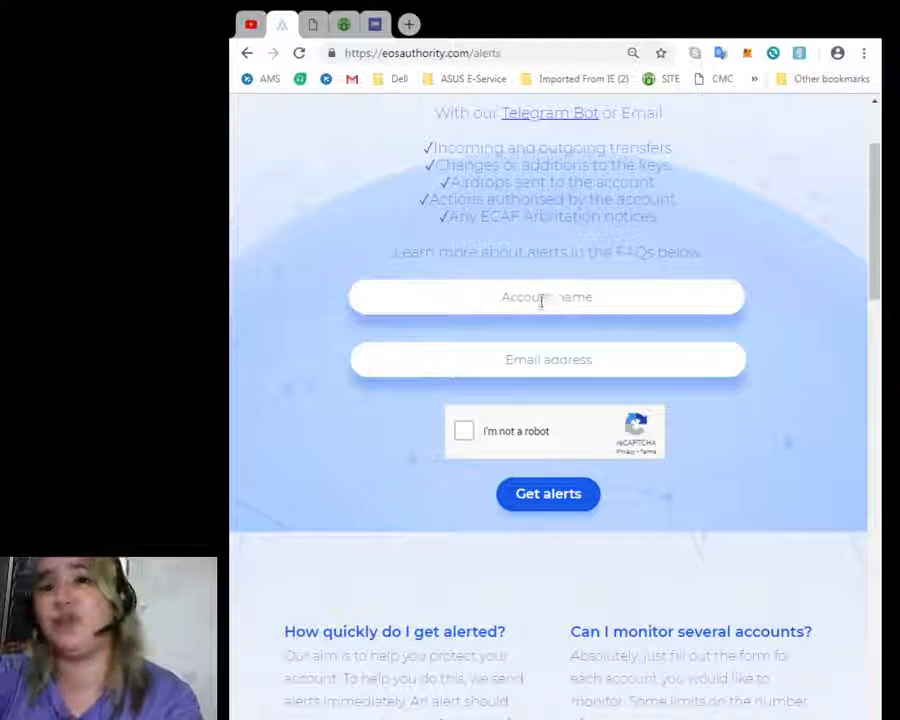
mouse_move(548, 424)
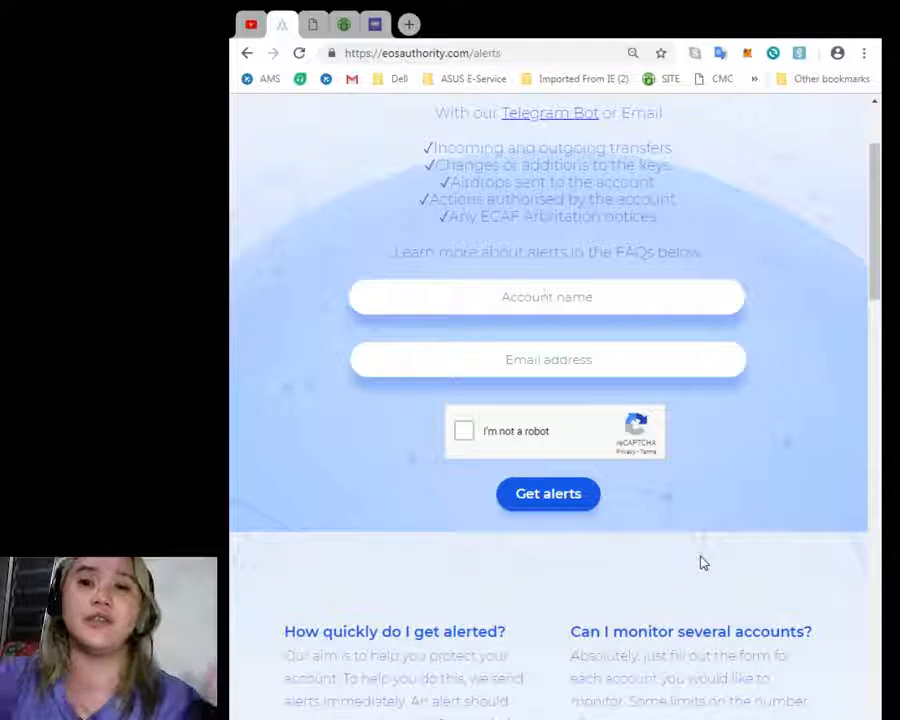
Scroll to the FAQ on alert speed, multiple accounts, keys and cost
scroll(down, 3)
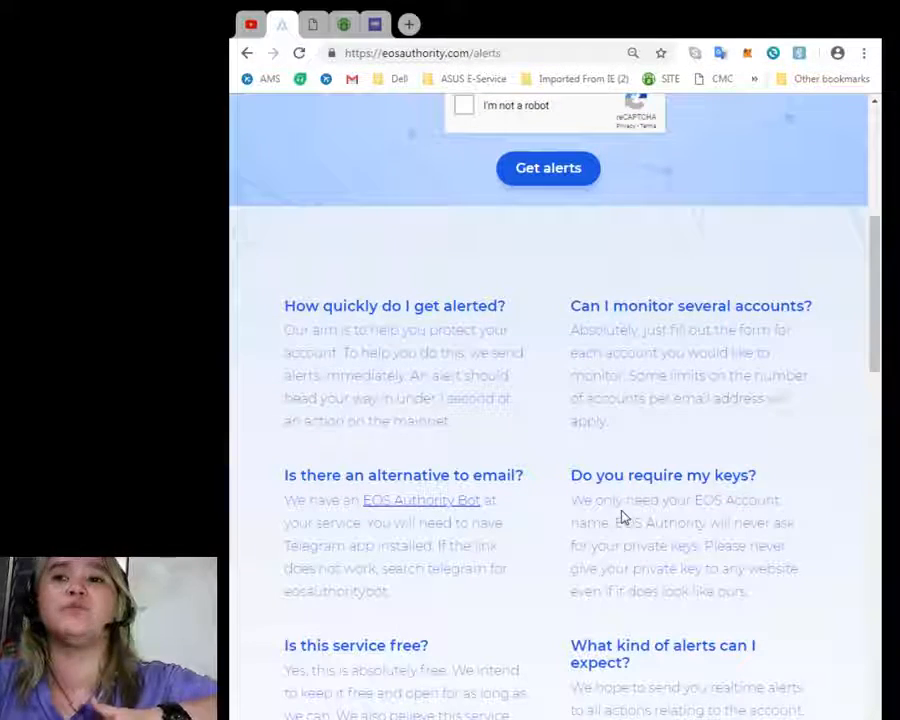
scroll(down, 3)
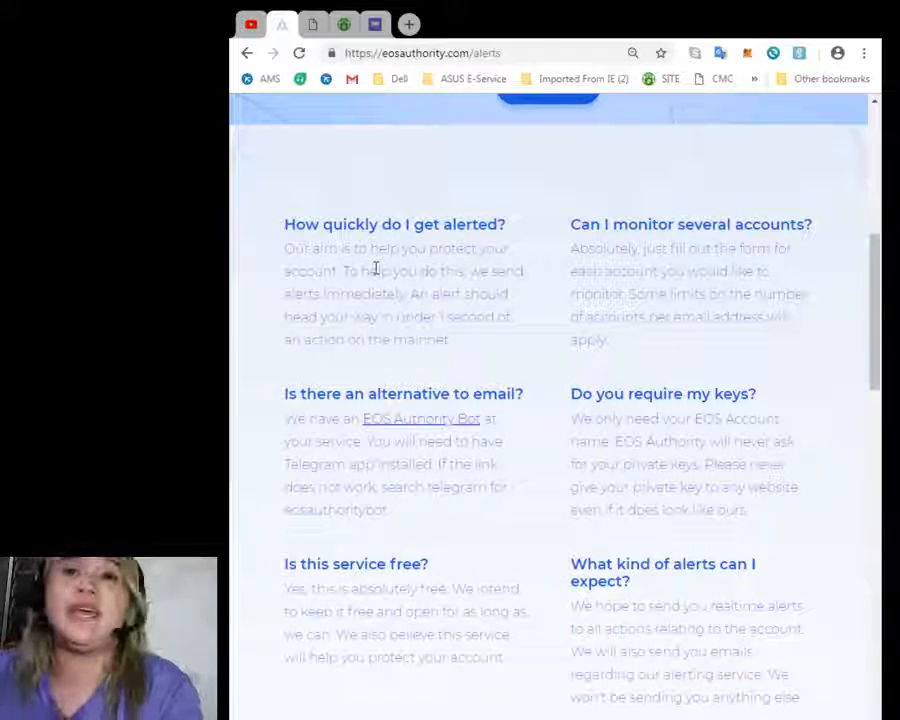
mouse_move(398, 288)
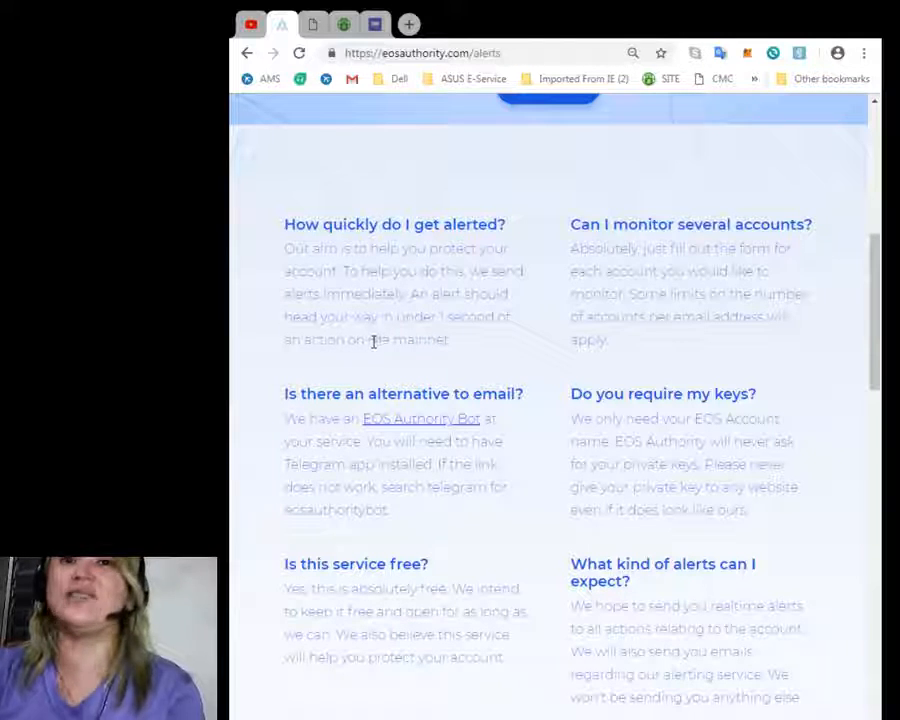
mouse_move(460, 341)
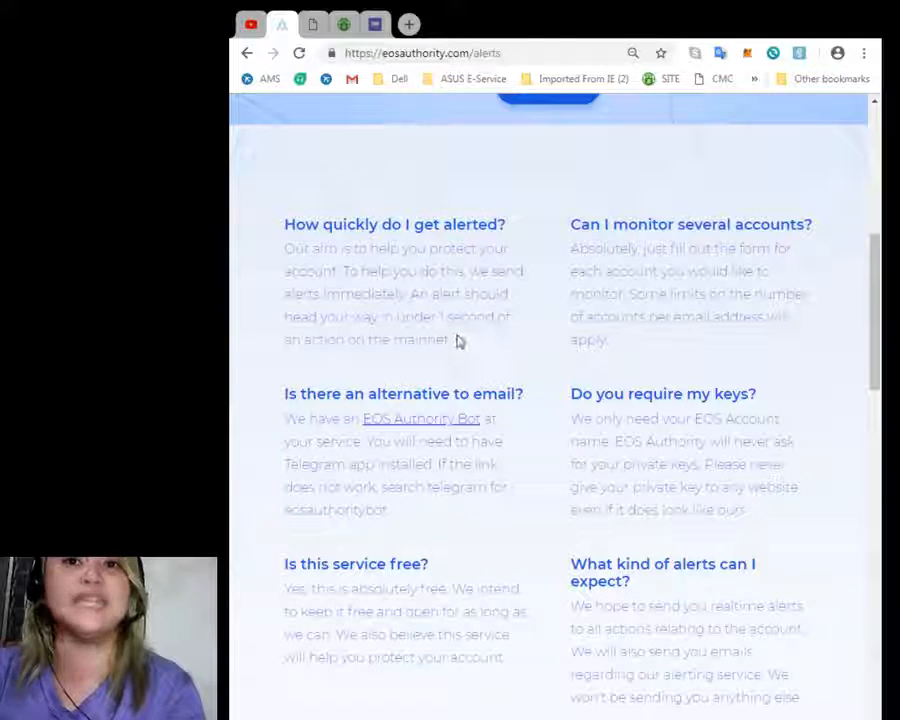
mouse_move(369, 376)
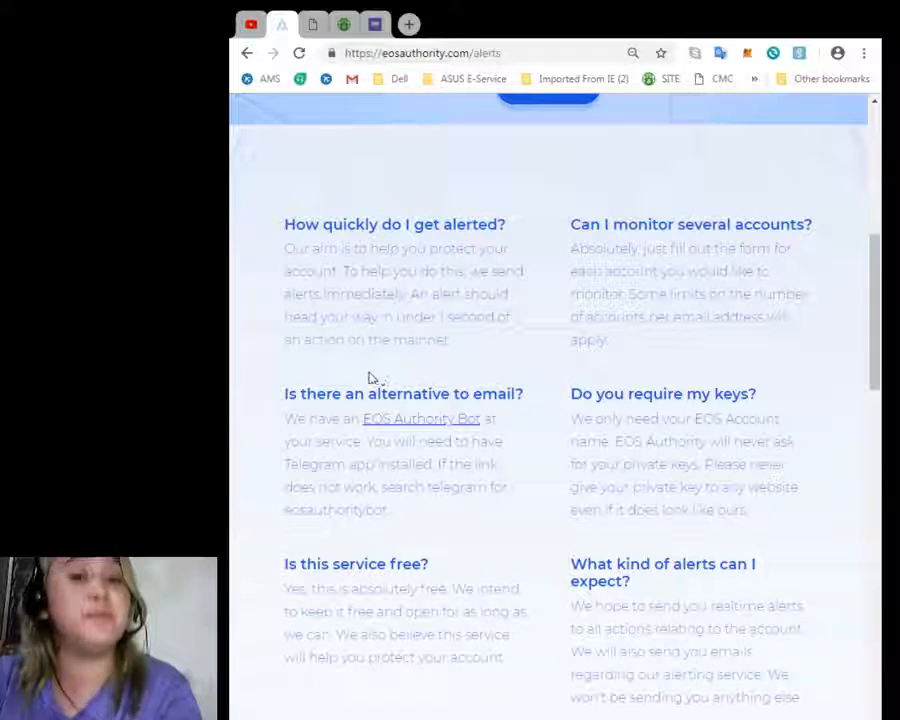
mouse_move(353, 375)
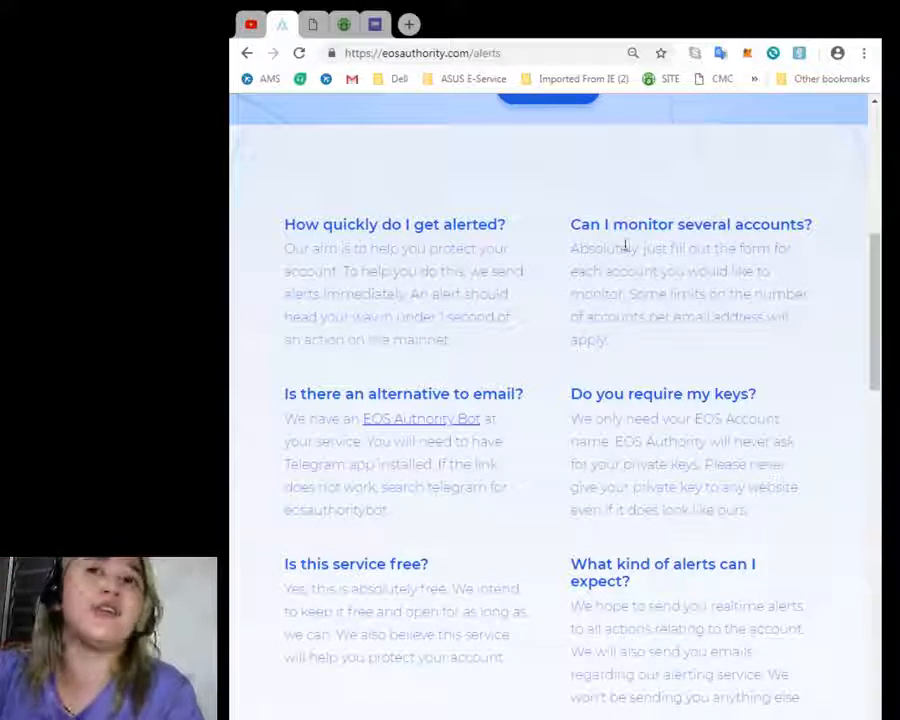
mouse_move(678, 268)
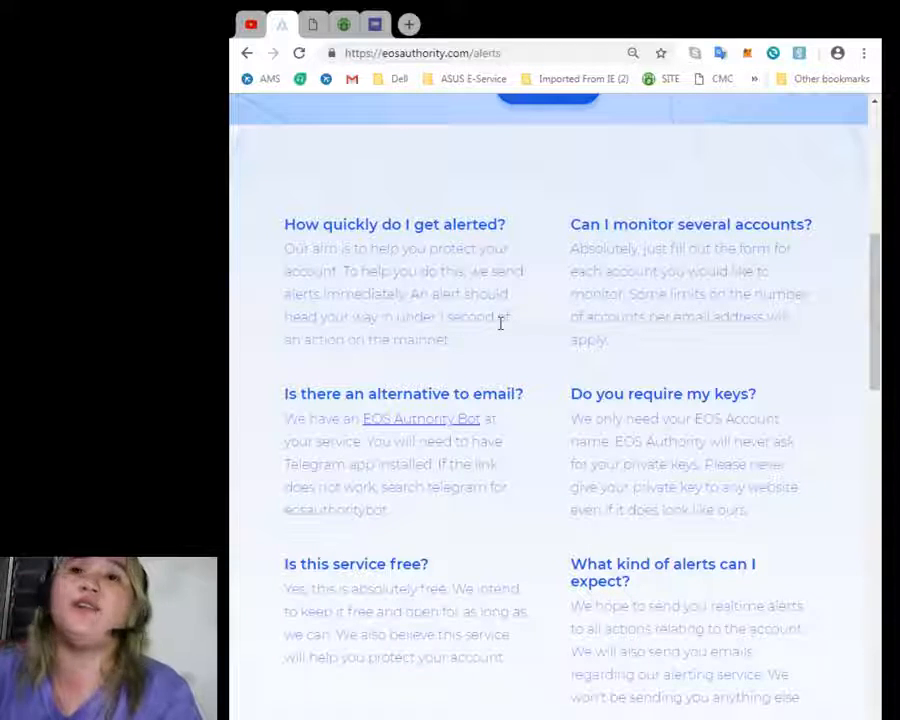
mouse_move(632, 318)
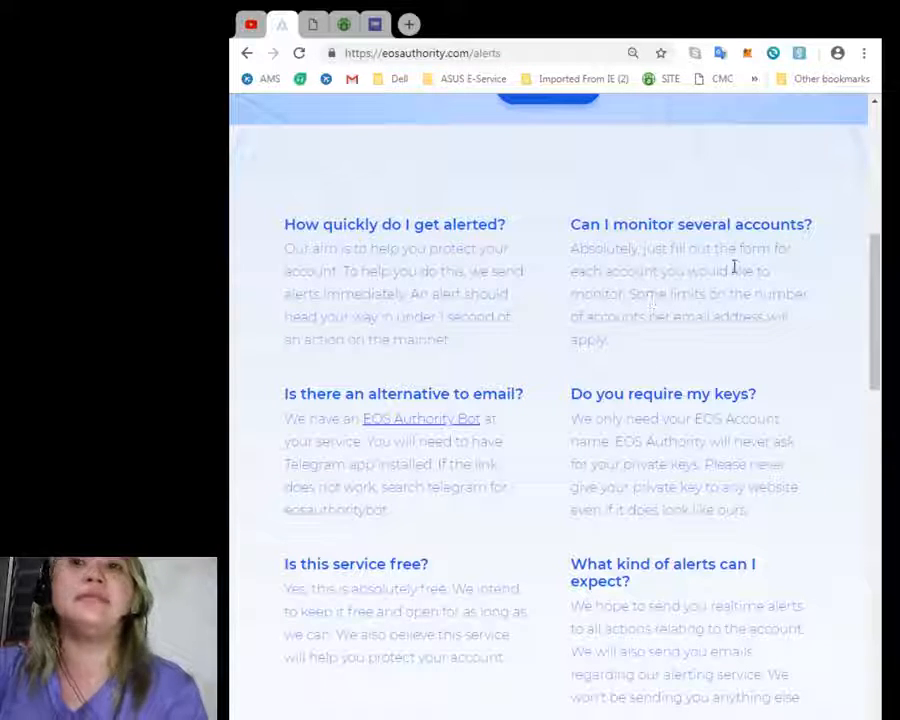
mouse_move(657, 353)
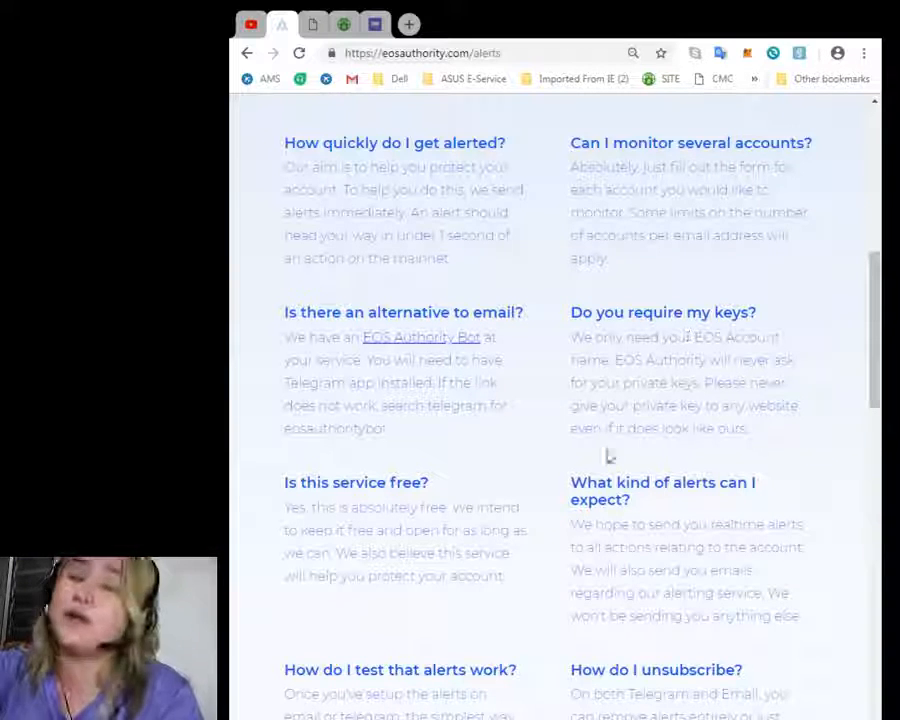
mouse_move(505, 471)
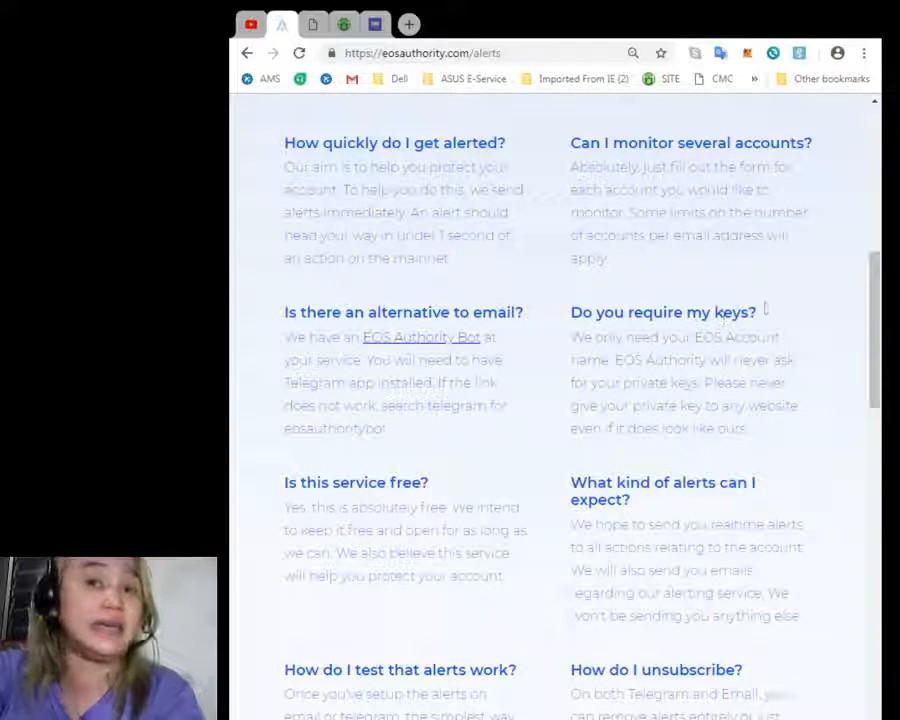
mouse_move(649, 357)
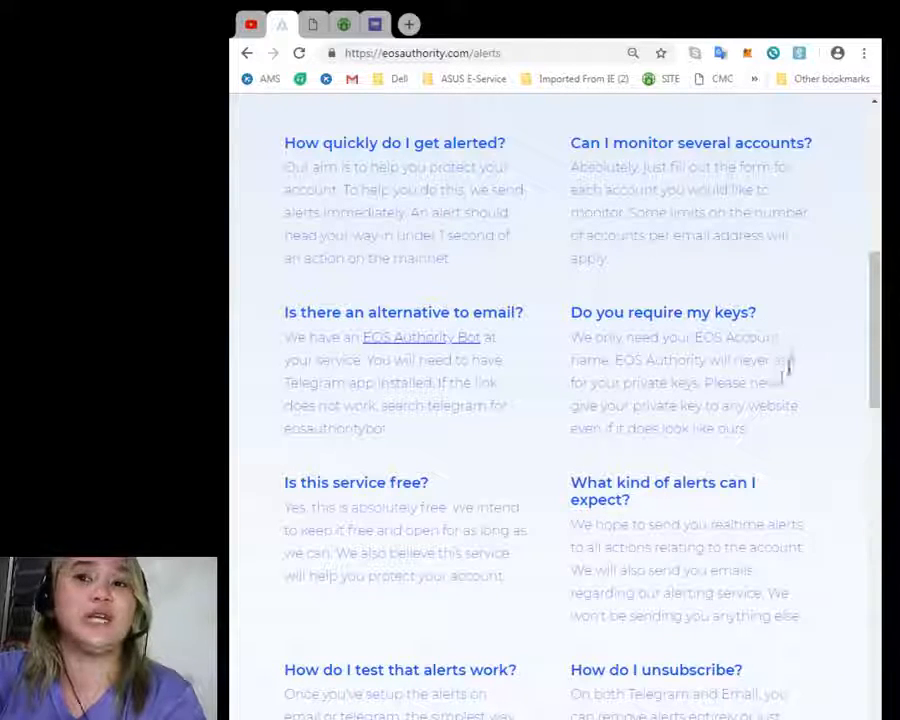
mouse_move(712, 413)
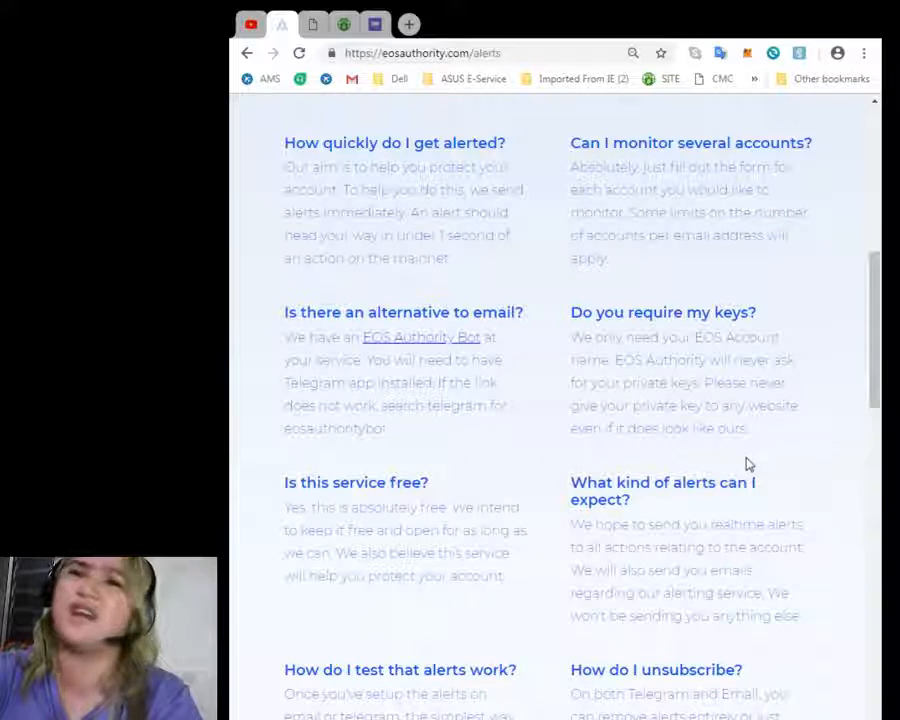
mouse_move(736, 475)
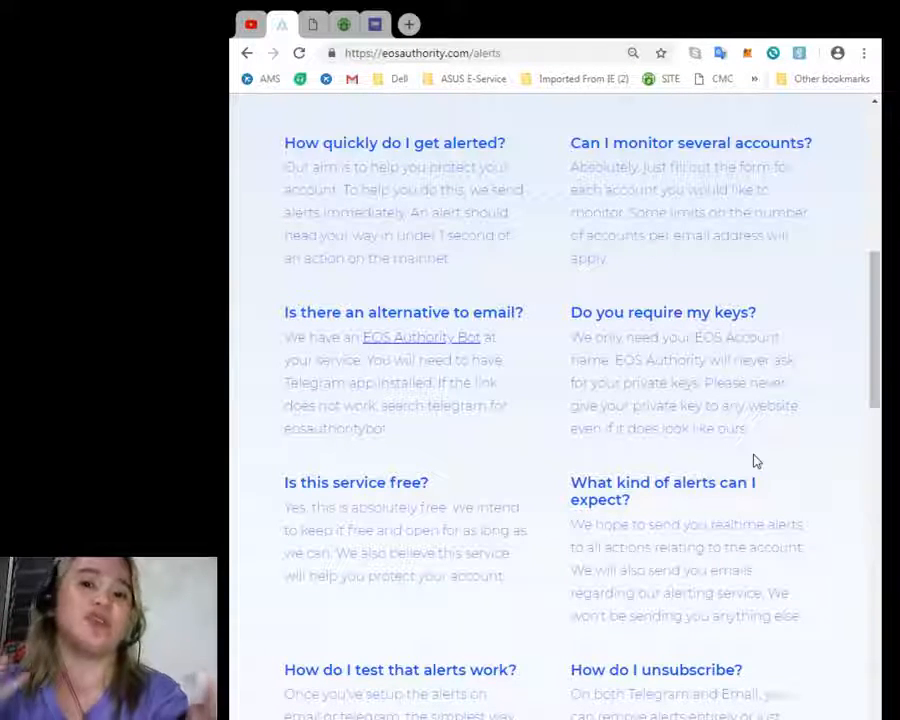
Scroll the FAQ to the testing, unsubscribing and suggestion answers
scroll(down, 3)
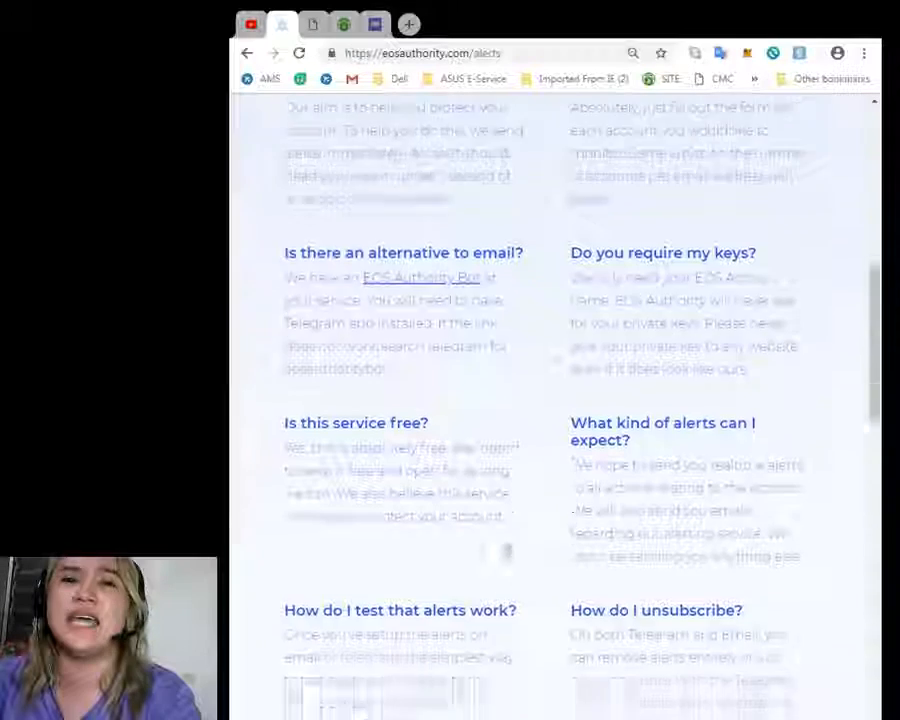
scroll(down, 3)
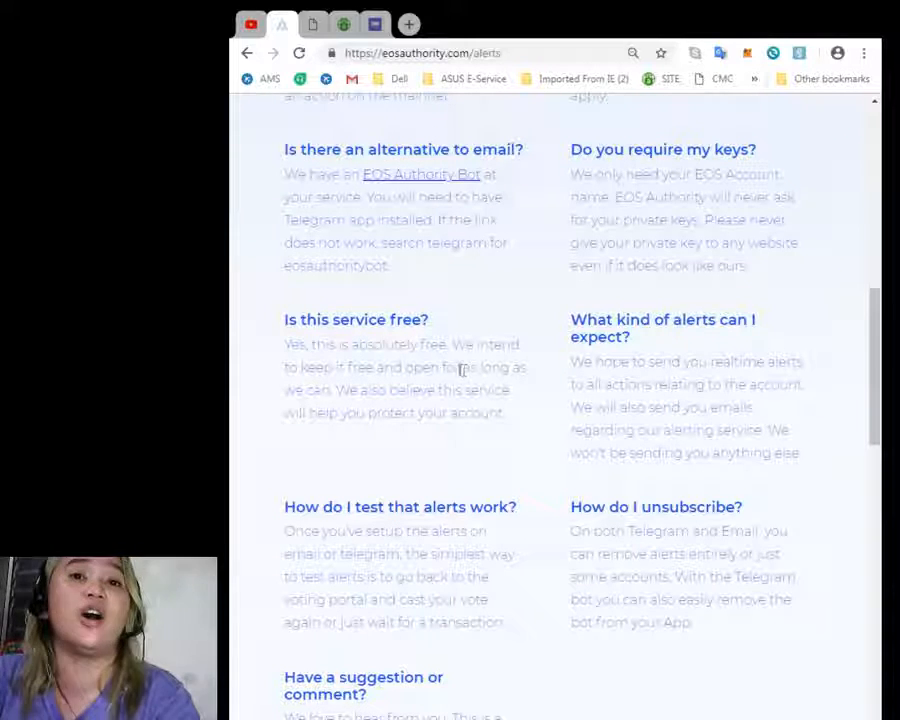
mouse_move(423, 420)
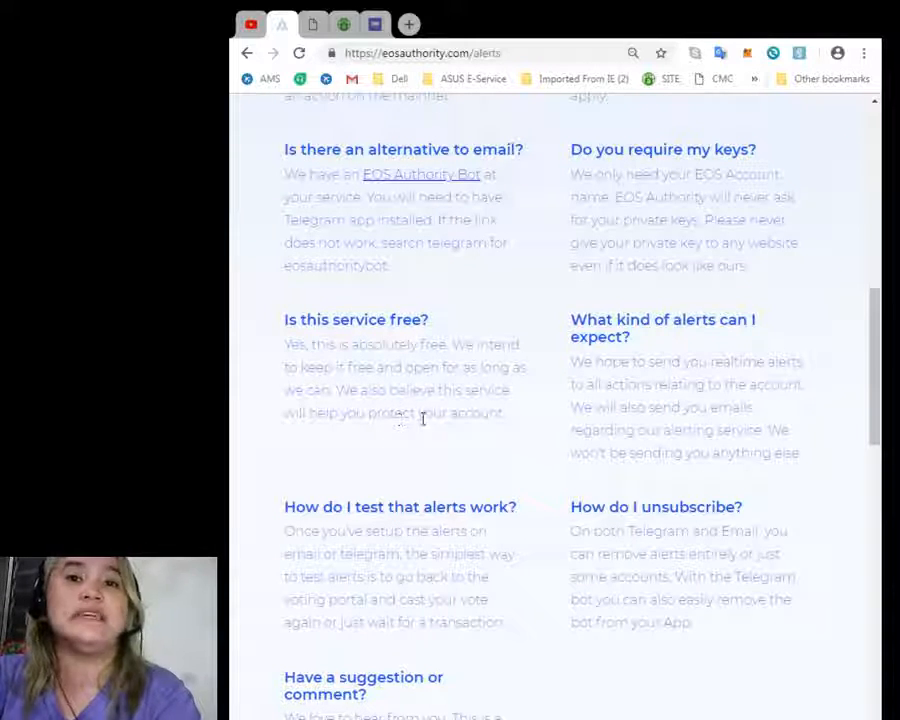
mouse_move(369, 438)
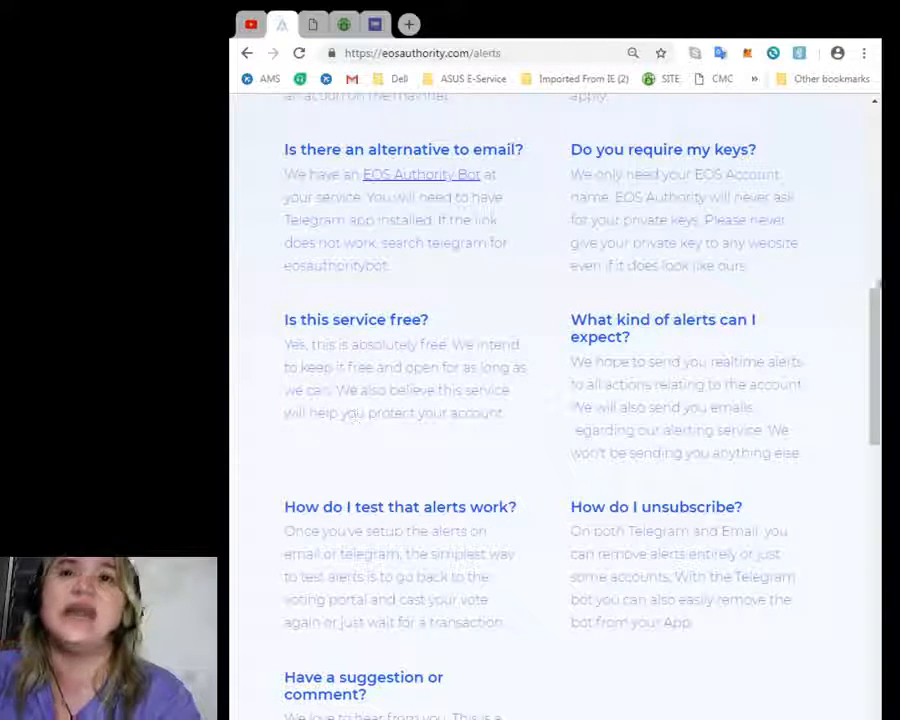
mouse_move(748, 343)
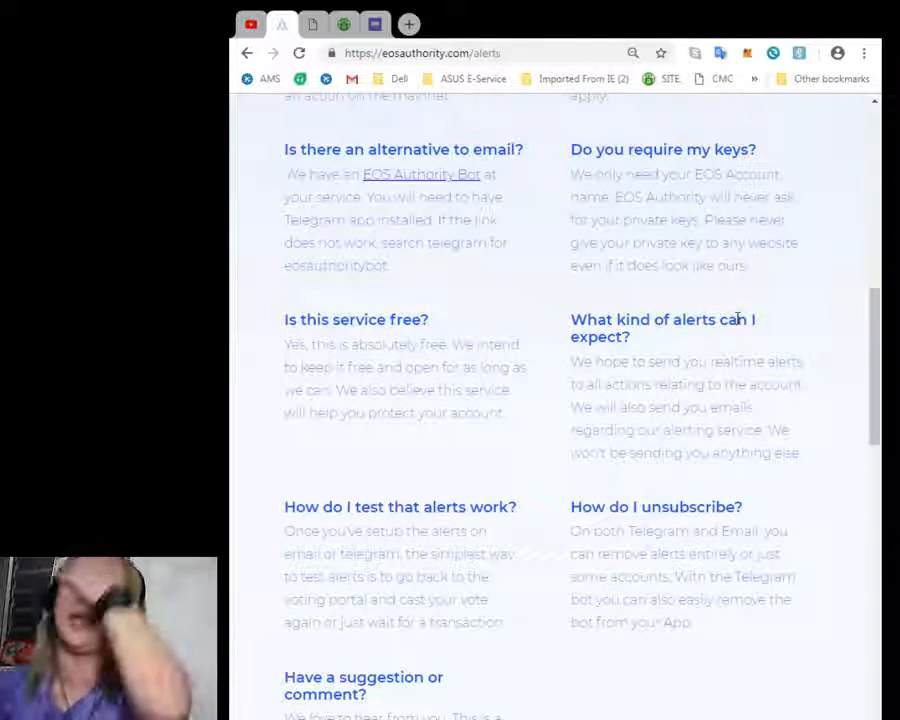
Scroll past the FAQ to the UK-based 'EOS Authority as a Block Producer' section
scroll(down, 3)
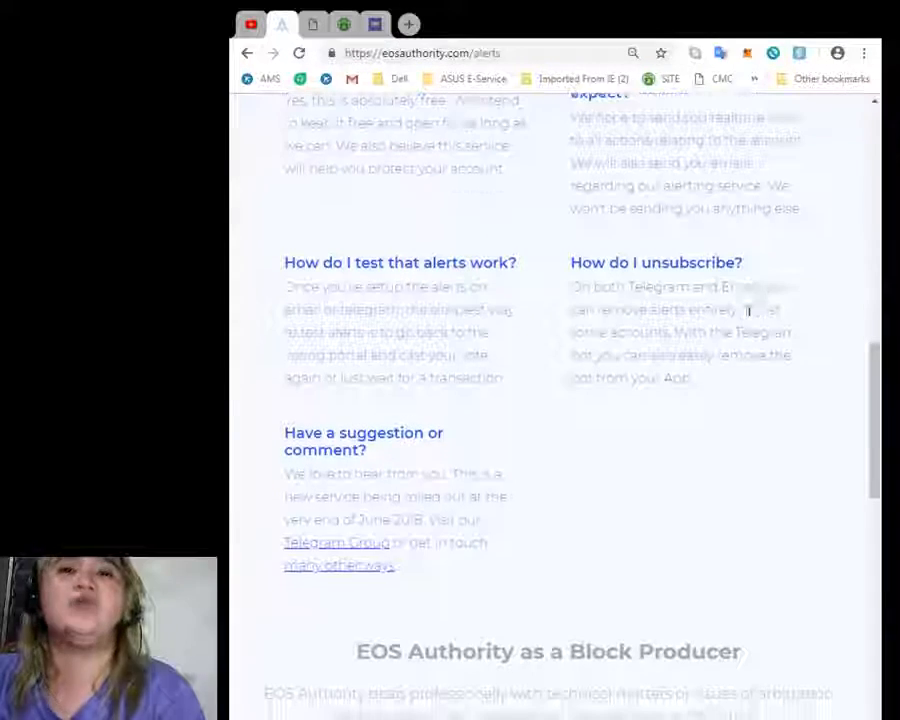
scroll(down, 3)
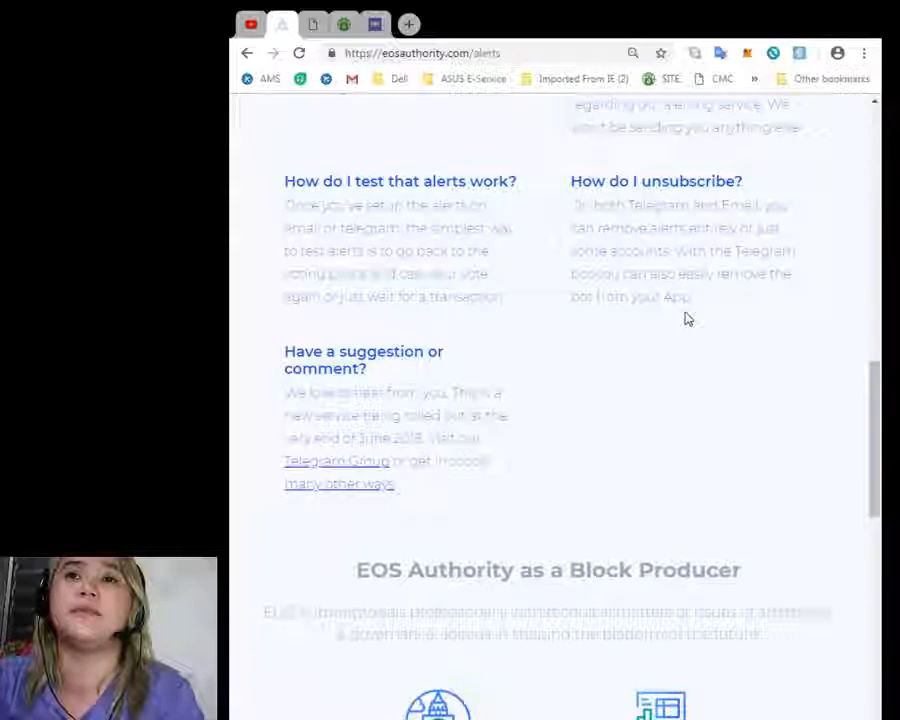
scroll(down, 3)
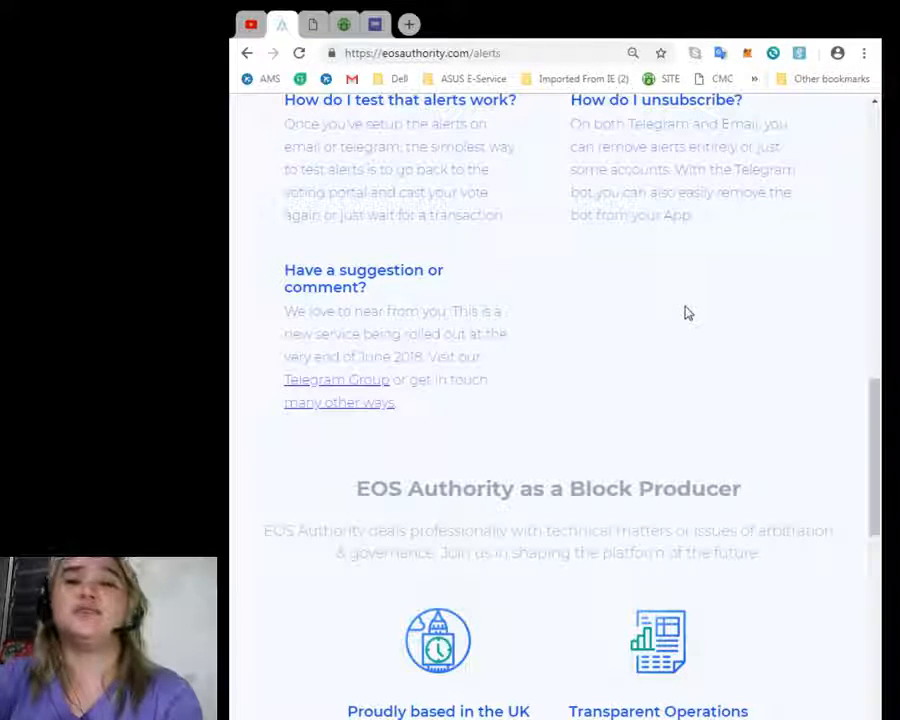
scroll(down, 3)
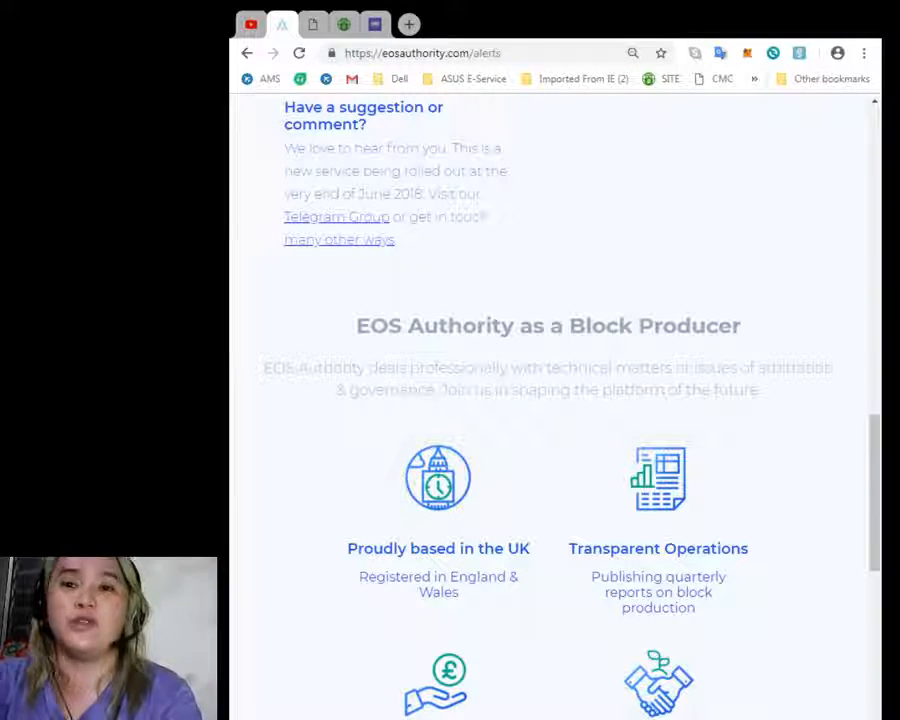
Scroll down to the space invaders promo, then back up to the sign-up form
scroll(down, 3)
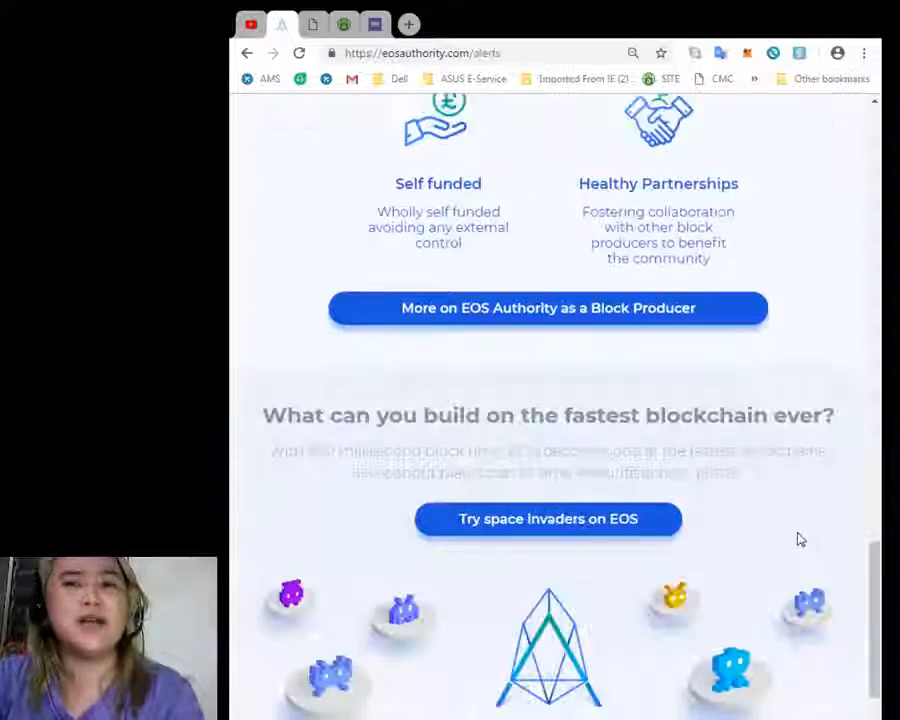
scroll(up, 3)
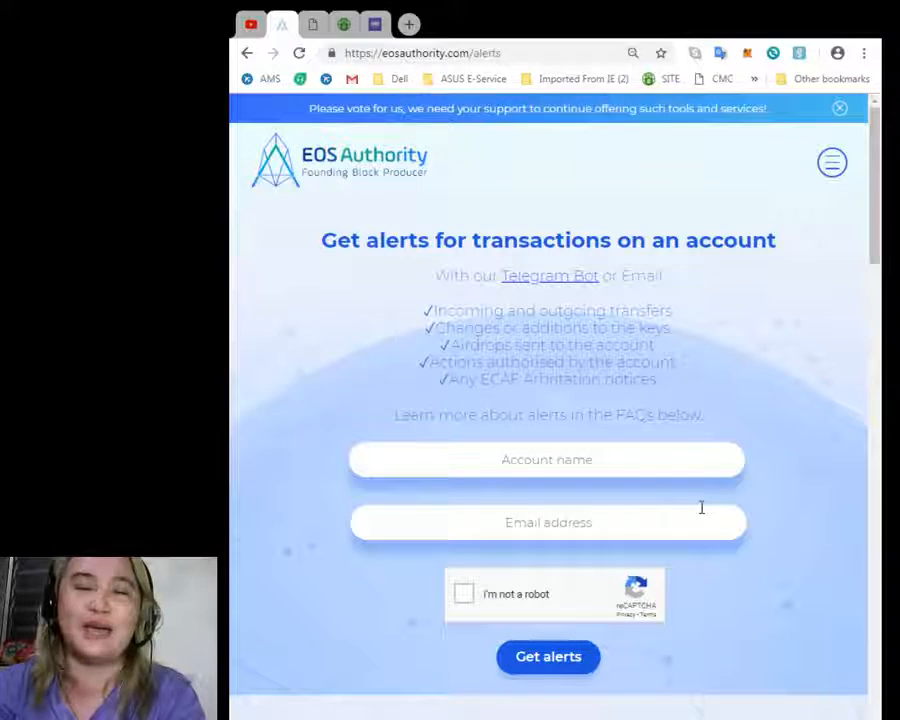
Return to the AWeber newsletter archive and scroll toward the EOS alerts paragraph
click(547, 460)
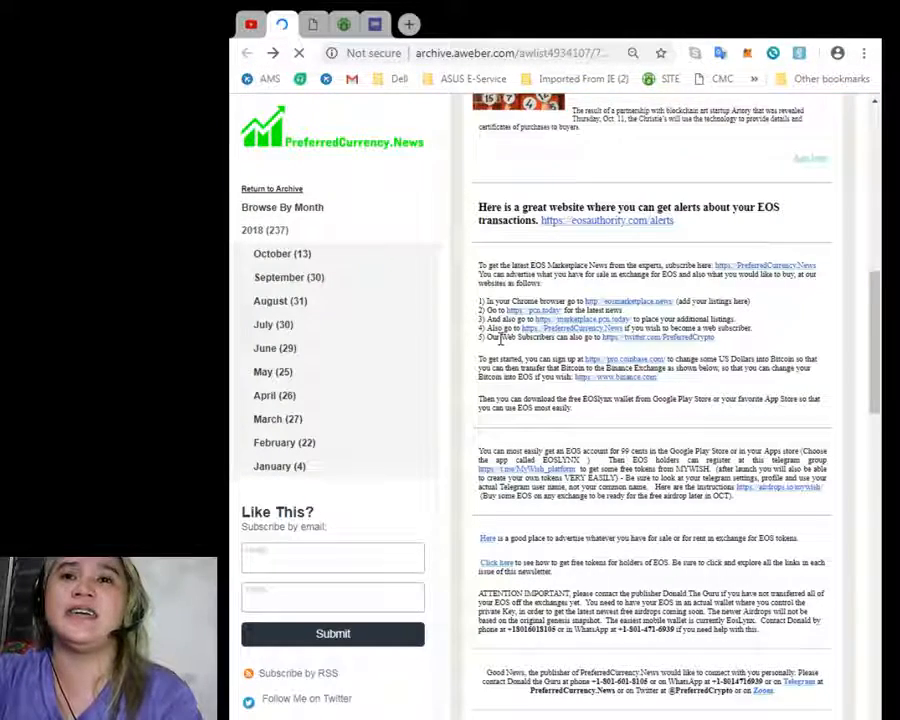
scroll(down, 3)
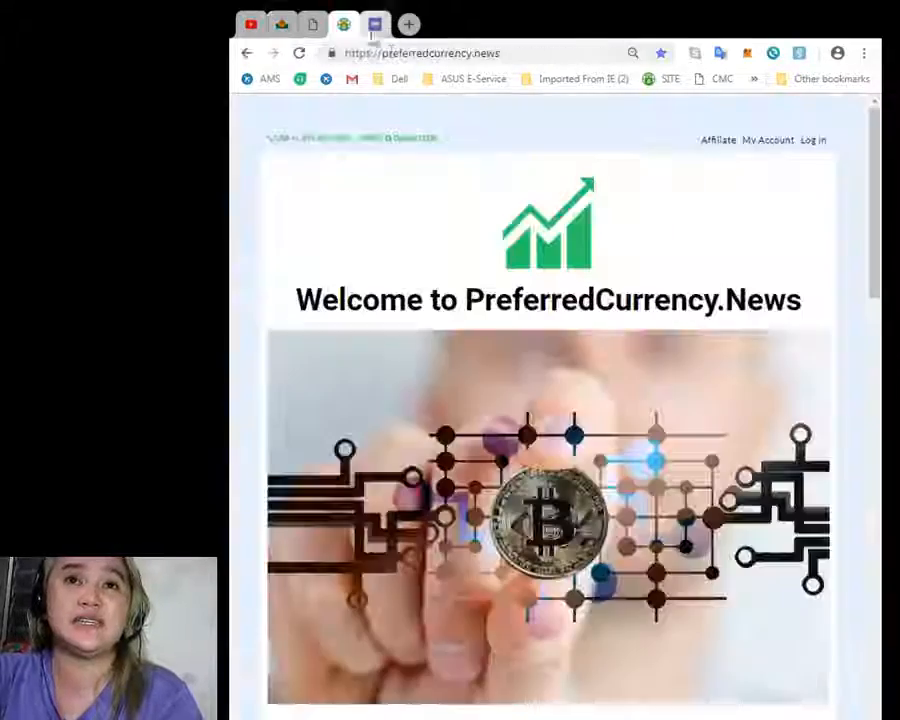
Scroll down the PreferredCurrency.News welcome page below the bitcoin circuit banner
scroll(down, 3)
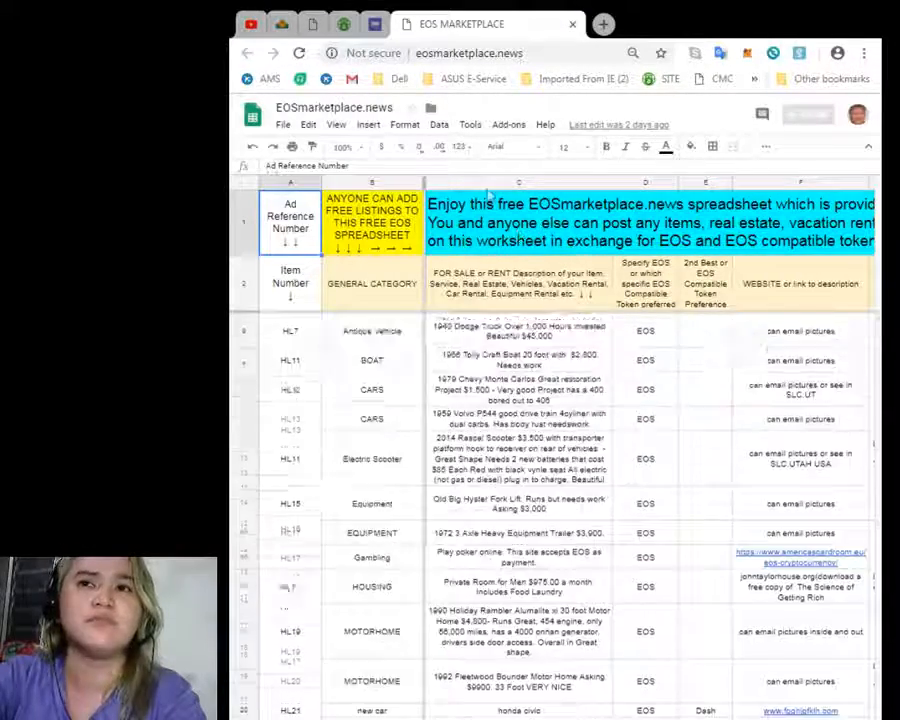
Scroll through the EOSmarketplace.news listings down to the real estate, subscription and truck entries
scroll(up, 3)
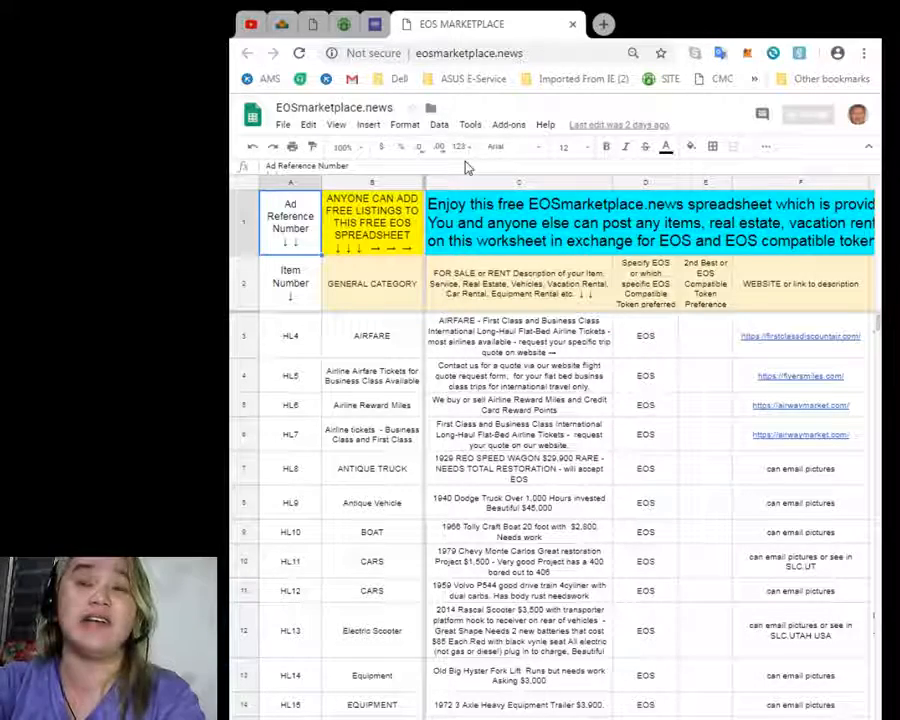
scroll(down, 3)
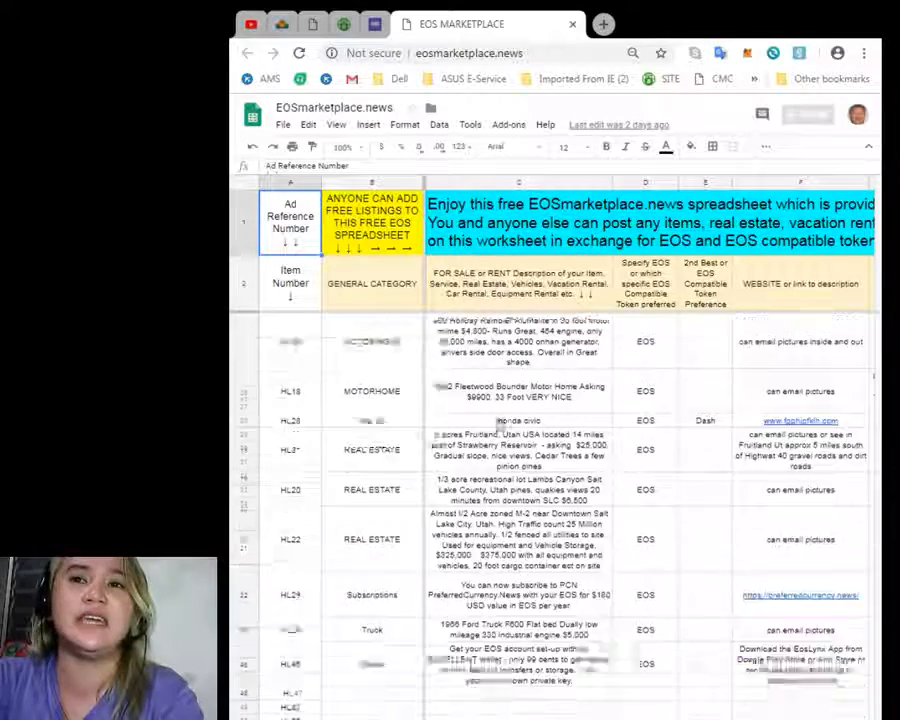
scroll(down, 3)
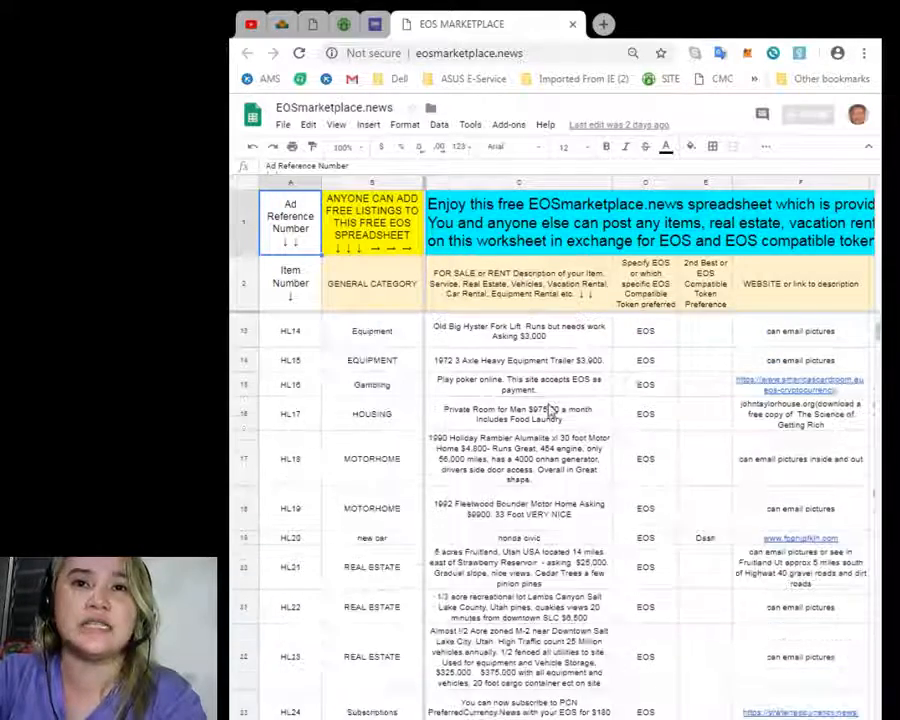
scroll(down, 3)
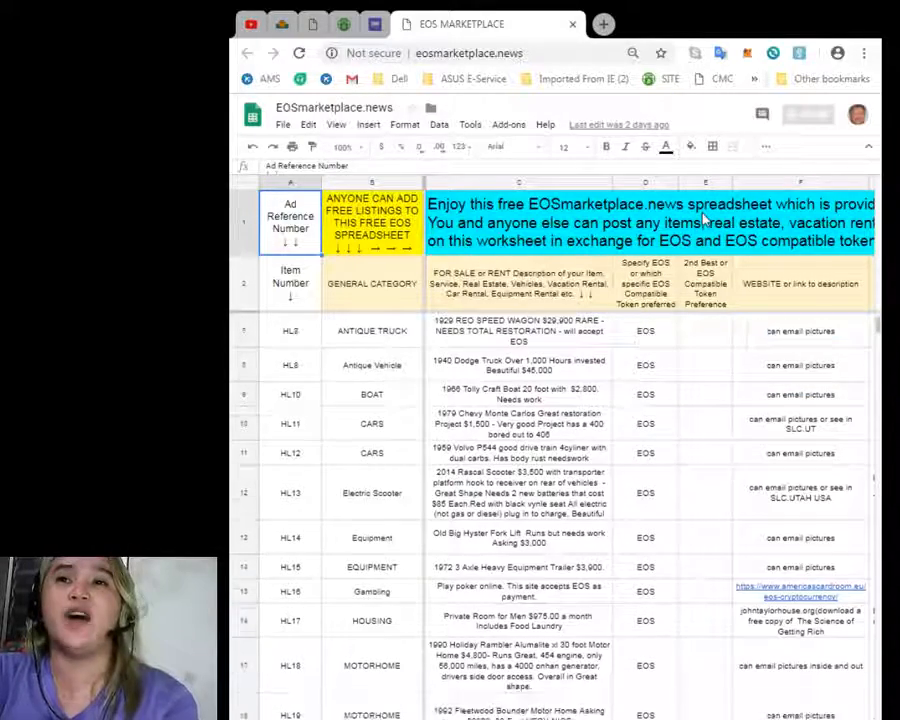
click(290, 218)
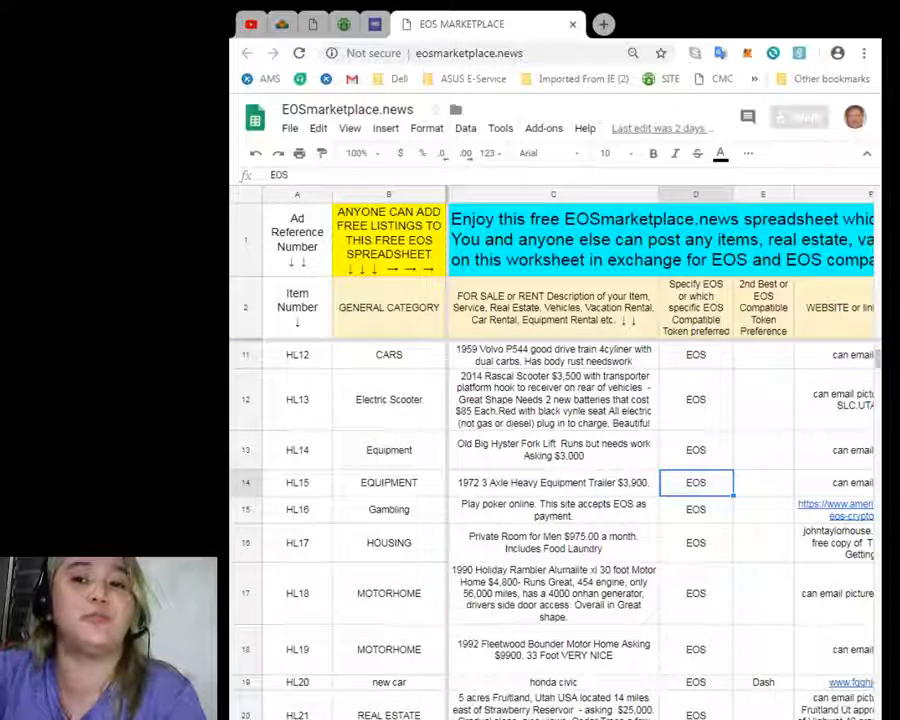
Select the HL15 equipment trailer row and scroll right through its website, contact, phone and email columns
scroll(right, 3)
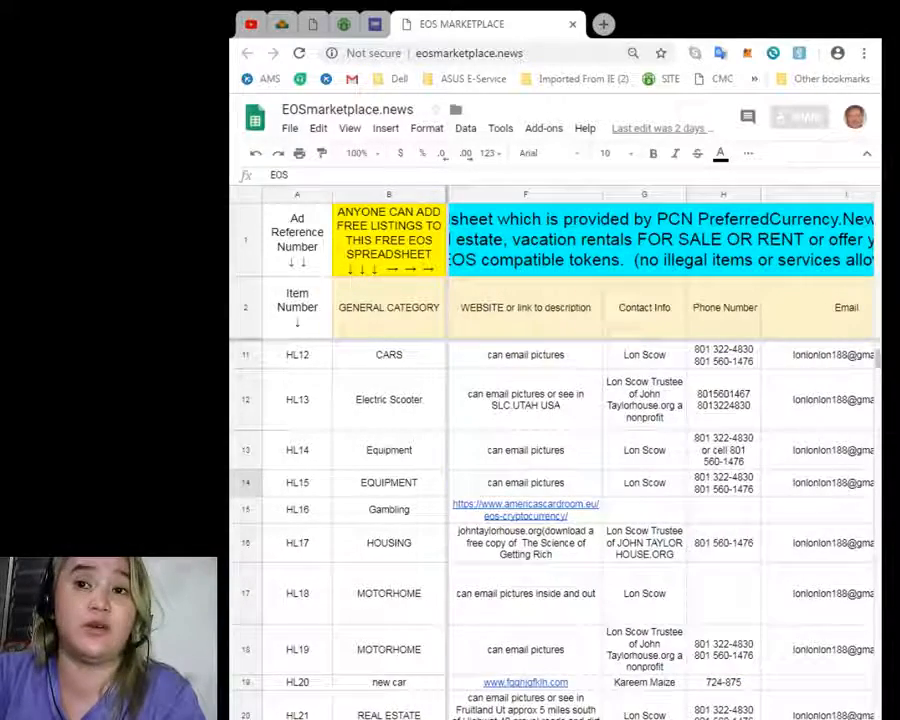
mouse_move(489, 340)
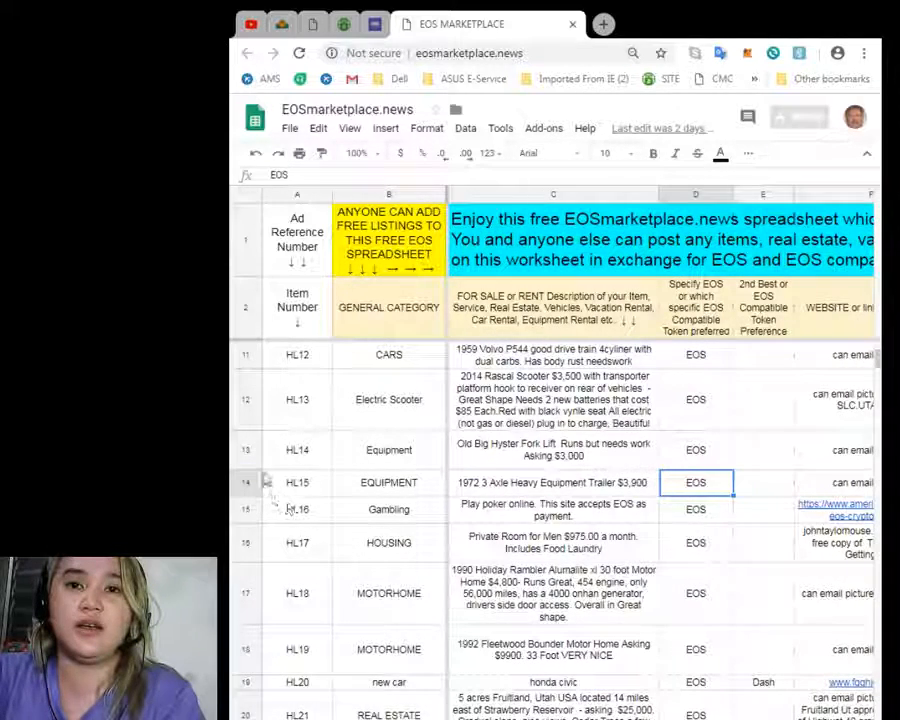
click(296, 482)
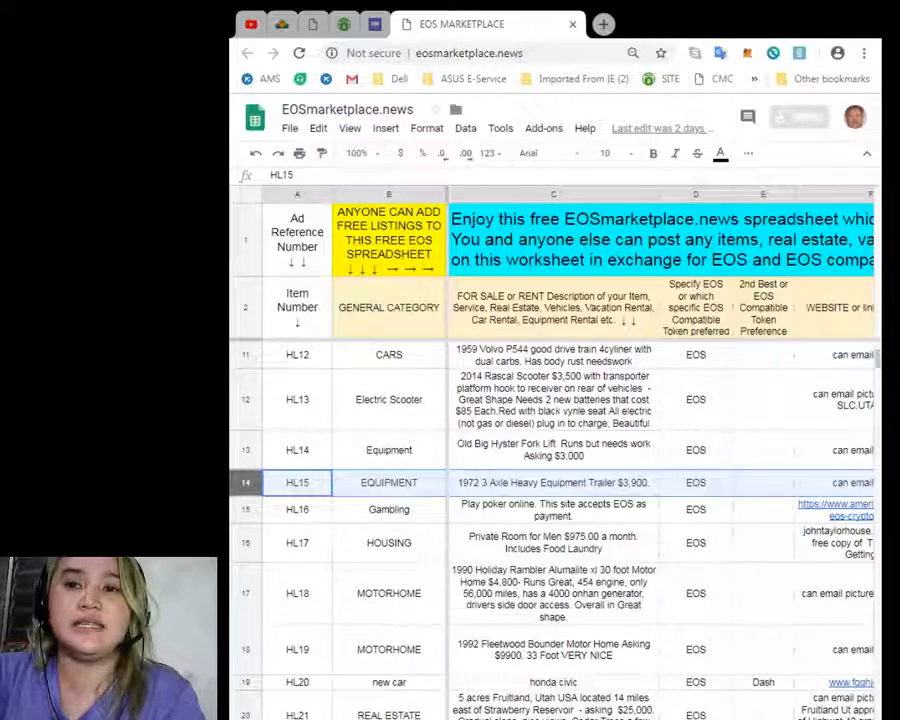
scroll(right, 3)
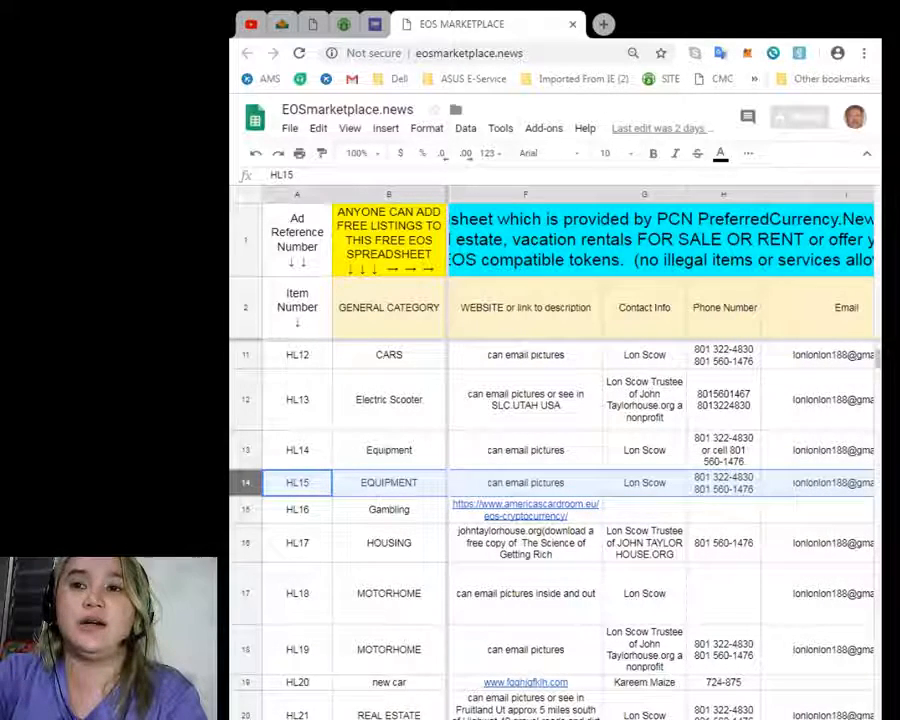
scroll(right, 3)
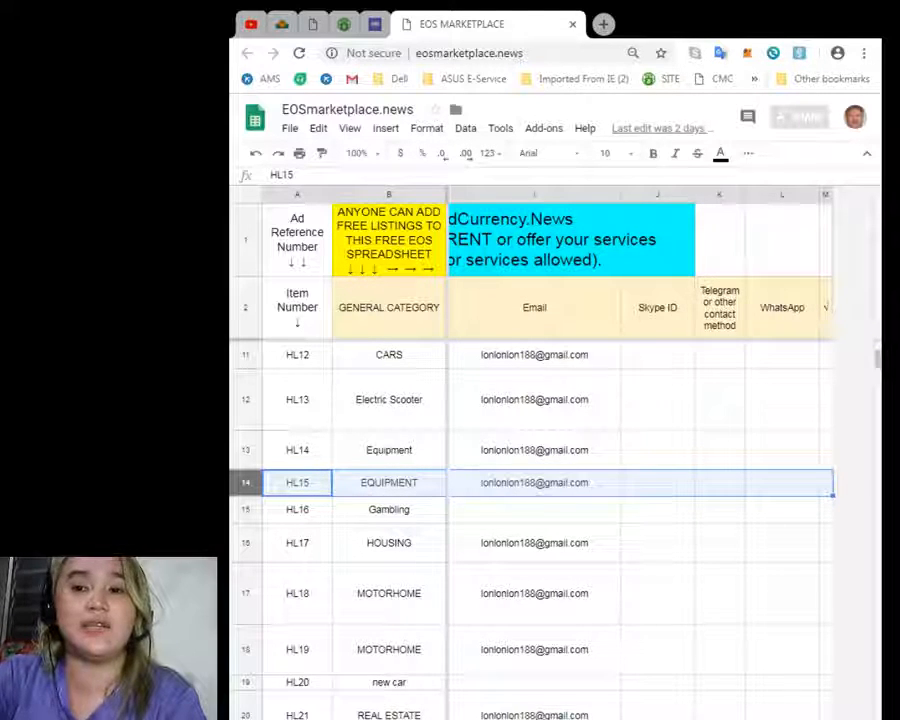
scroll(right, 3)
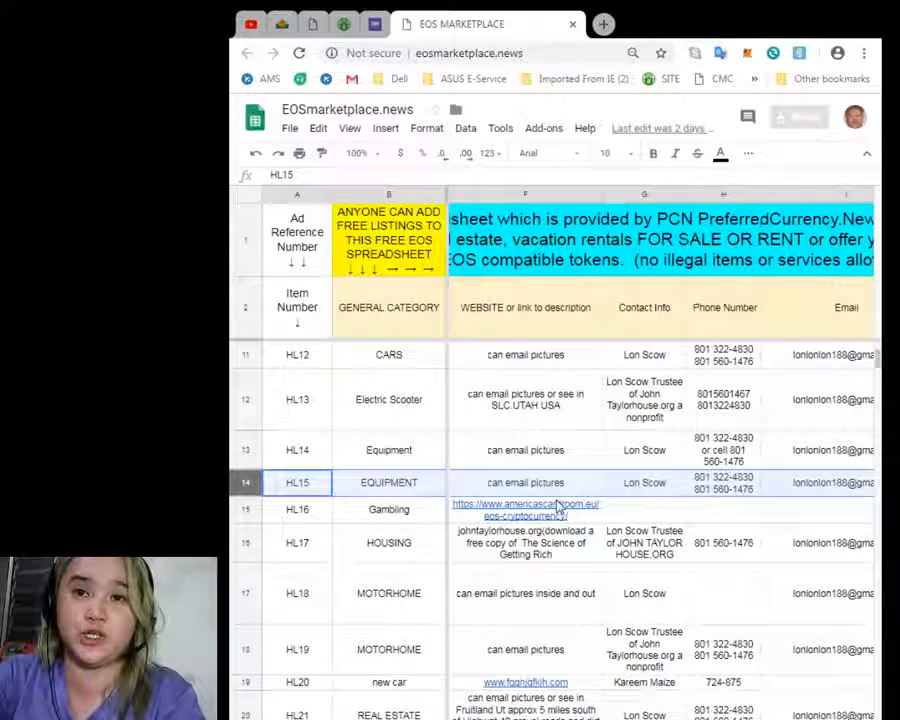
mouse_move(672, 364)
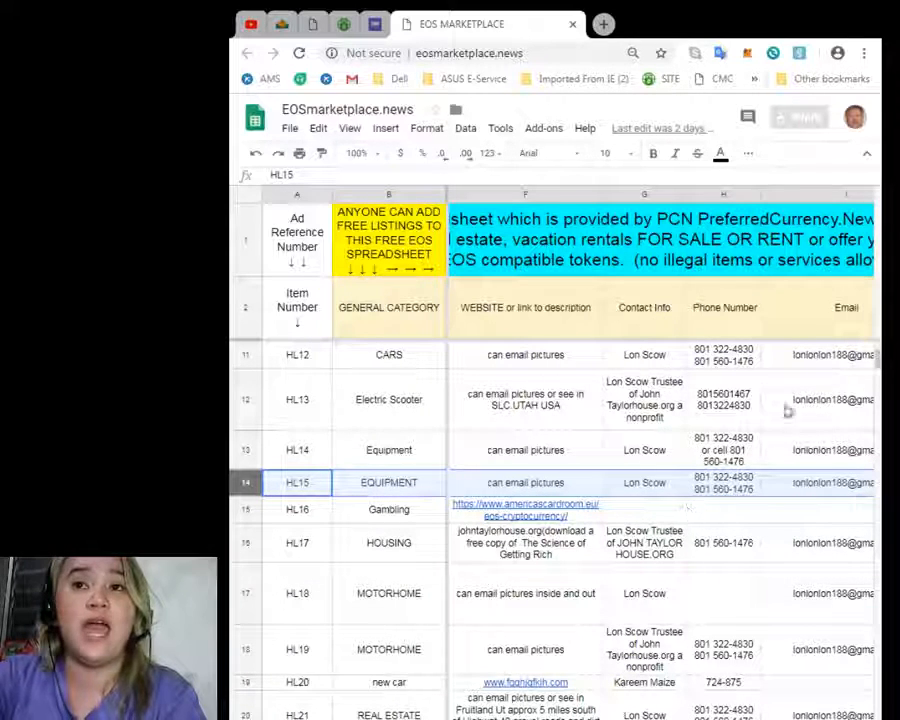
mouse_move(738, 521)
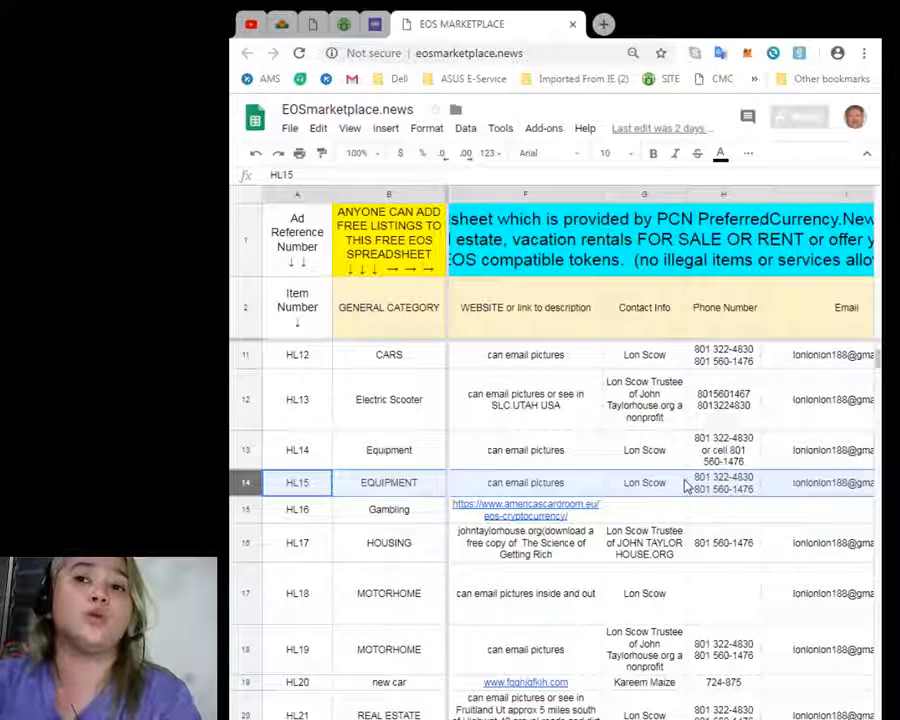
Scroll down to the last listings: real estate, subscription, truck and wallet, followed by empty rows
scroll(down, 3)
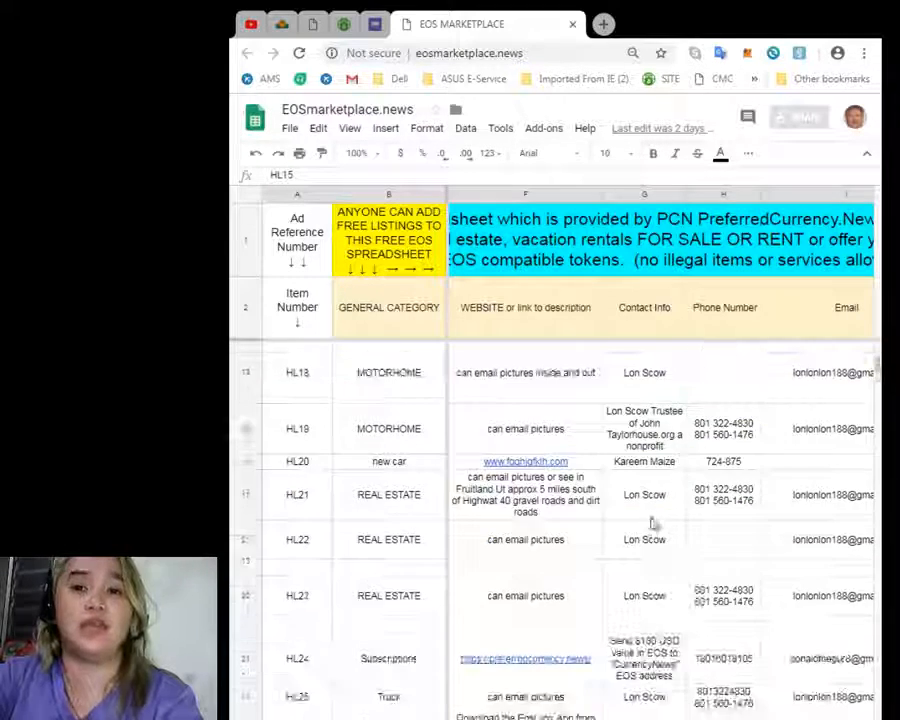
scroll(down, 3)
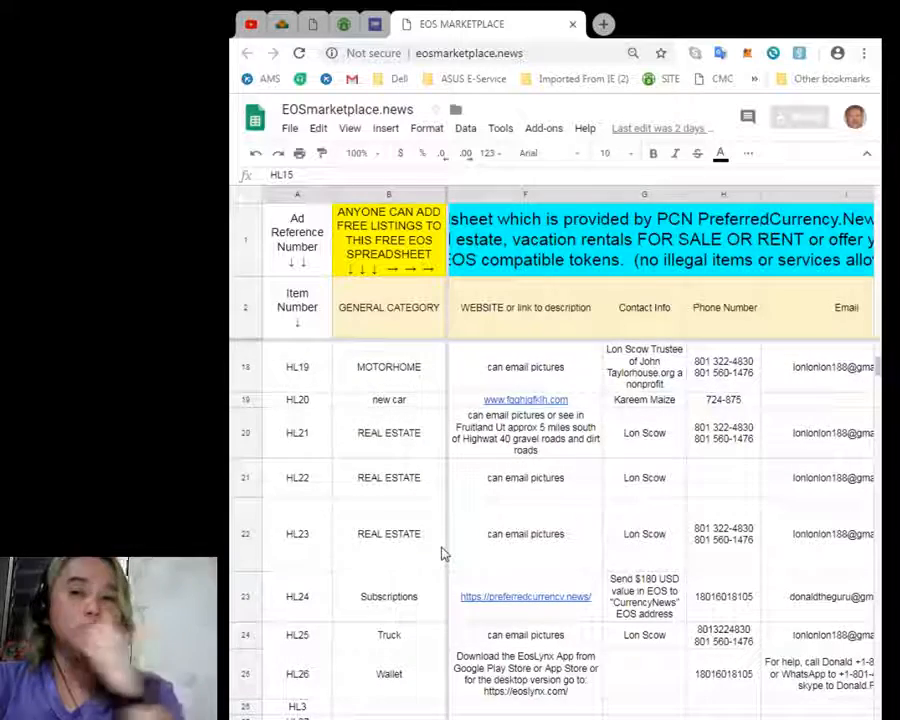
scroll(down, 3)
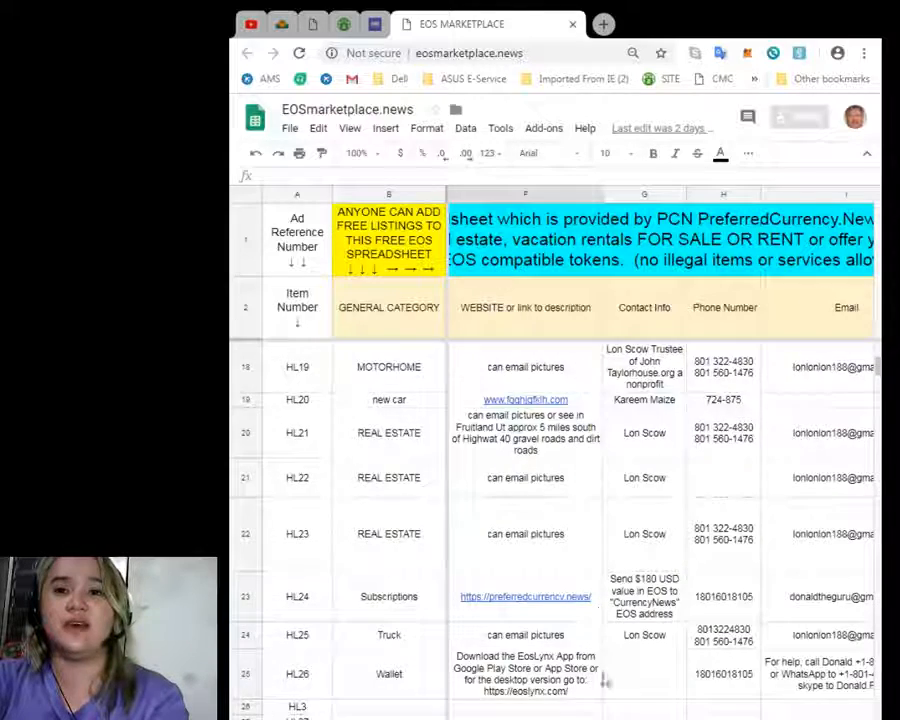
scroll(down, 3)
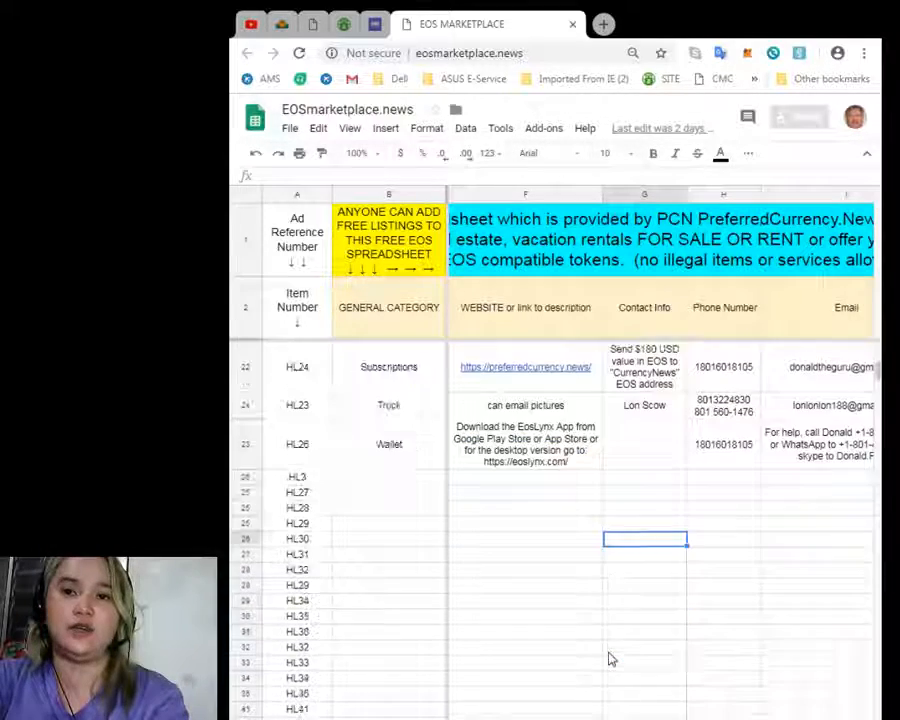
scroll(down, 3)
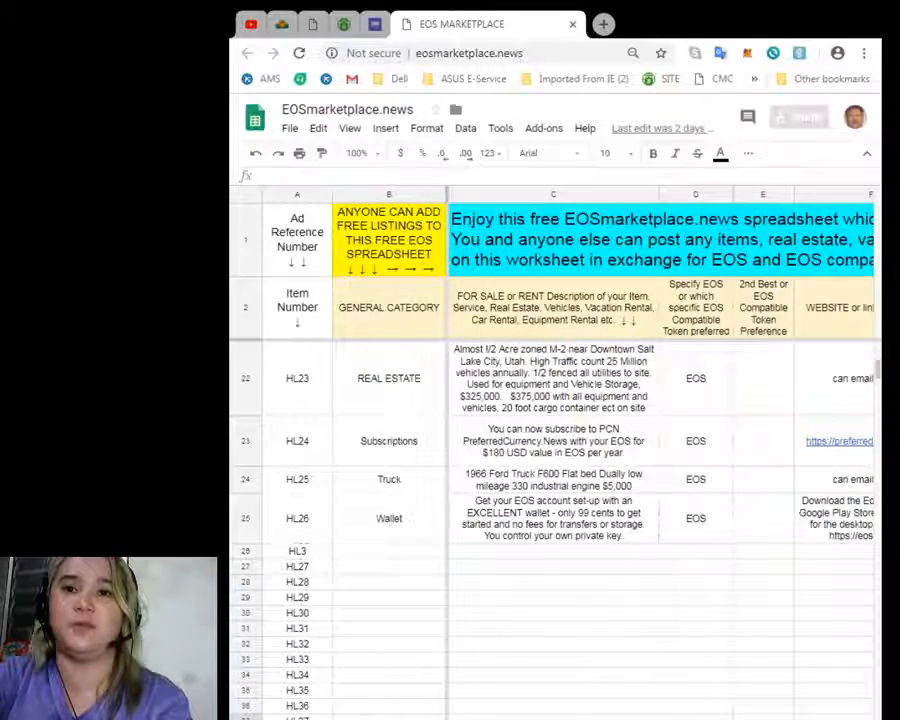
Type placeholder test text into the empty category and description cells of row 26
click(386, 555)
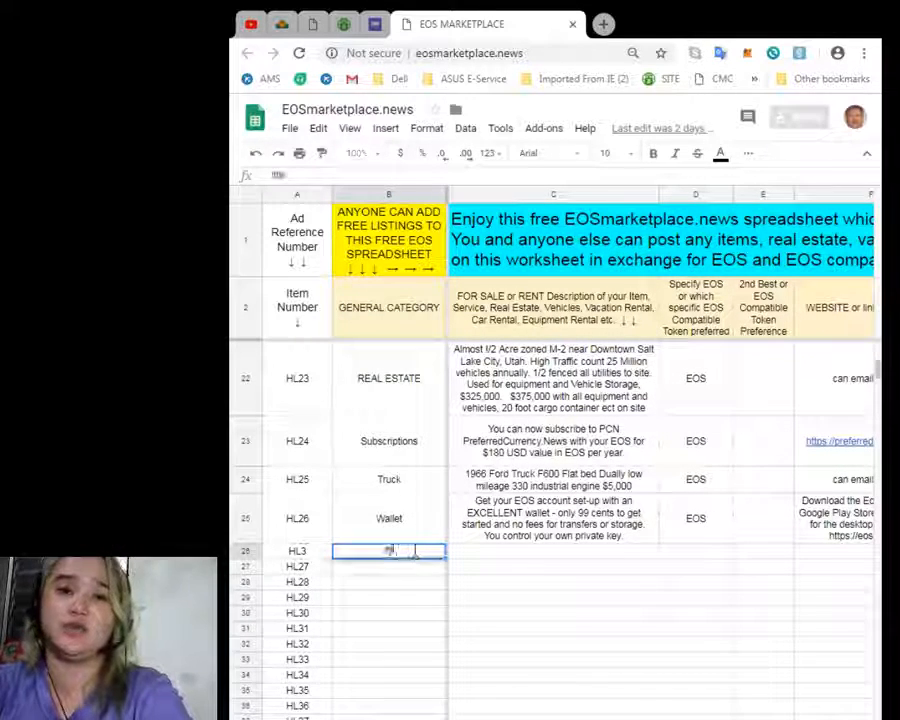
text(dfjkasdjfkdj)
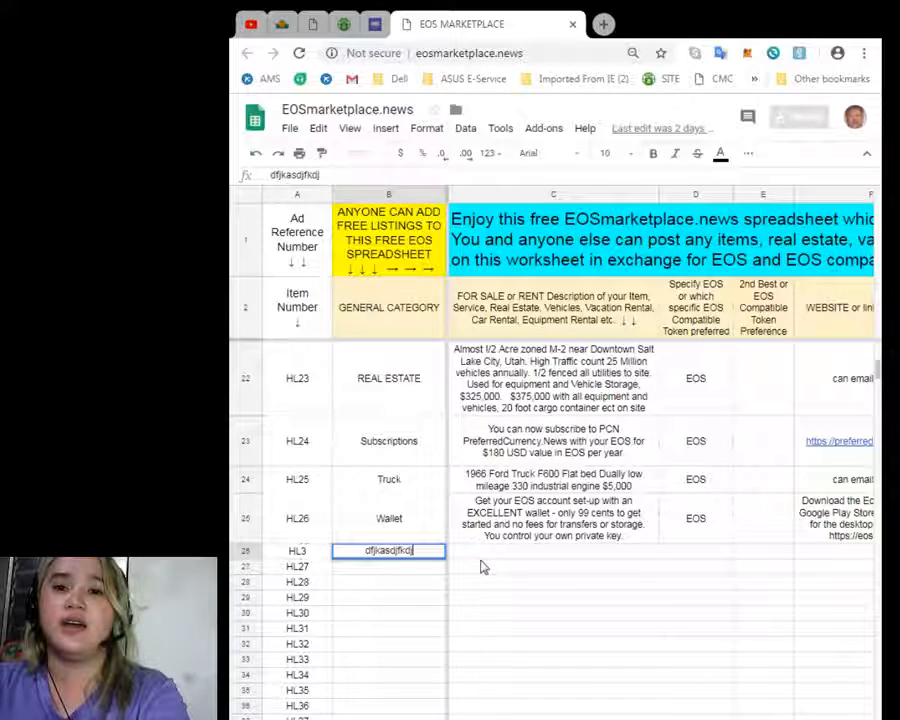
text(Fdsfdsg)
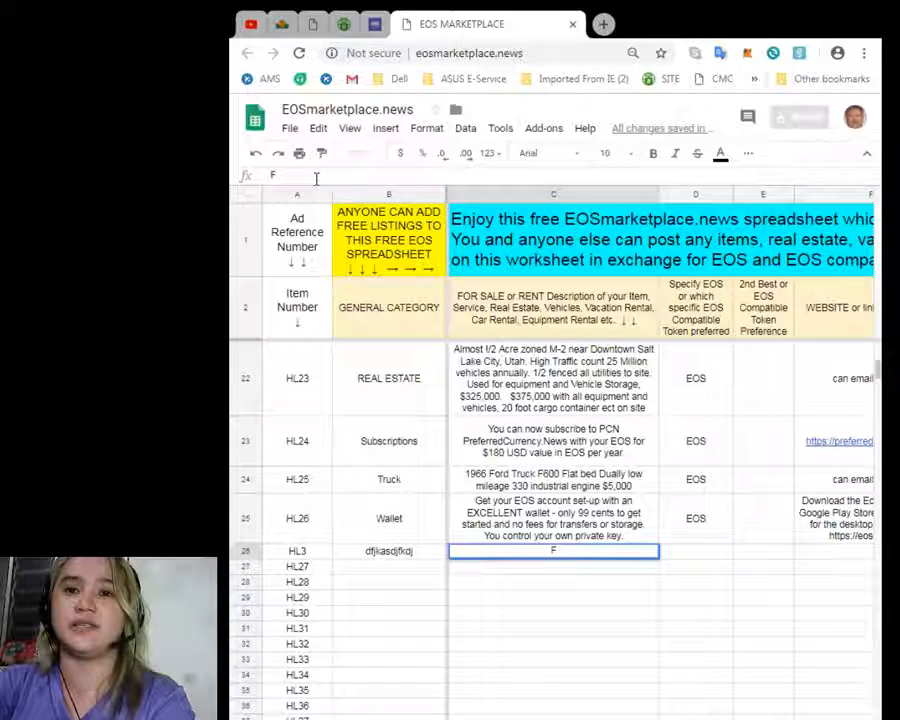
text(Fsdfdnfdsnv)
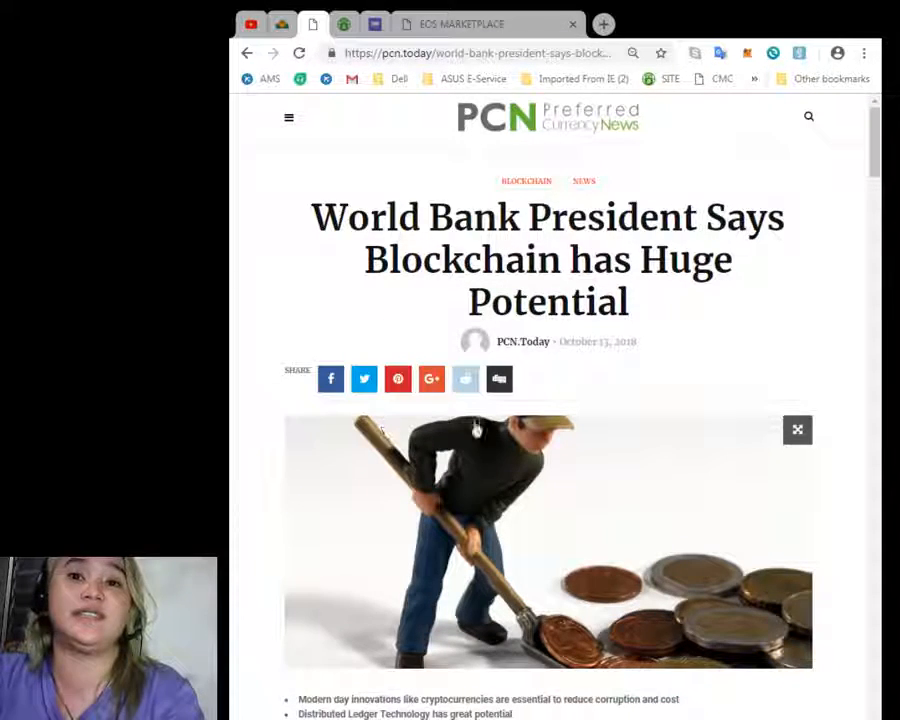
Follow the PCN.today Marketplace link to marketplace.pcn.today in a new tab
click(283, 23)
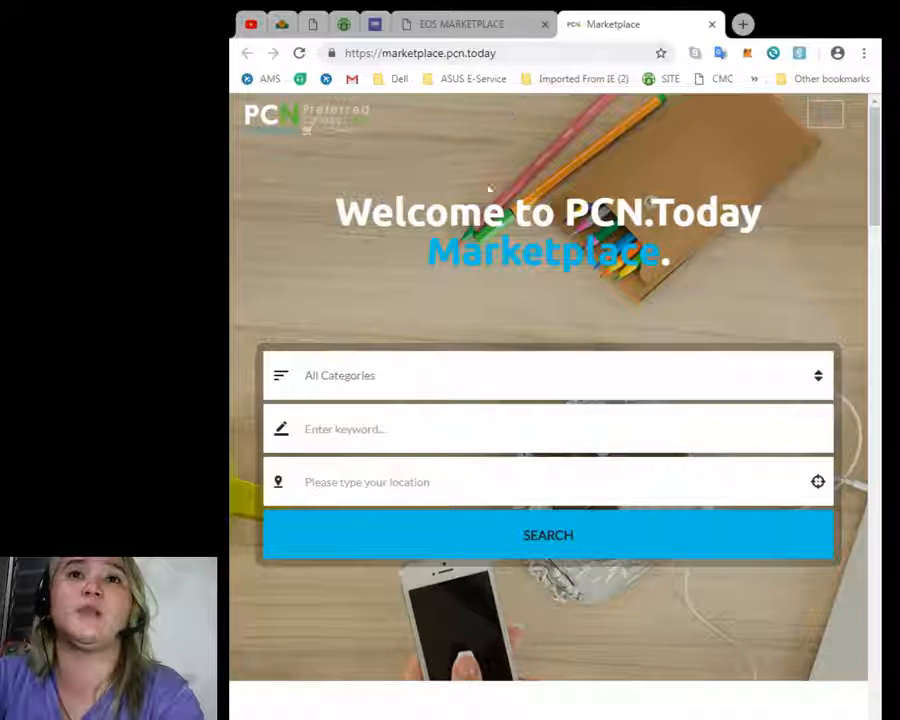
mouse_move(588, 379)
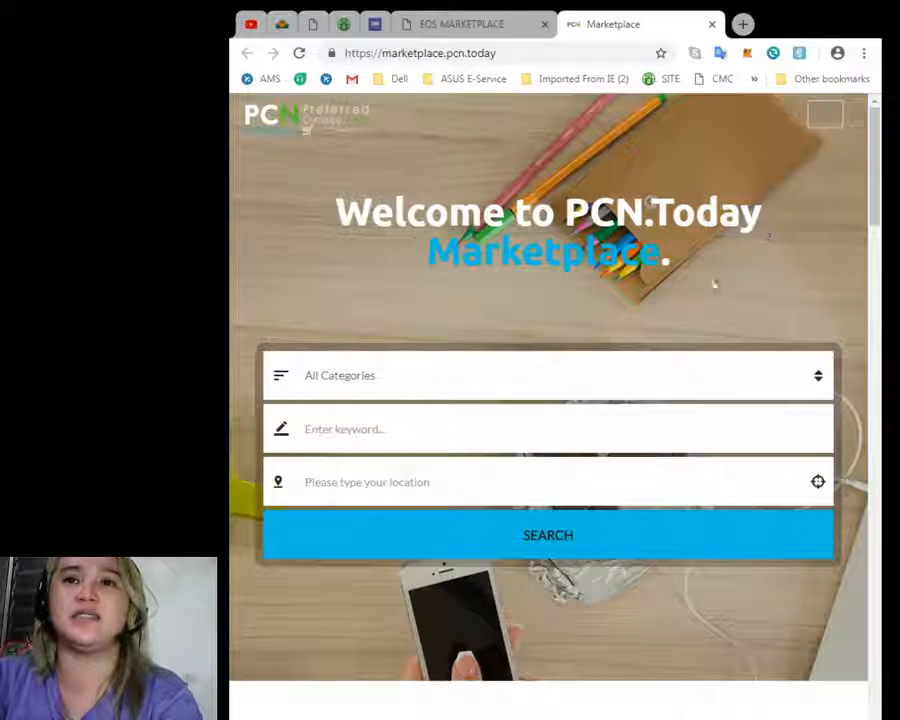
scroll(down, 3)
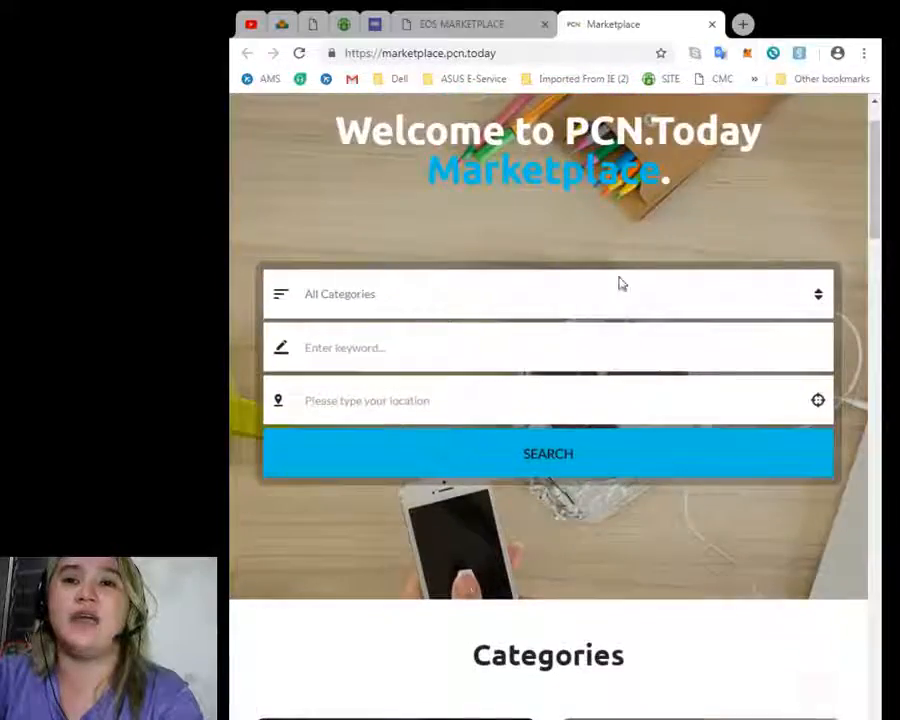
scroll(down, 3)
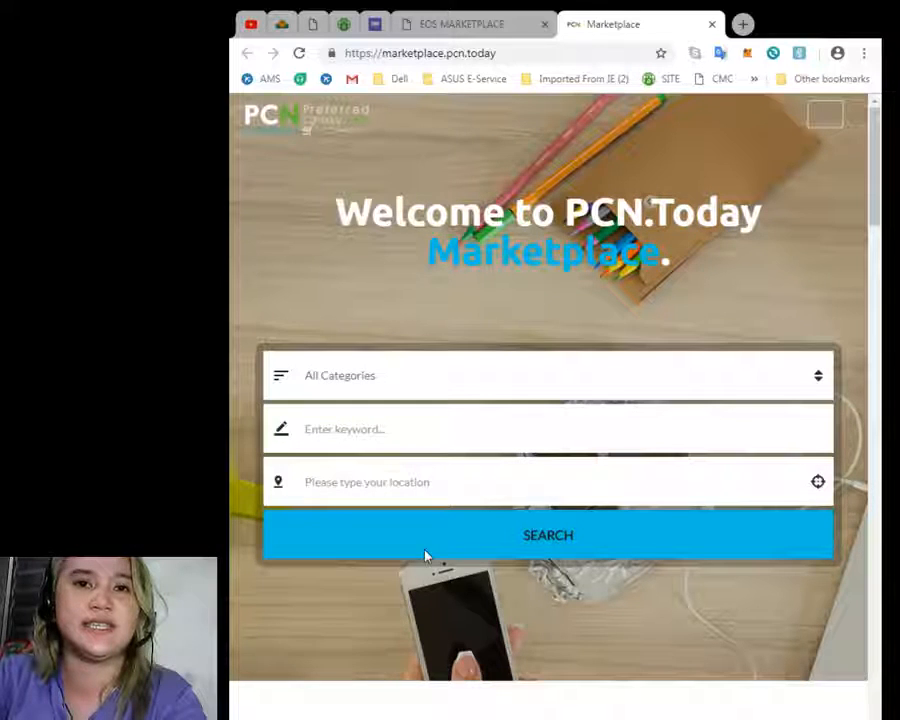
mouse_move(345, 480)
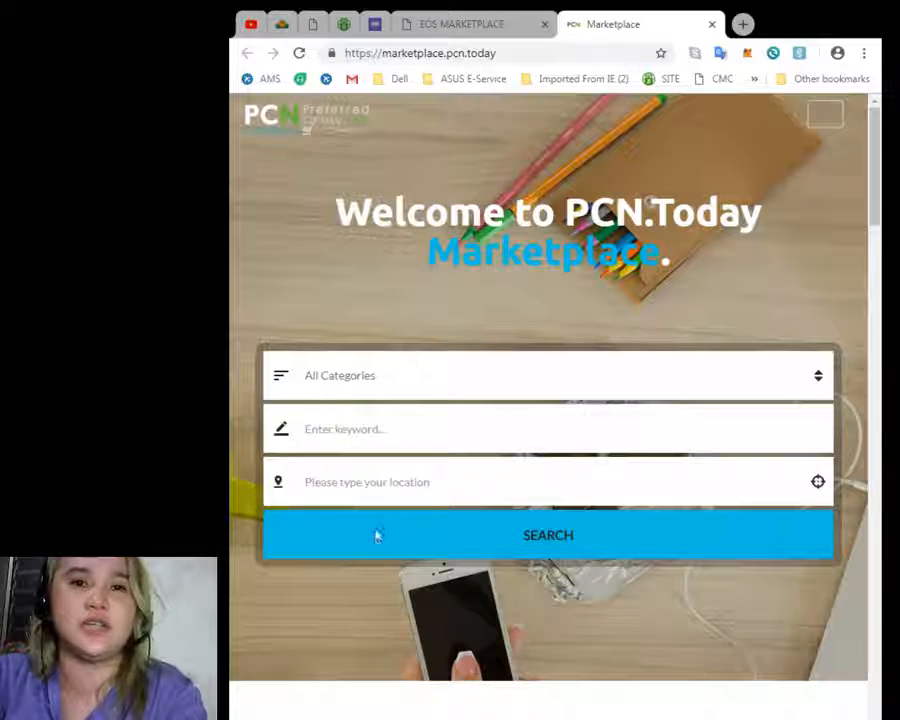
mouse_move(371, 533)
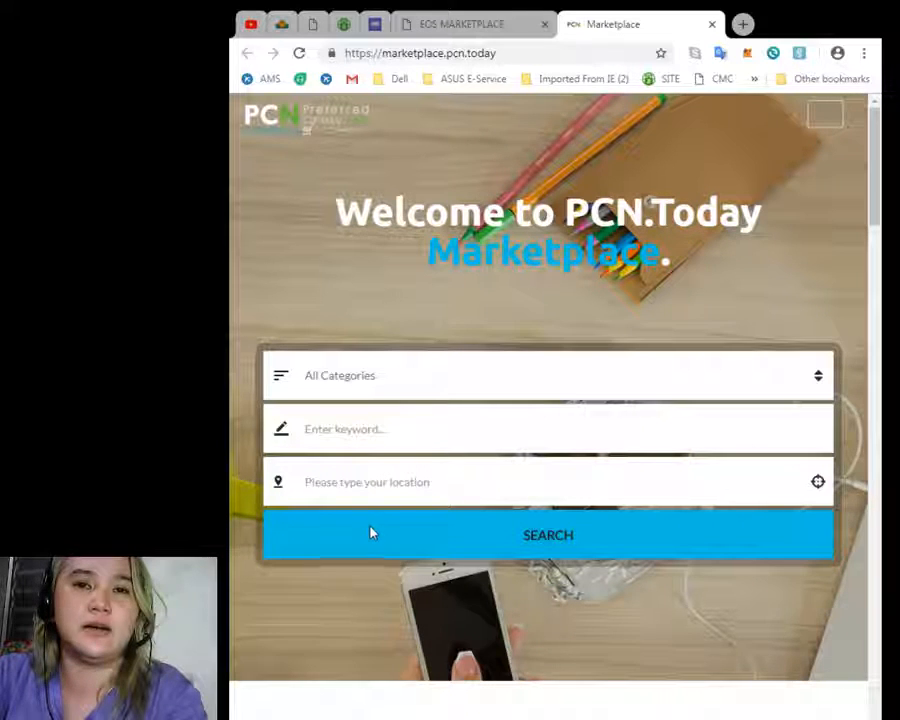
click(548, 375)
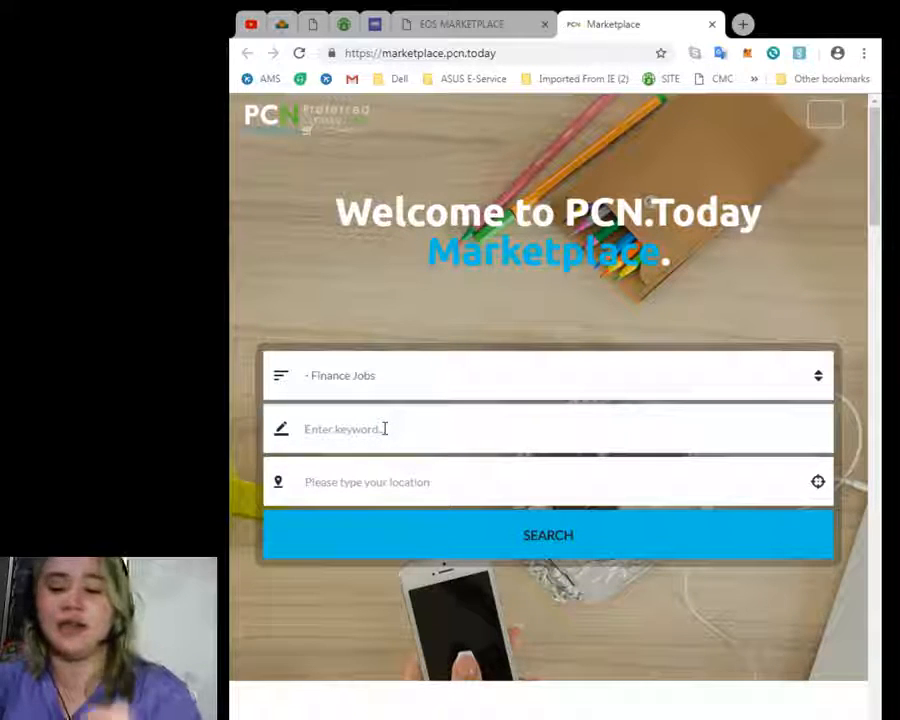
Fill the Marketplace search with category Finance Jobs, keyword 'car', and location Bacolod City
text(Account)
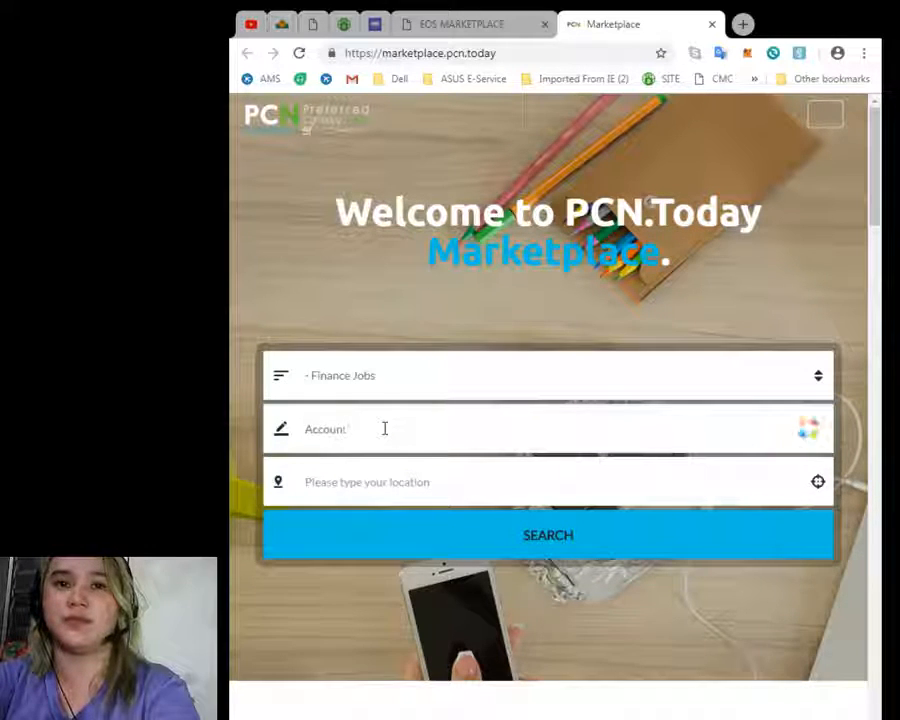
text(Accounting)
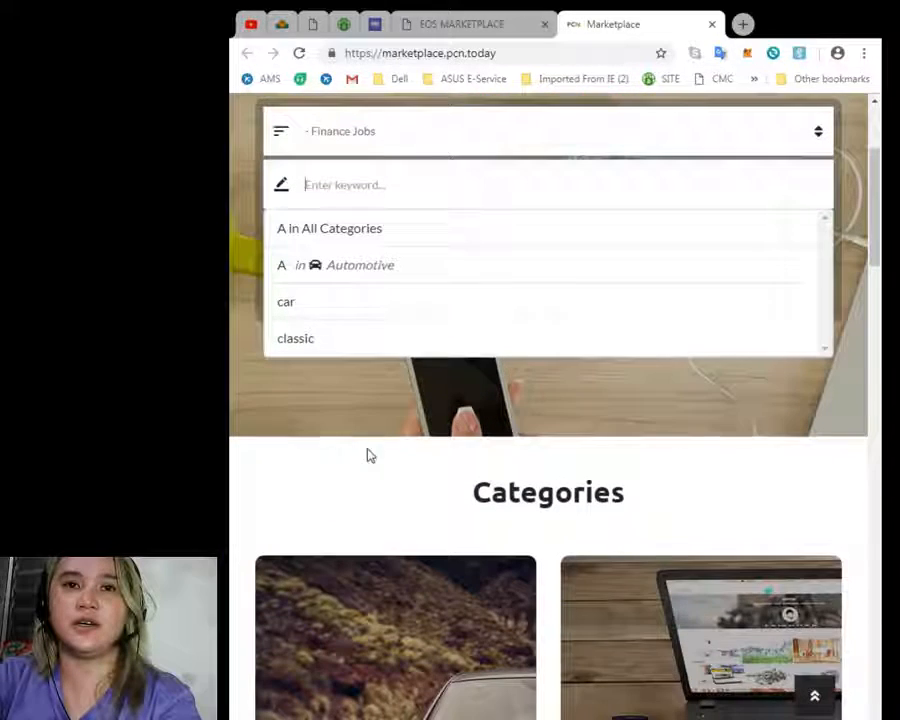
click(286, 301)
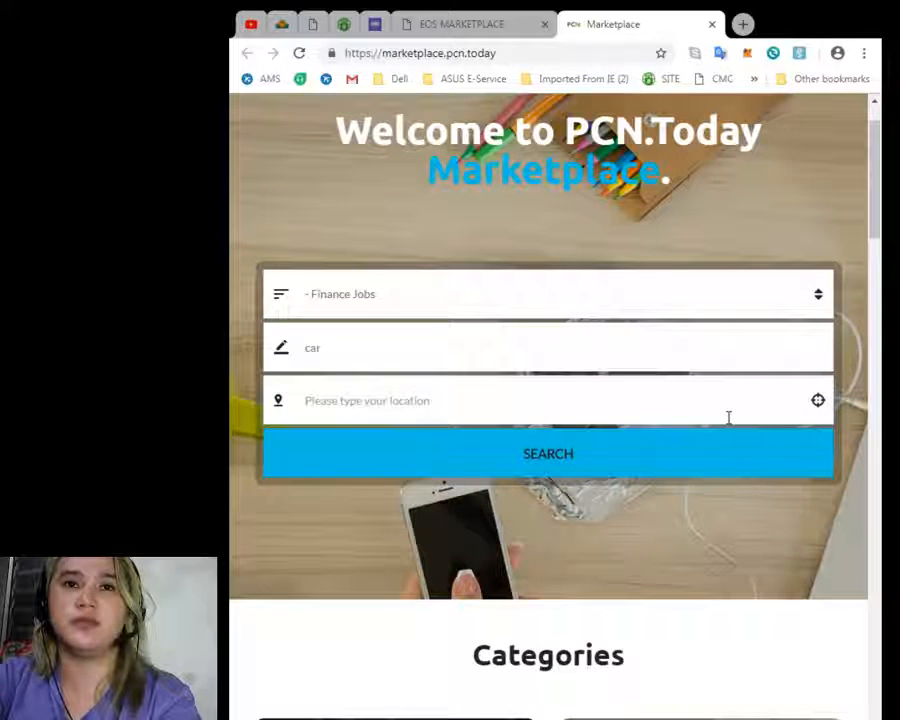
mouse_move(798, 400)
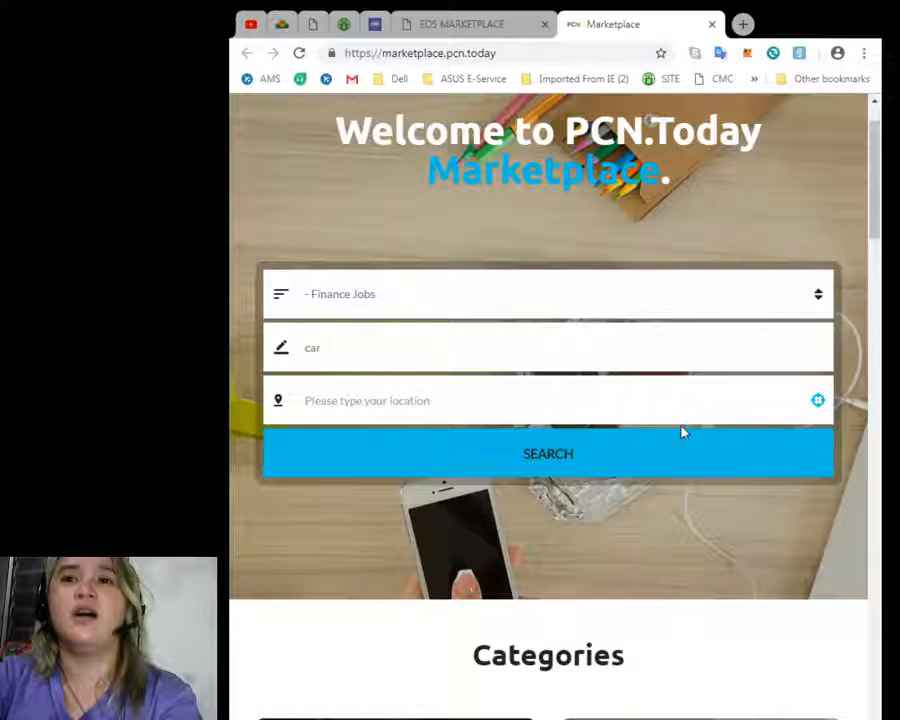
click(815, 400)
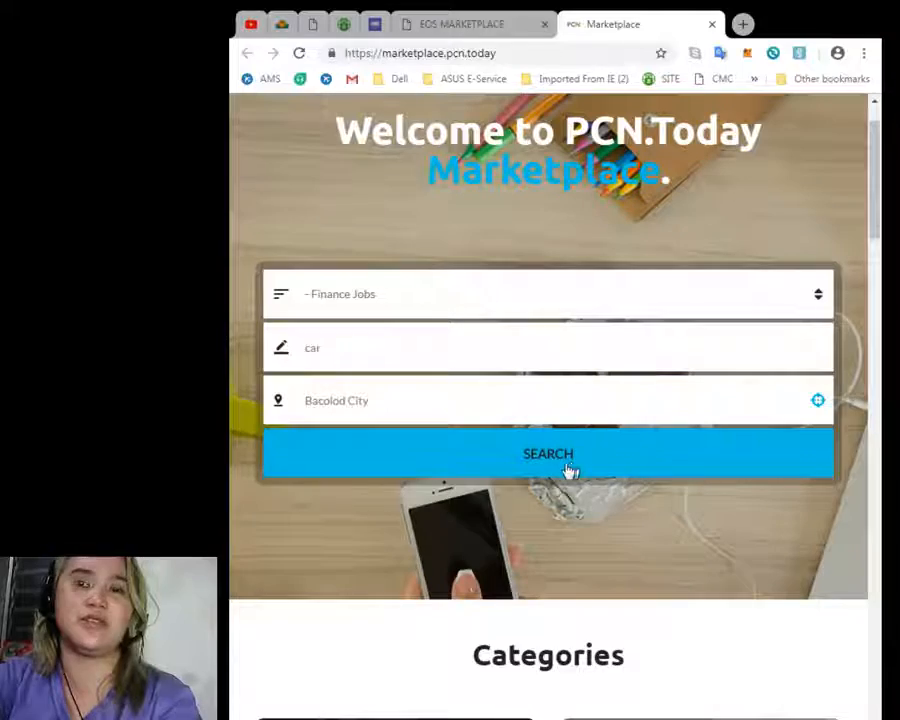
scroll(down, 3)
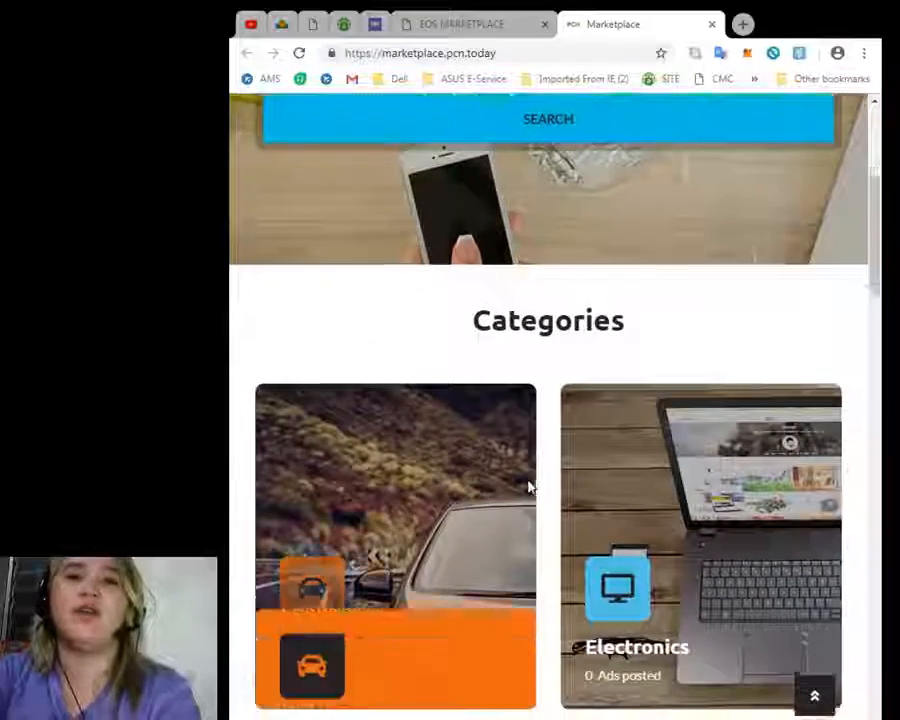
scroll(down, 3)
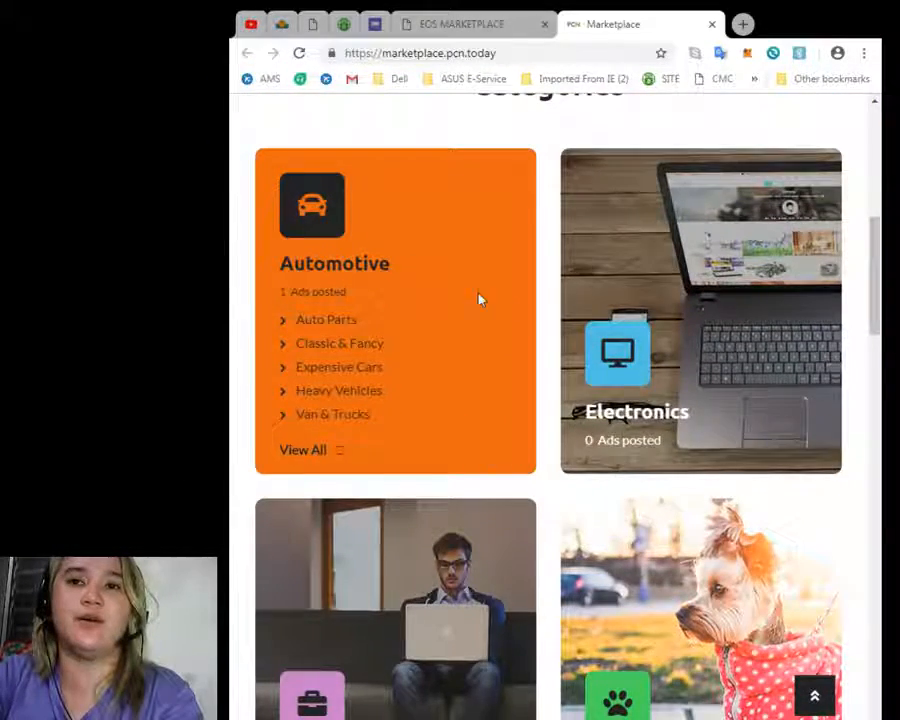
scroll(down, 3)
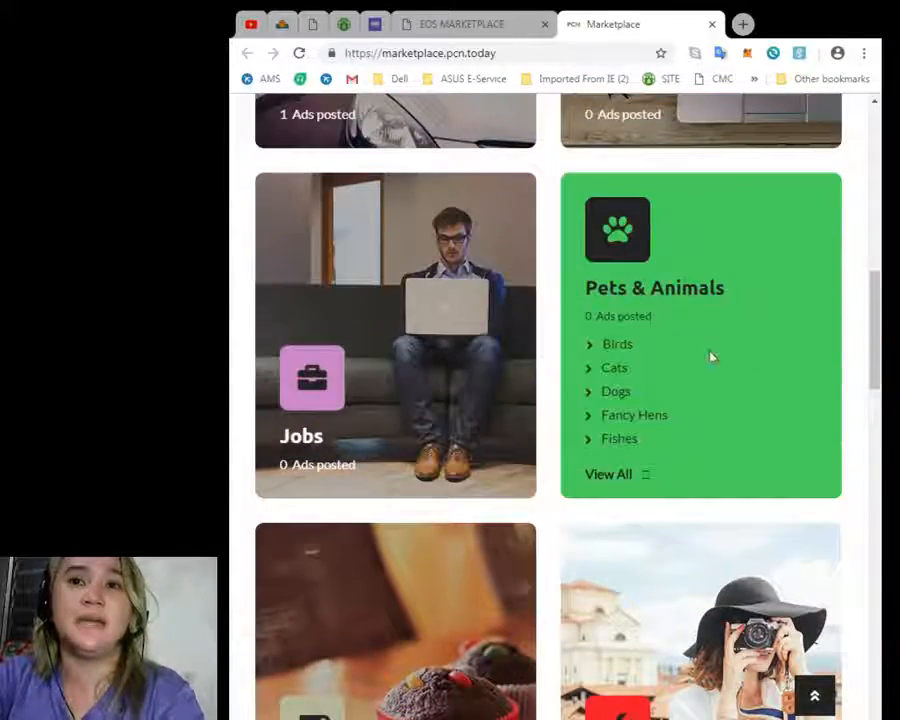
scroll(down, 3)
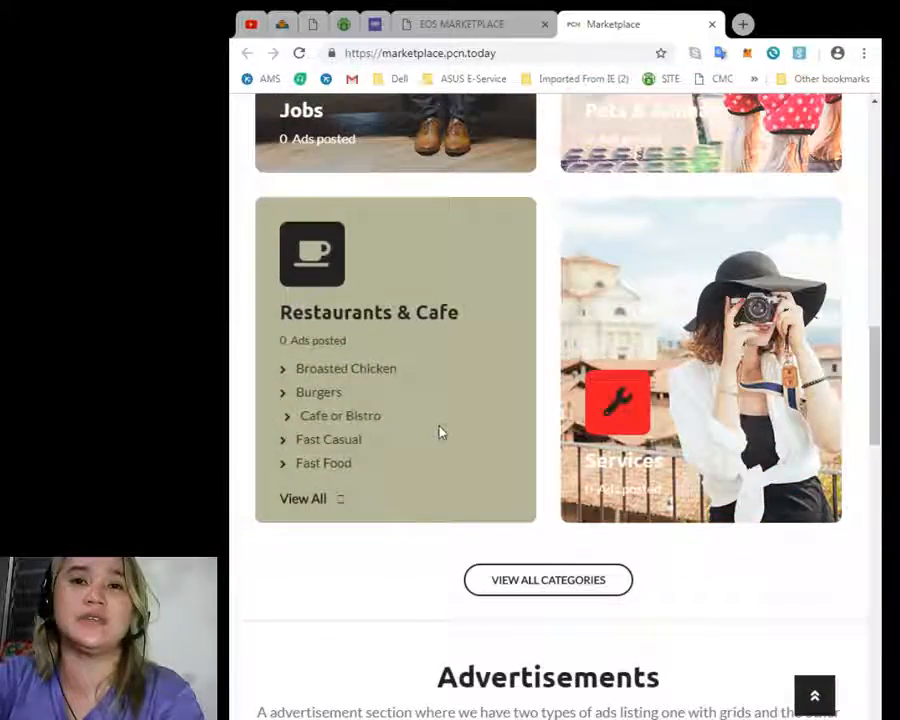
scroll(down, 3)
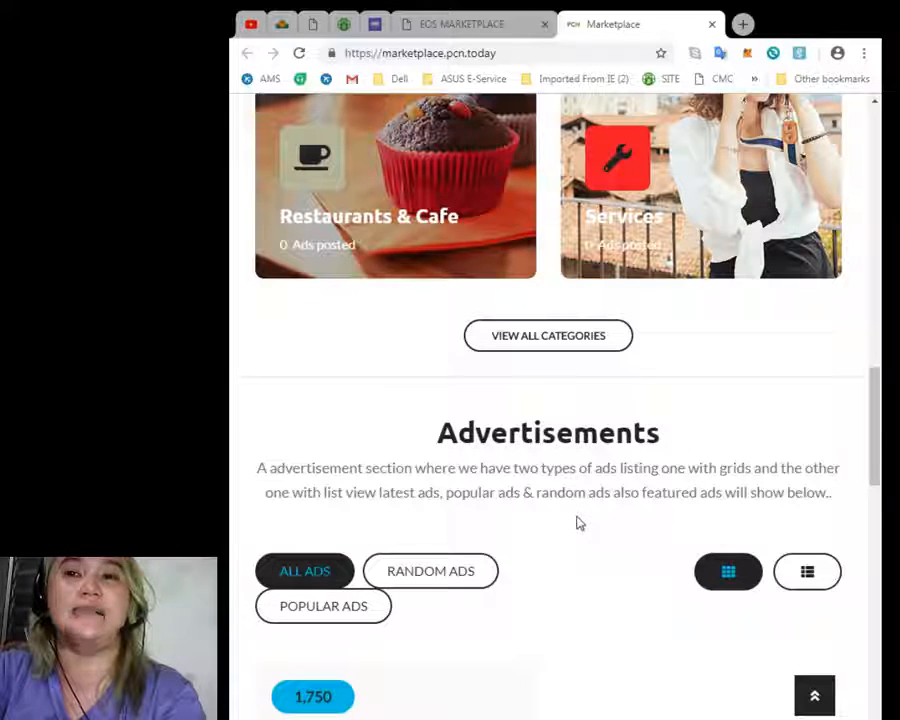
scroll(down, 3)
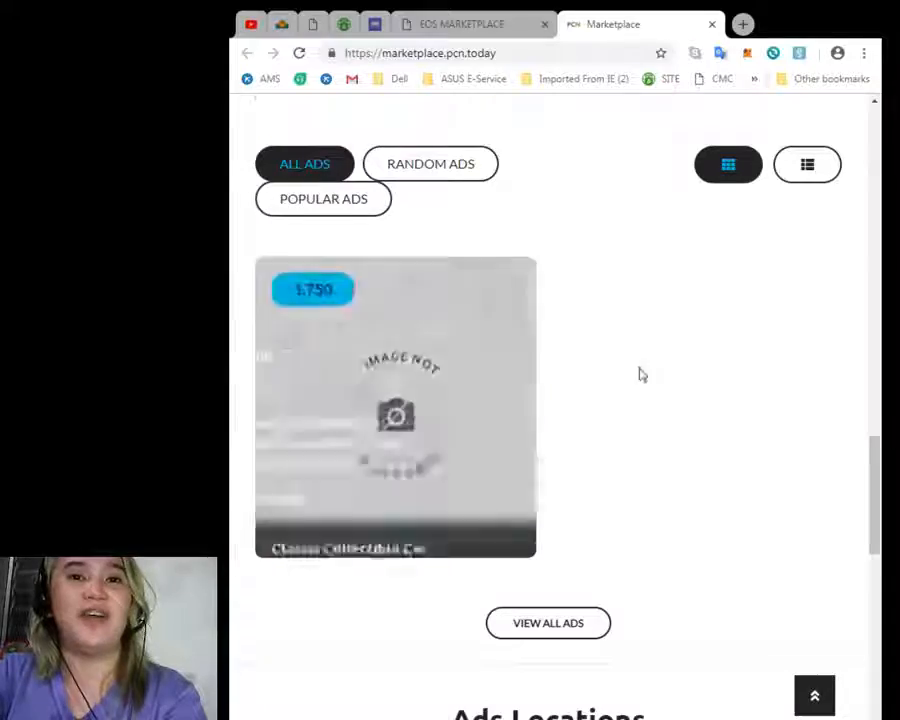
scroll(down, 3)
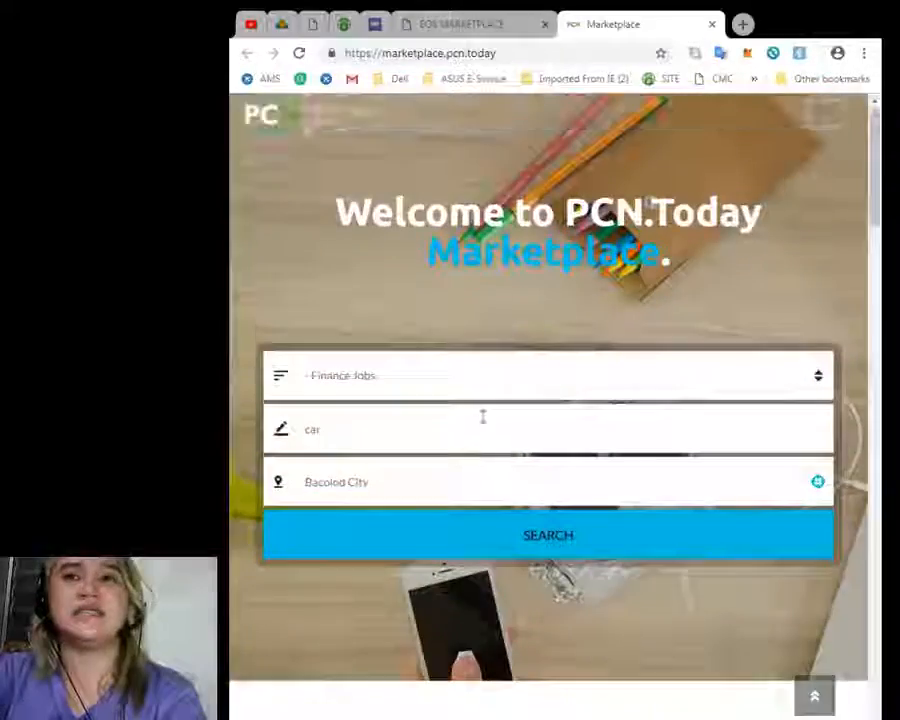
Browse the 14 October 2018 AWeber newsletter archive and return to the PreferredCurrency.News page
click(470, 23)
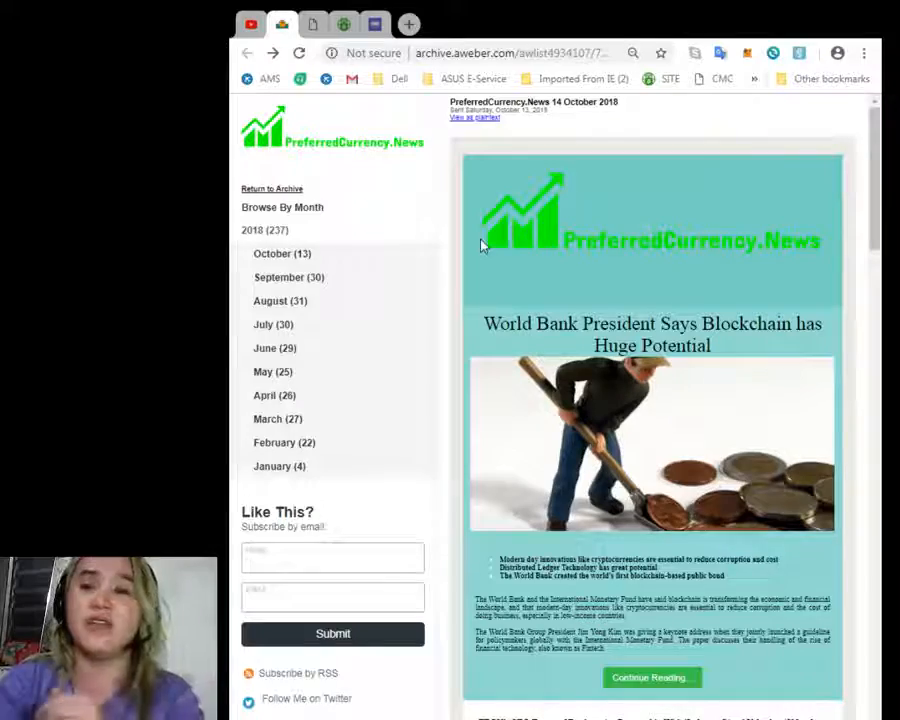
scroll(down, 3)
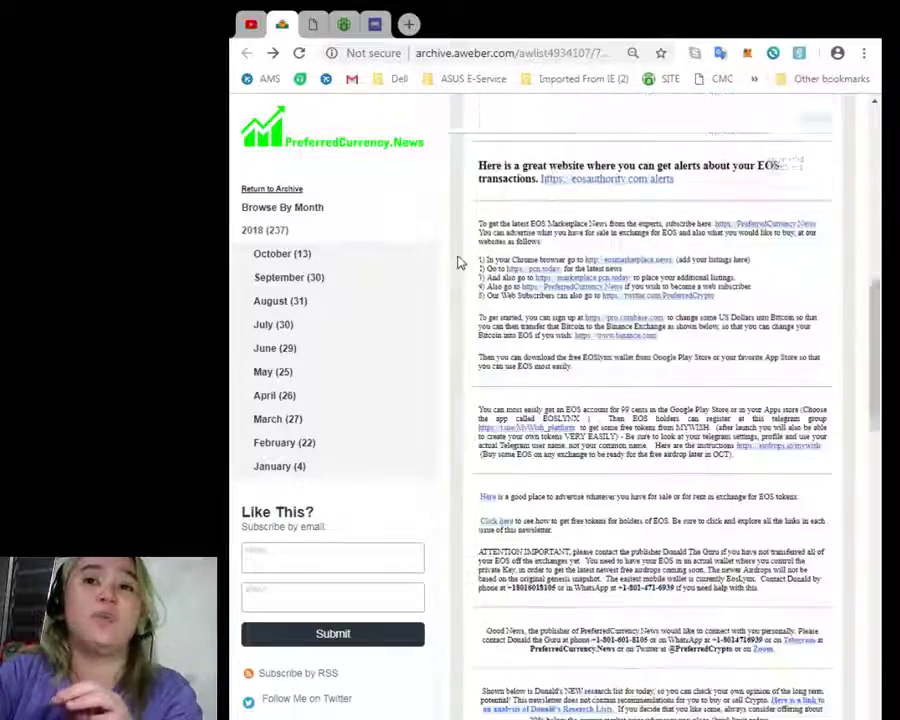
scroll(down, 3)
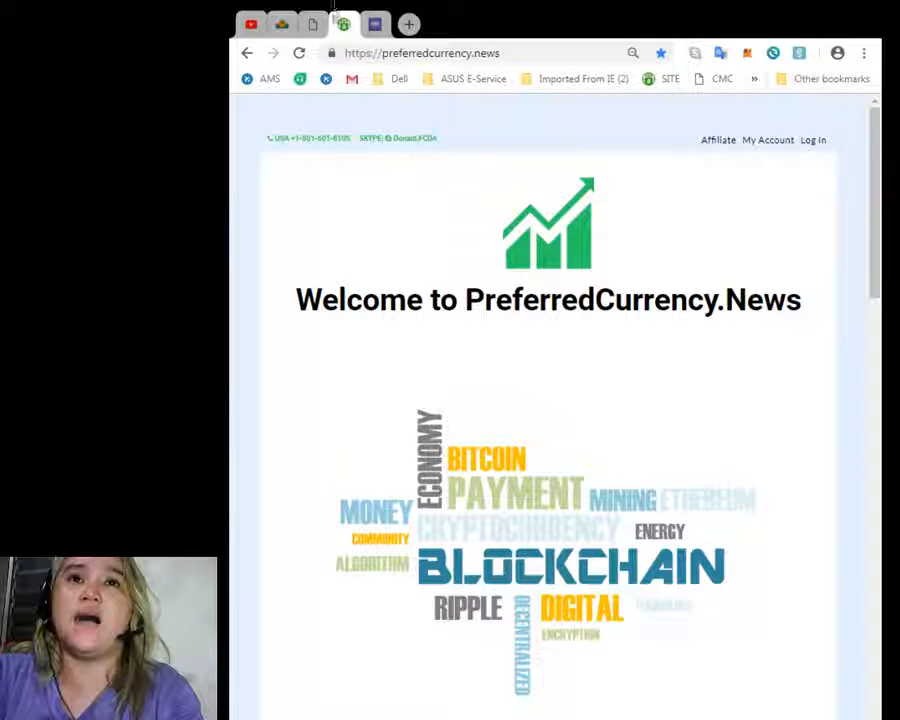
Switch to the Crypto Games Conference tab for the October 17–18 Minsk event
click(375, 24)
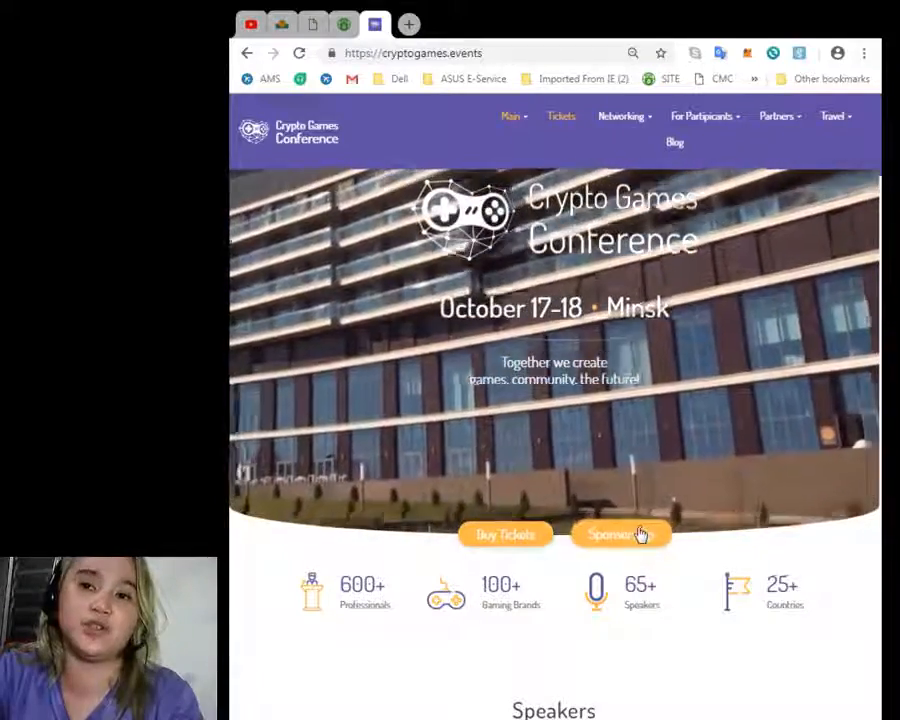
Scroll past the hero banner to the Speakers grid and About Us on Minsk, then back up
scroll(down, 3)
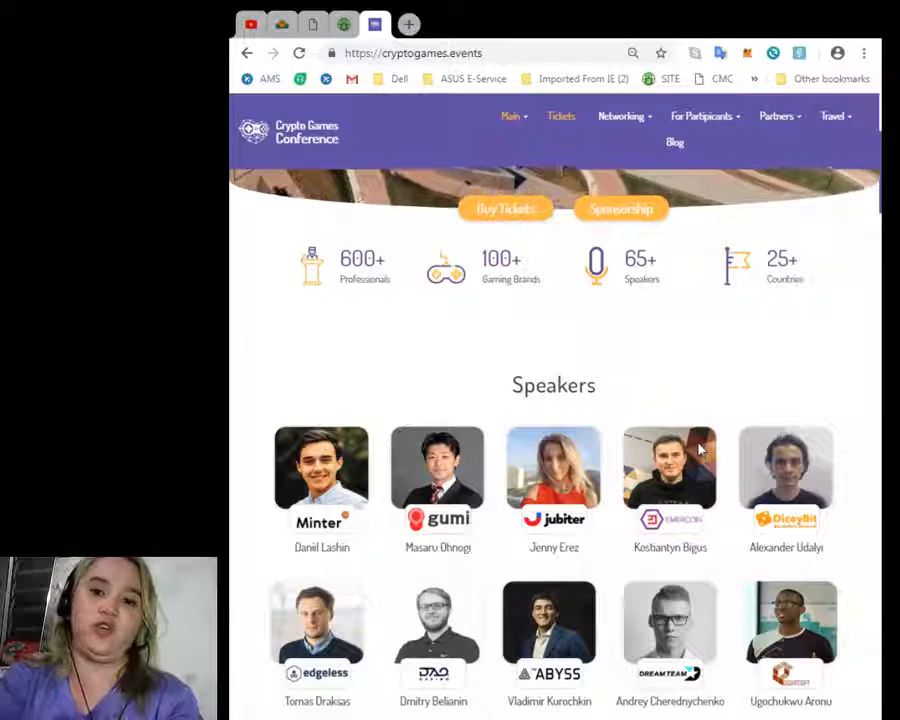
scroll(down, 3)
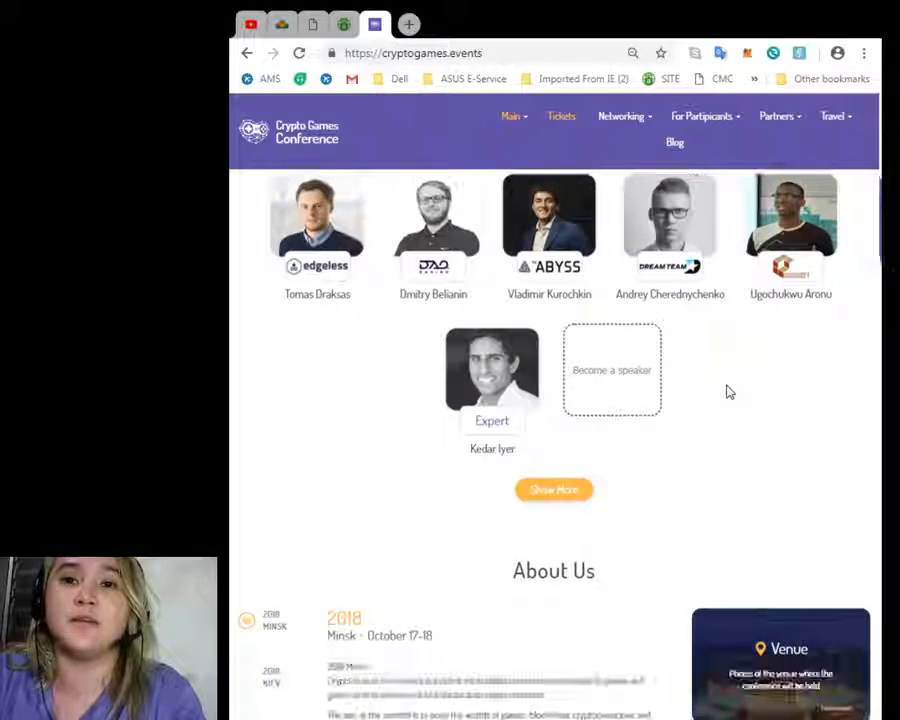
scroll(down, 3)
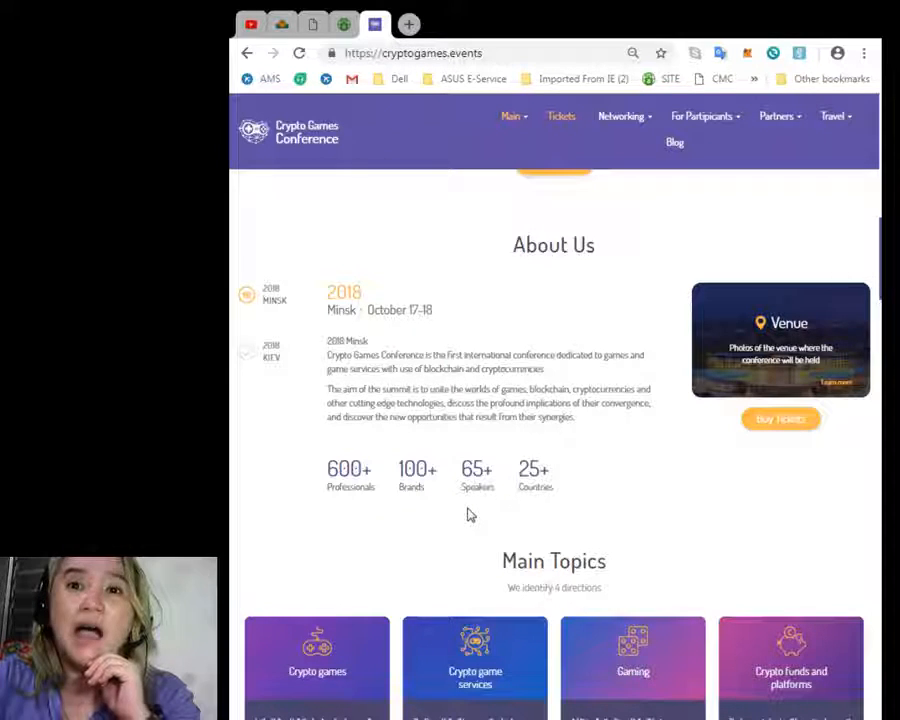
scroll(up, 3)
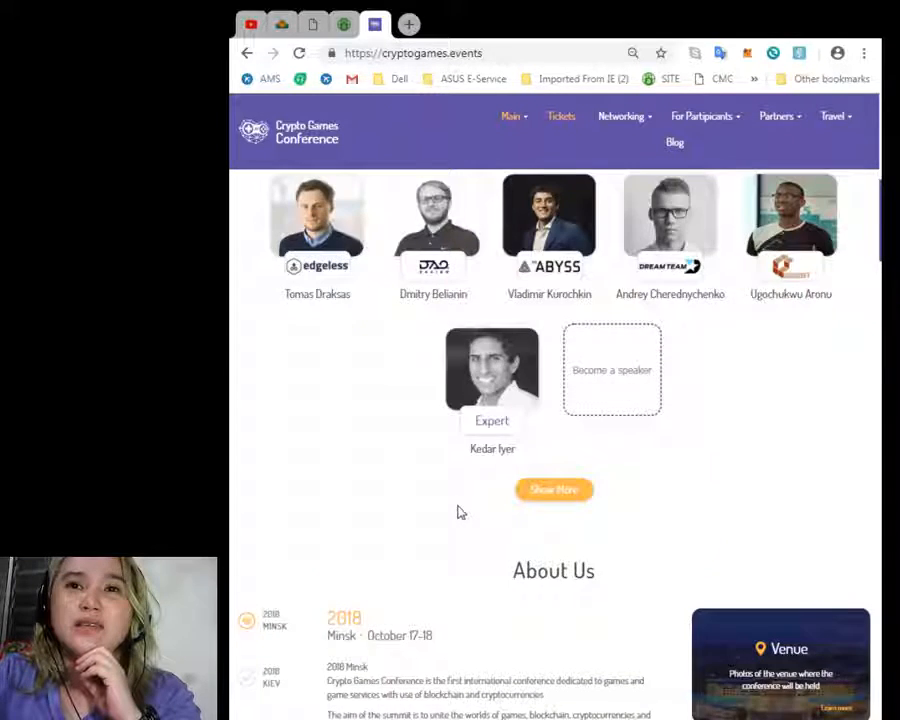
scroll(up, 3)
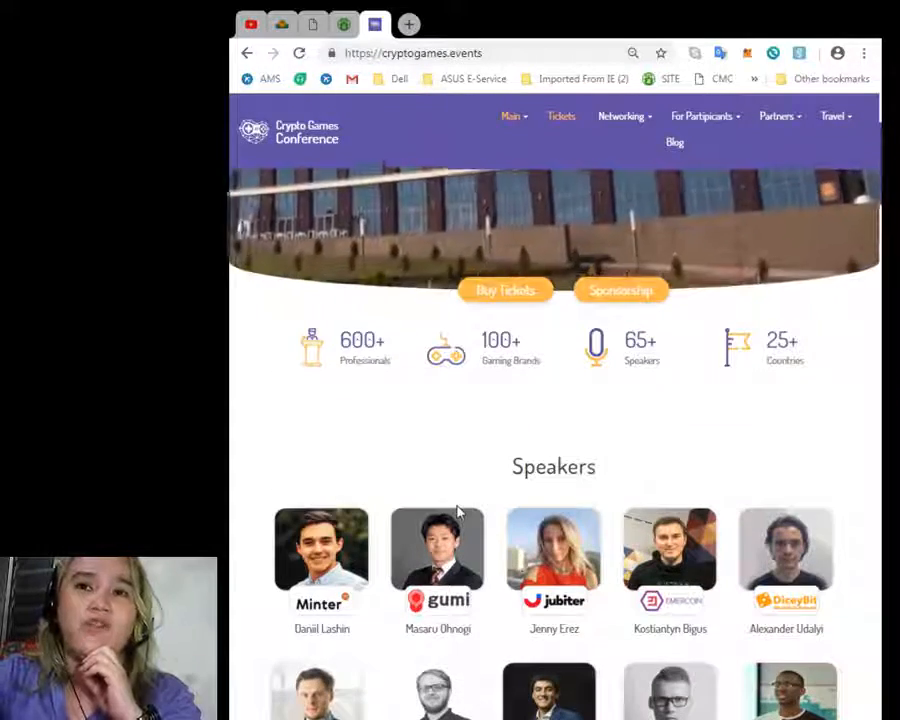
scroll(down, 3)
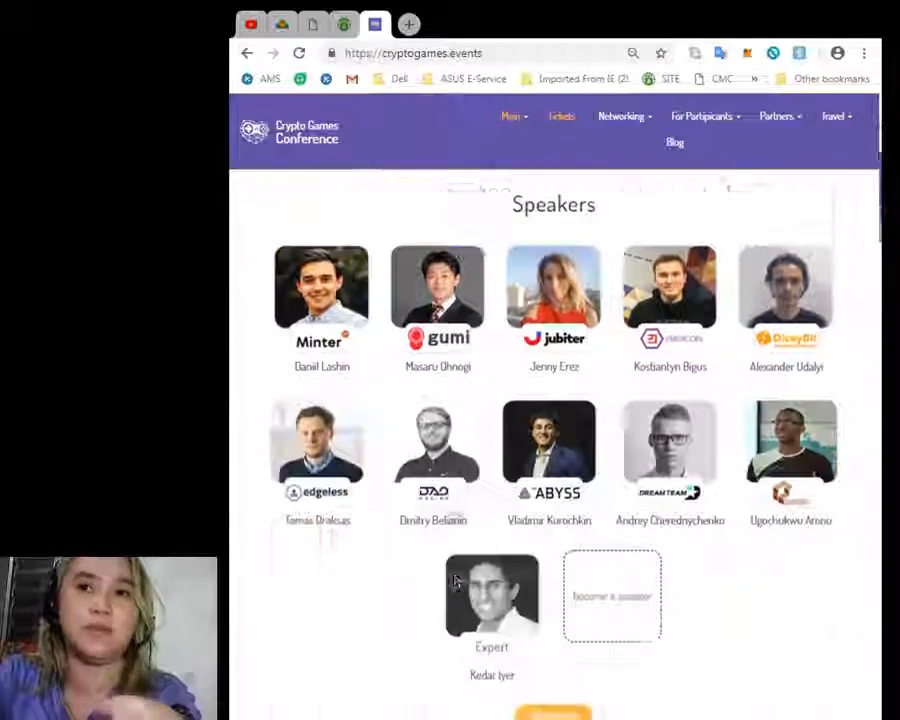
scroll(up, 3)
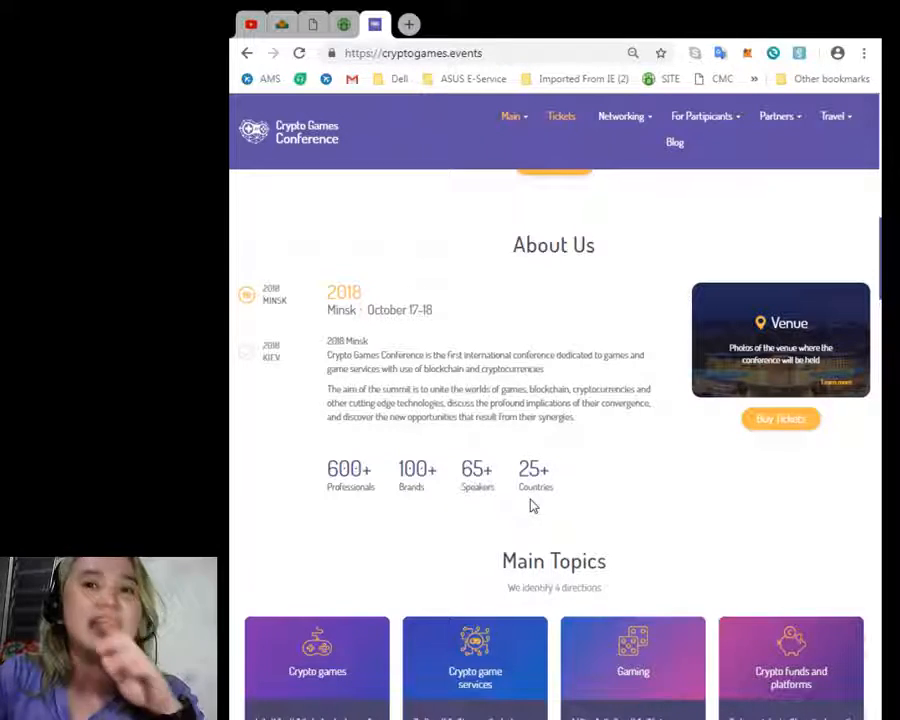
scroll(down, 3)
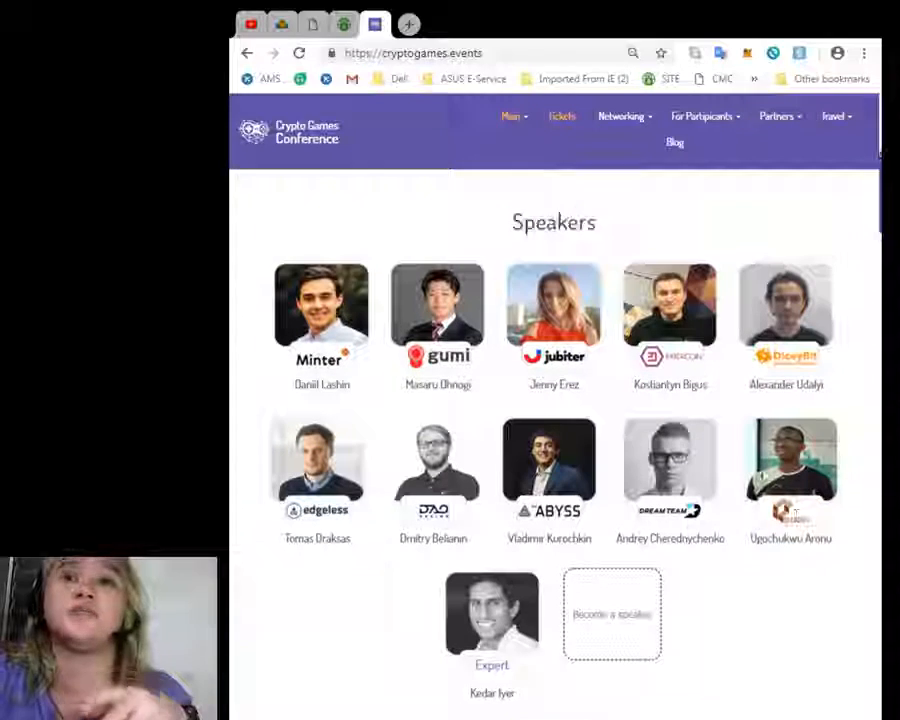
mouse_move(615, 644)
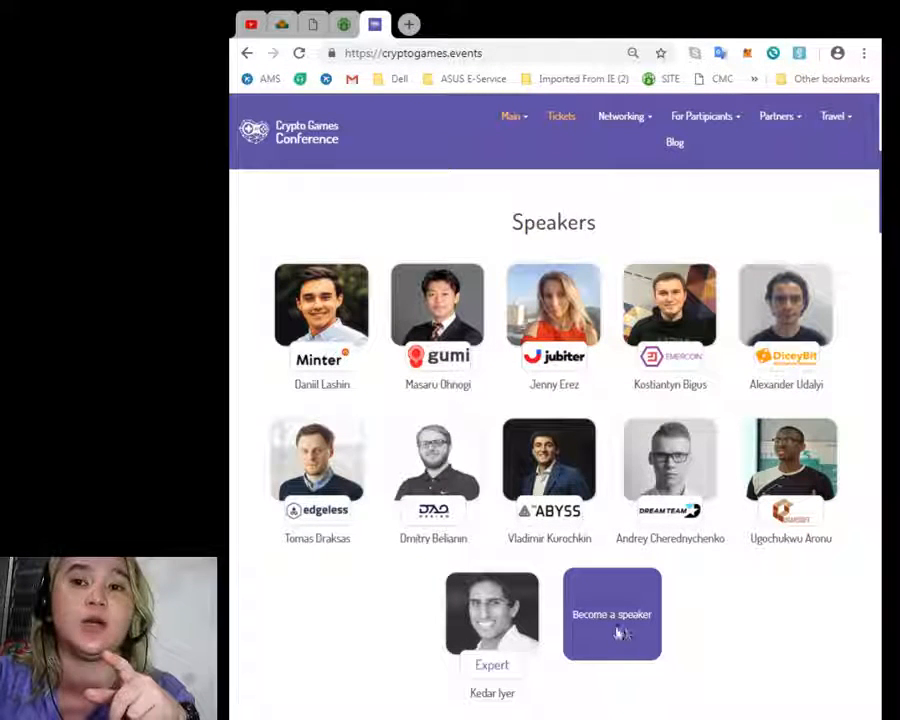
click(612, 630)
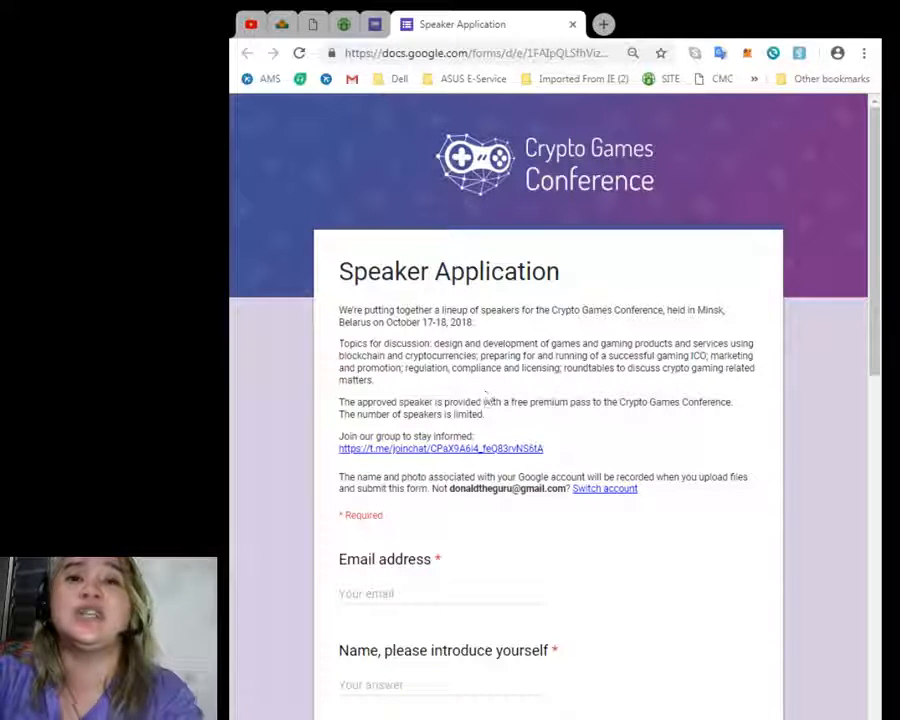
scroll(down, 3)
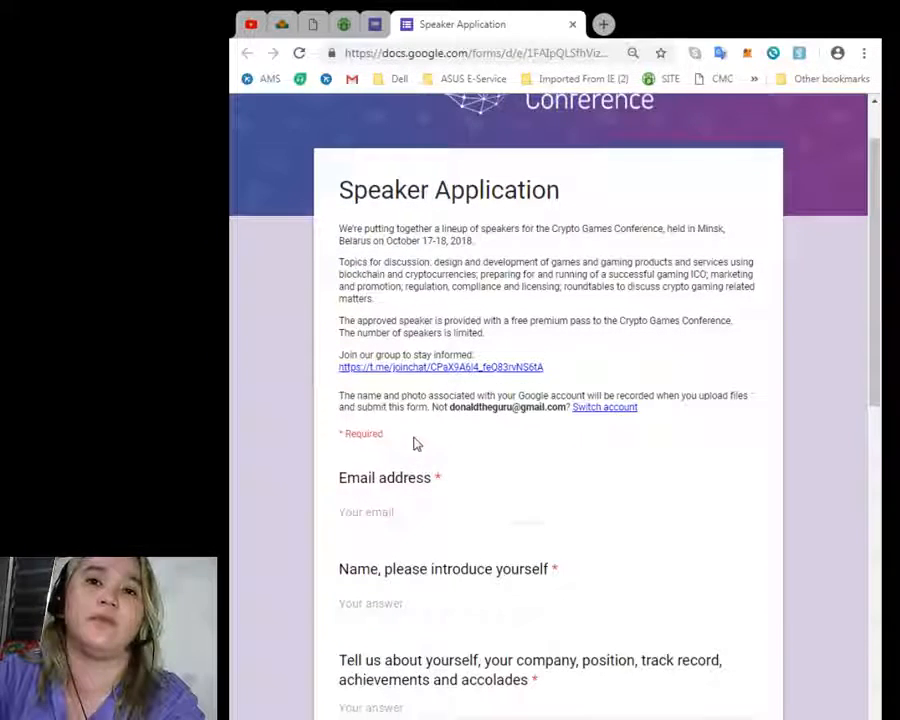
mouse_move(433, 367)
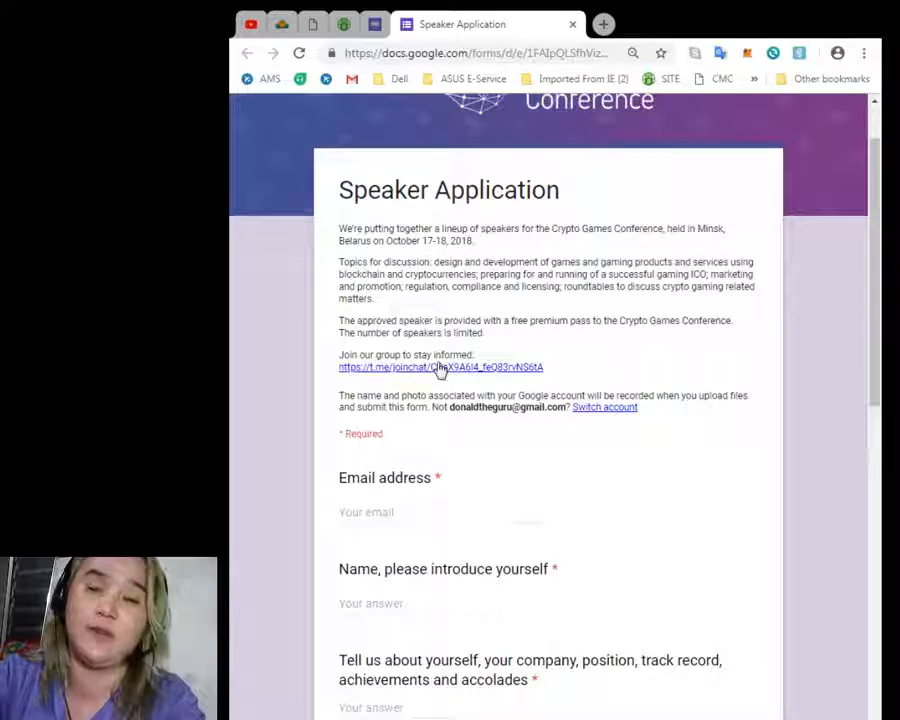
scroll(down, 3)
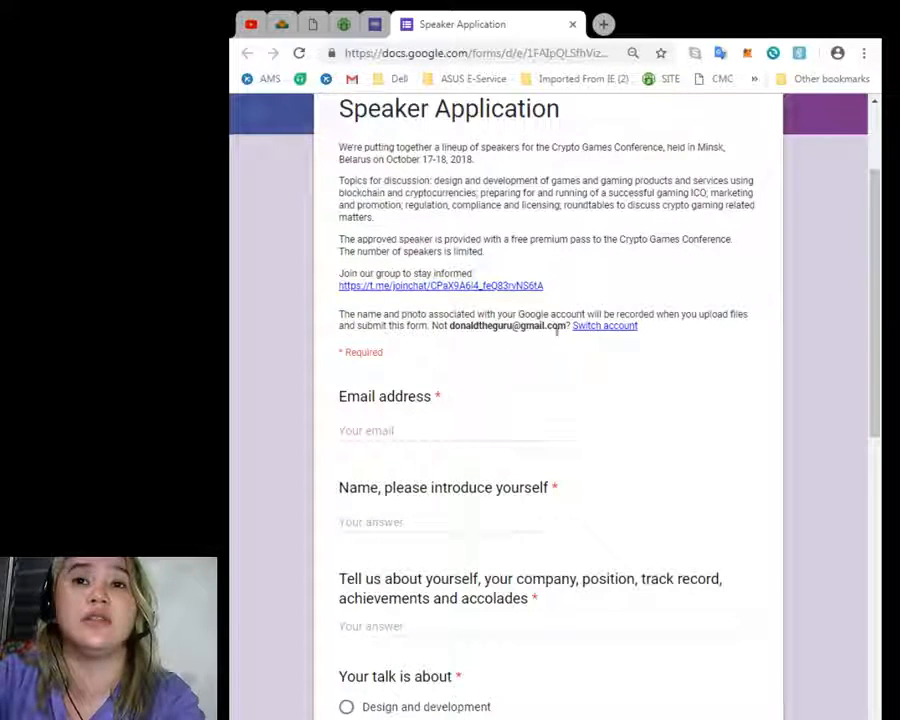
mouse_move(636, 340)
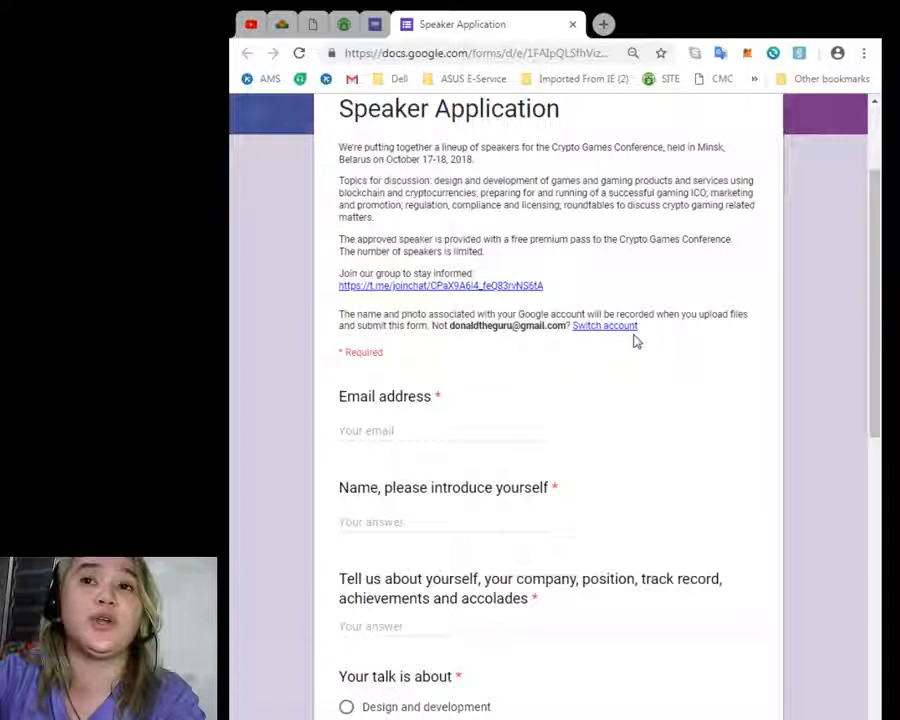
mouse_move(440, 346)
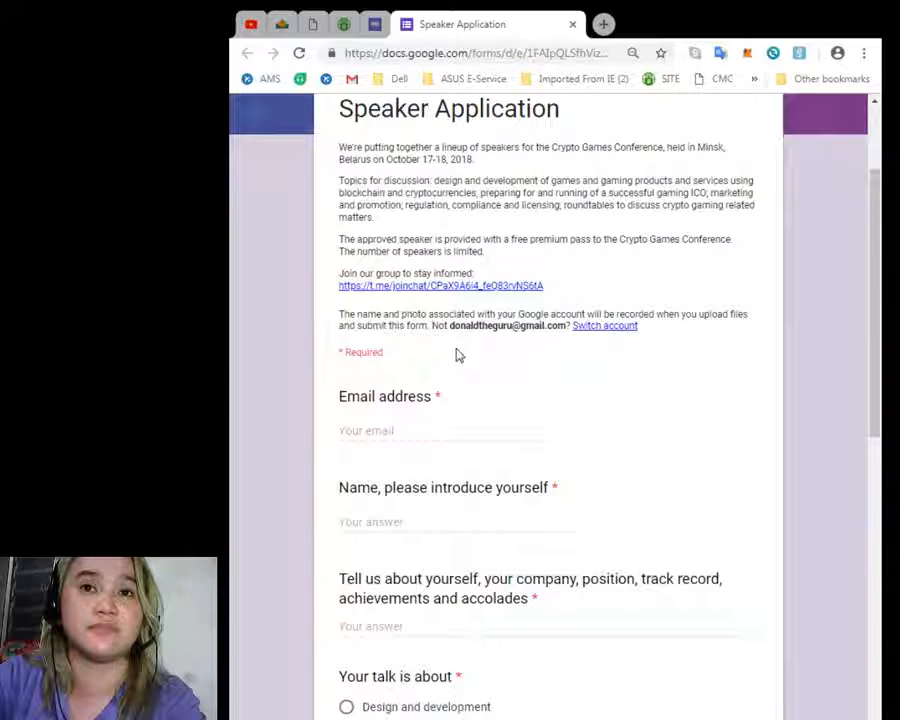
scroll(down, 3)
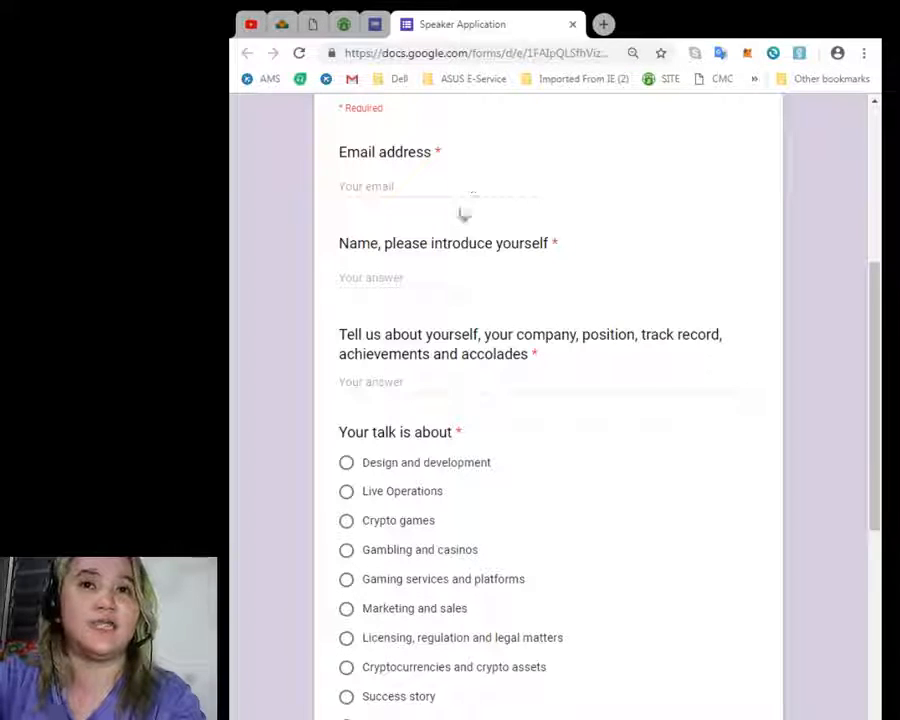
scroll(down, 3)
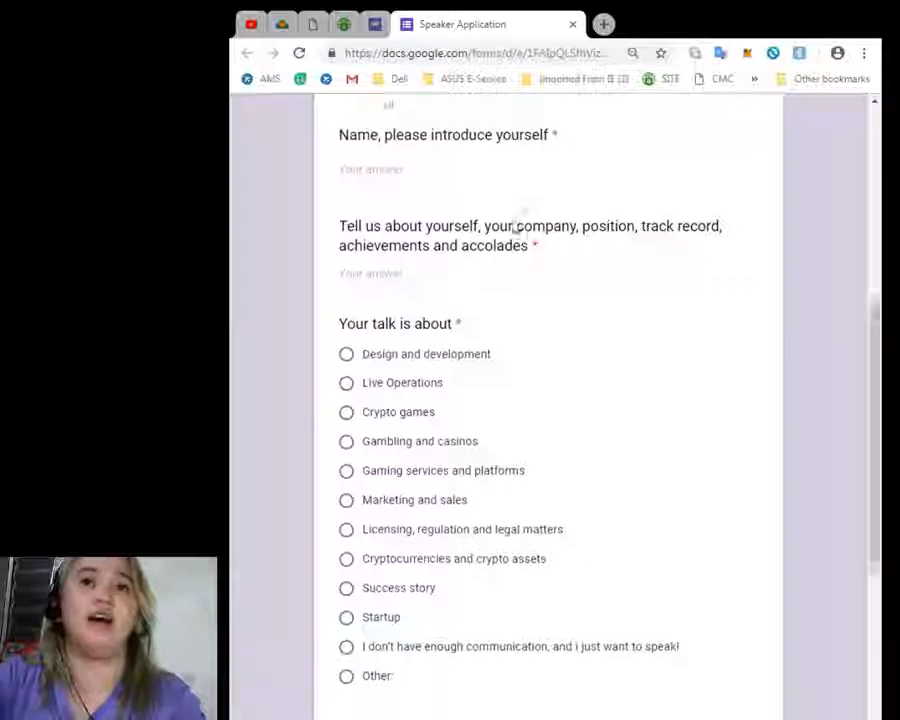
scroll(down, 3)
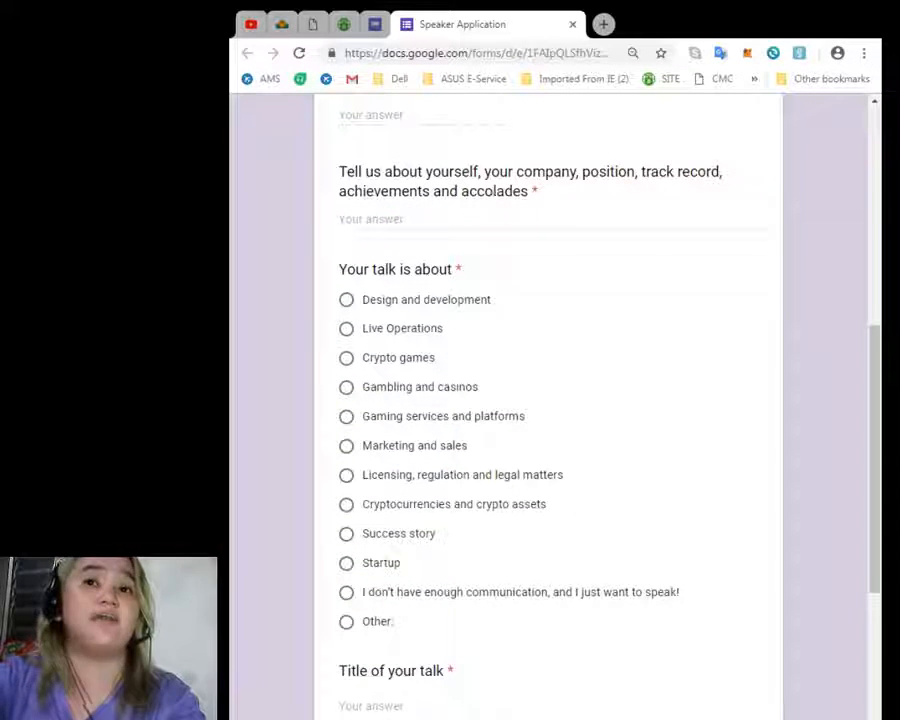
mouse_move(702, 190)
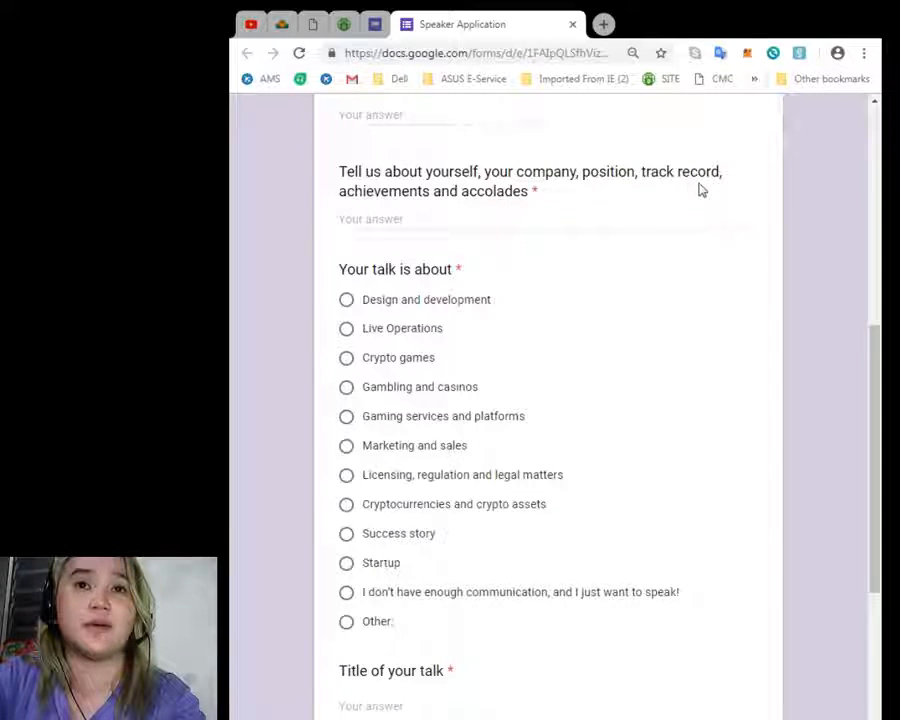
scroll(down, 3)
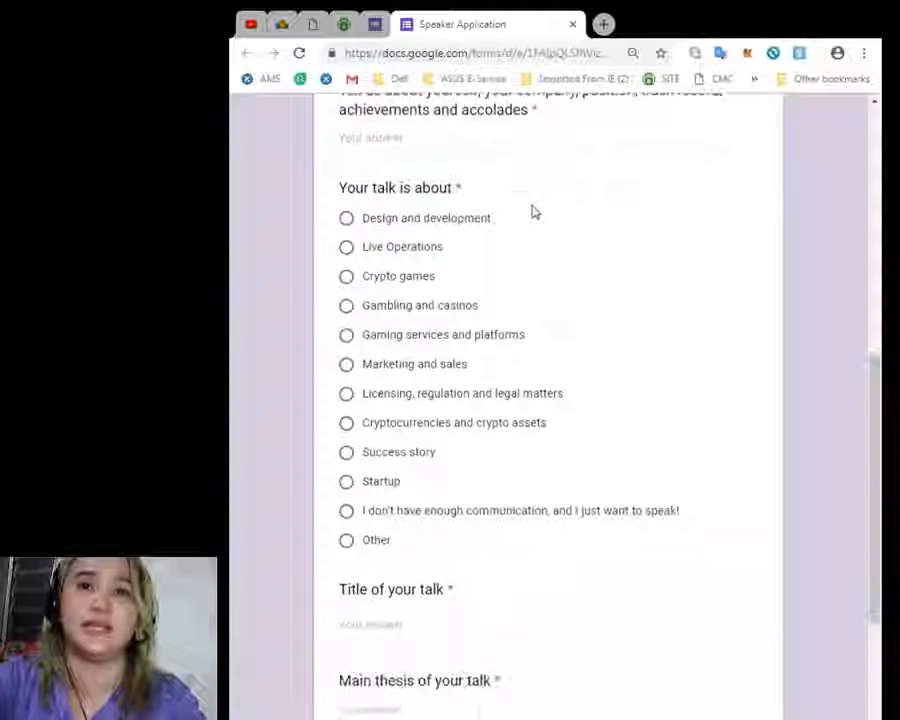
scroll(down, 3)
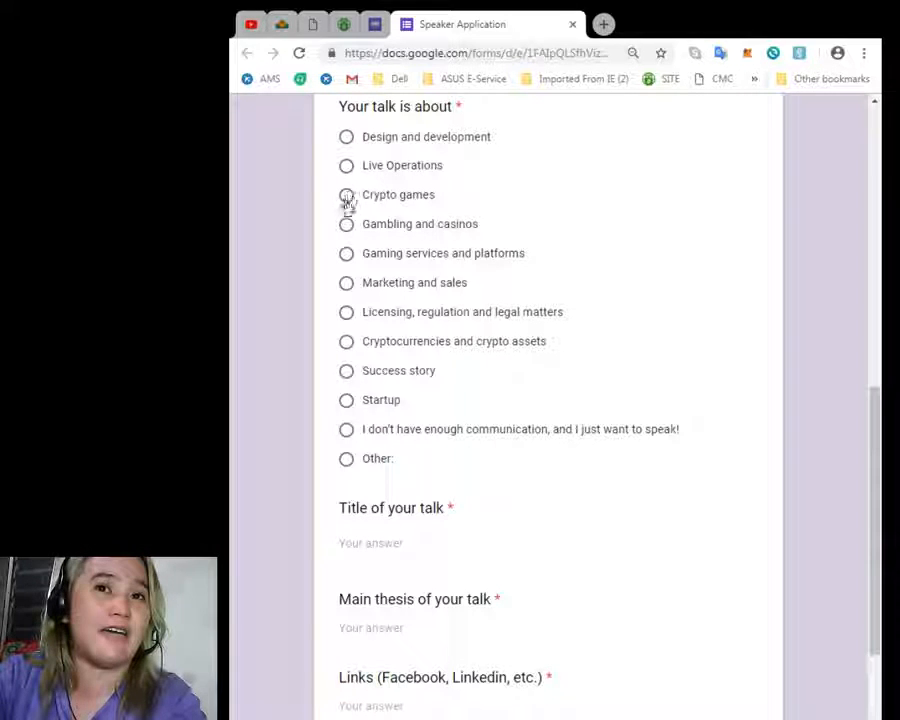
scroll(down, 3)
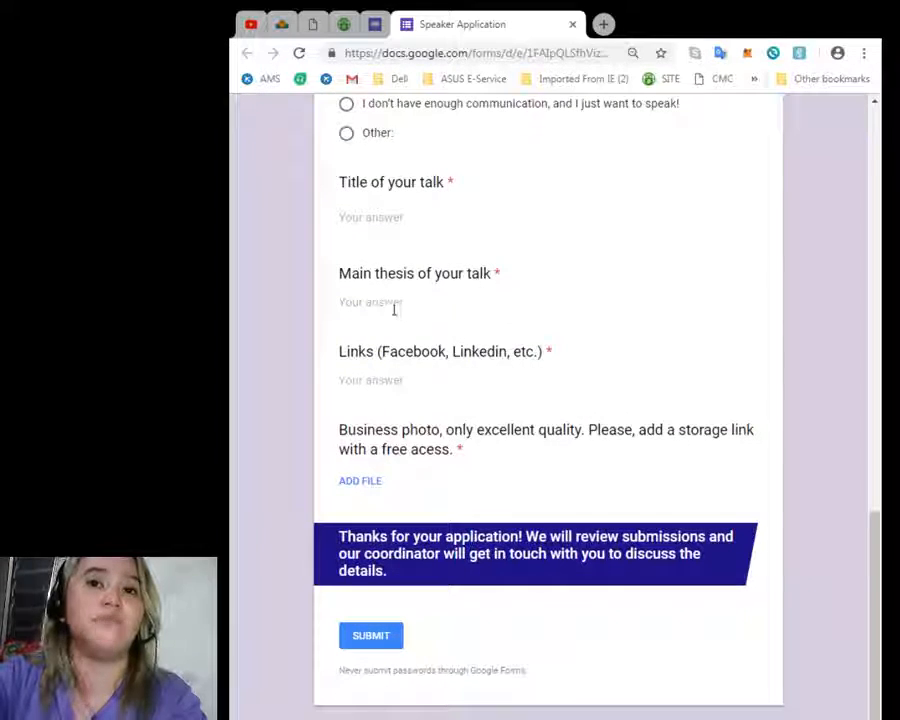
scroll(down, 3)
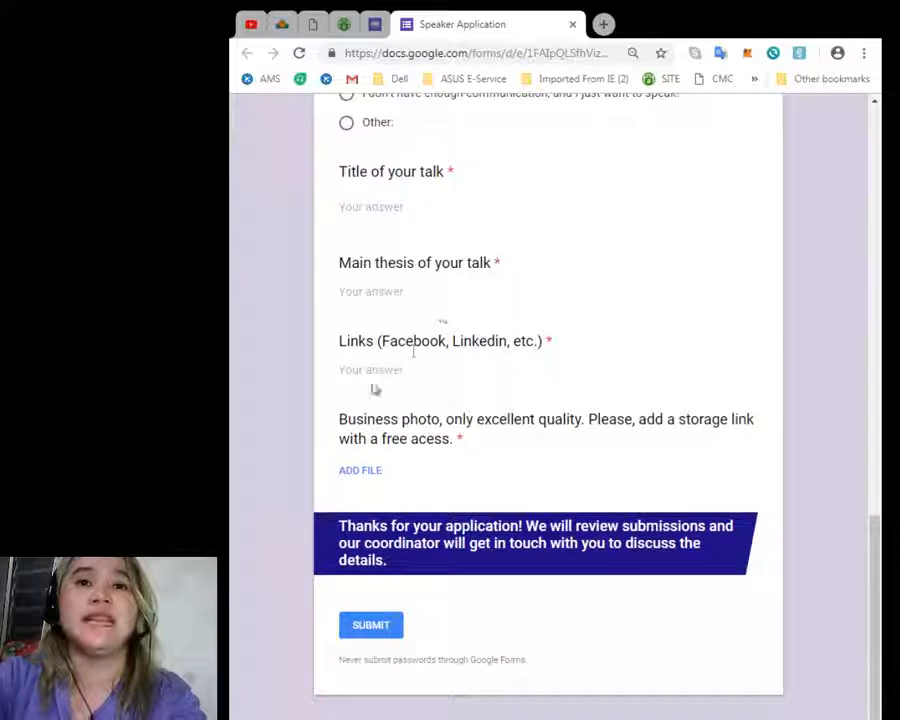
mouse_move(426, 360)
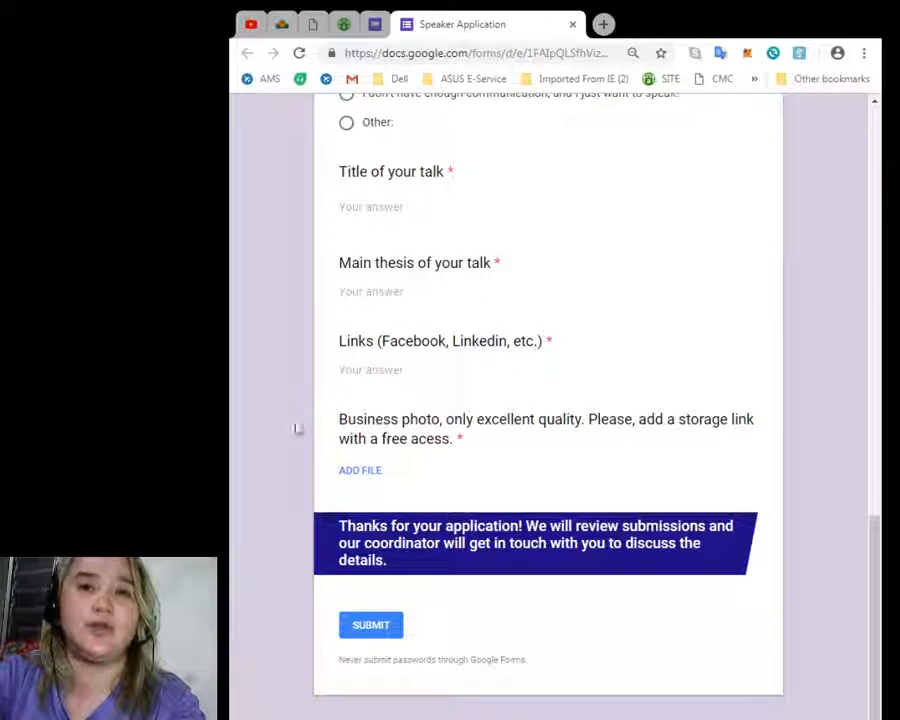
drag(338, 419, 463, 438)
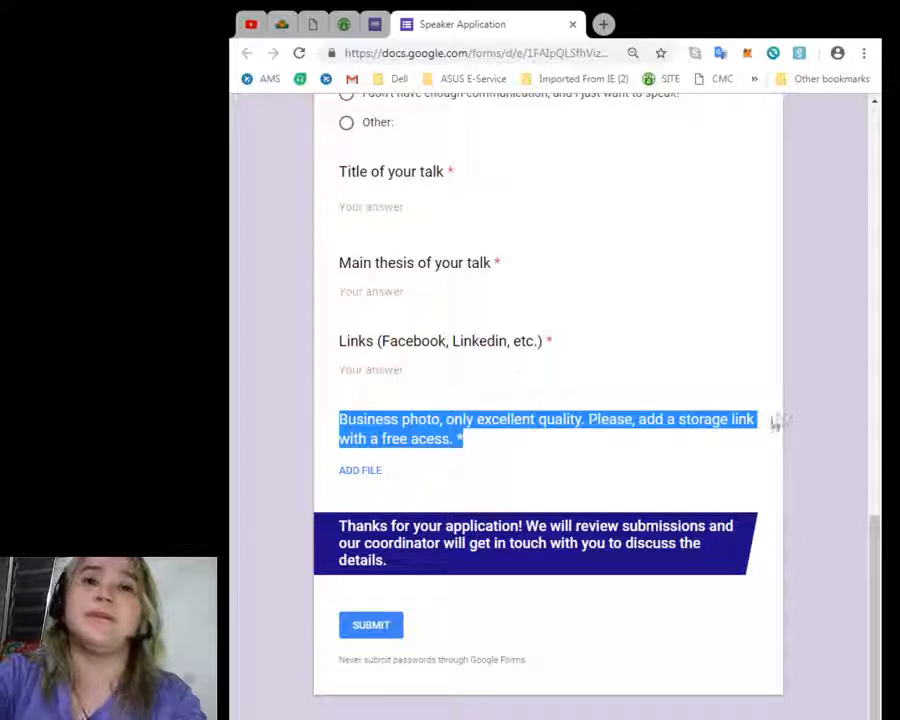
click(619, 488)
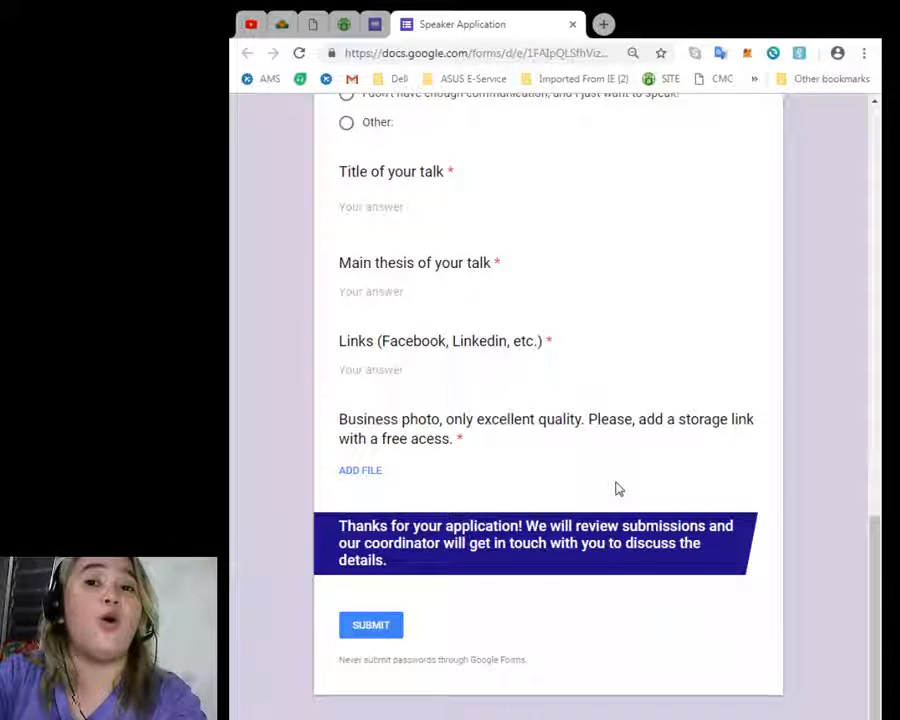
mouse_move(603, 486)
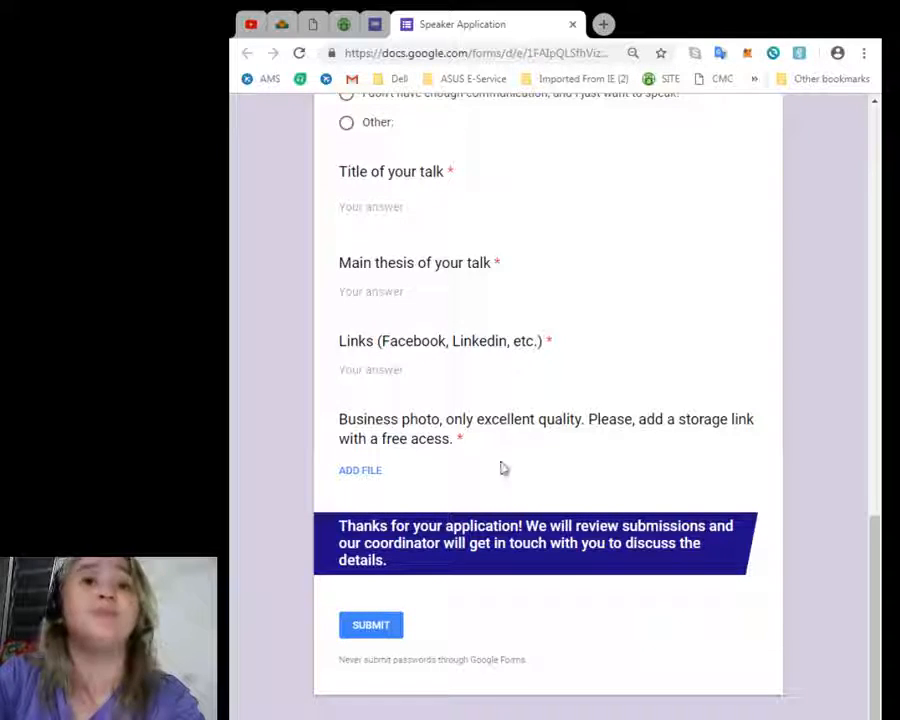
mouse_move(357, 610)
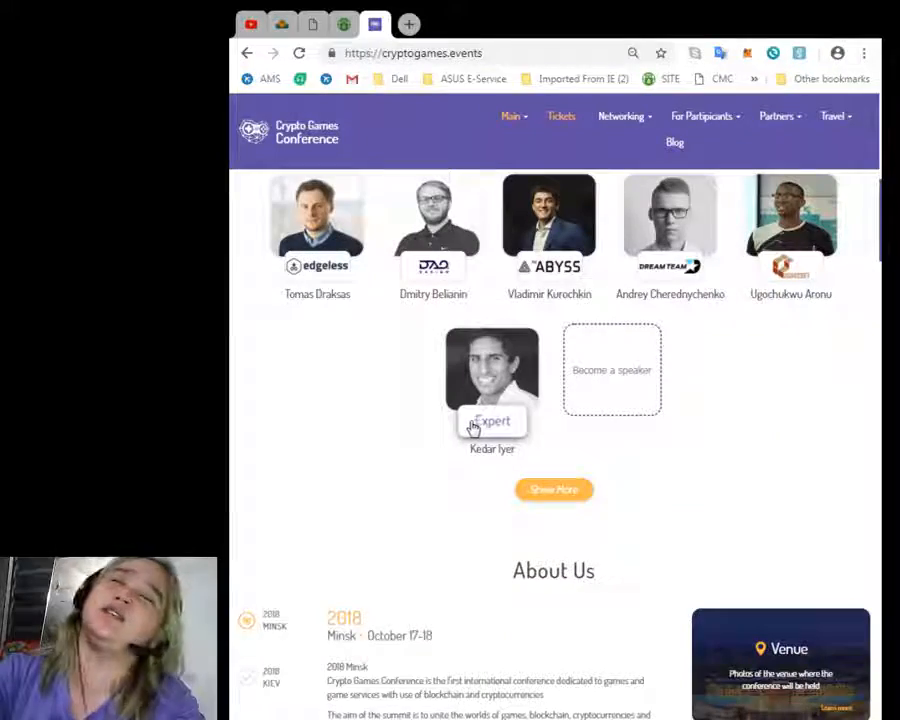
Scroll through the Crypto Games Conference speaker lineup, then bring up the Tickets page
scroll(up, 3)
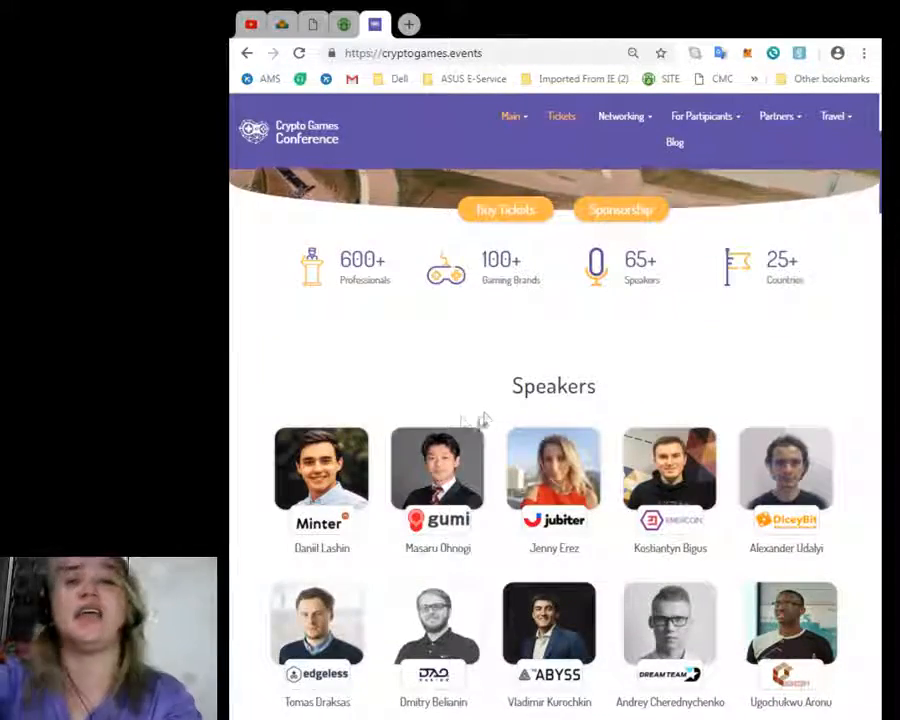
scroll(up, 3)
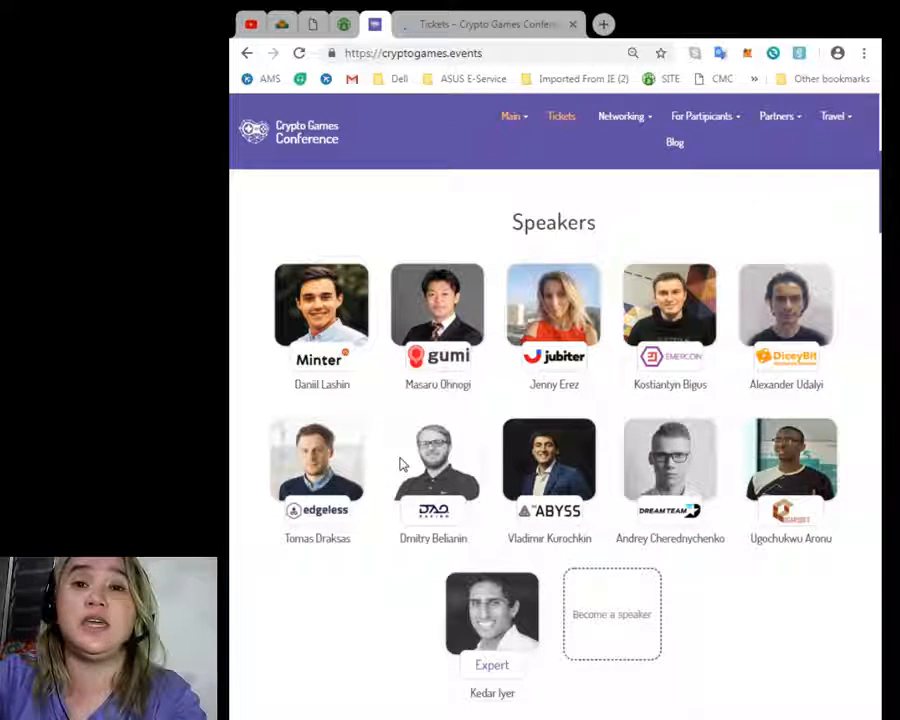
scroll(down, 3)
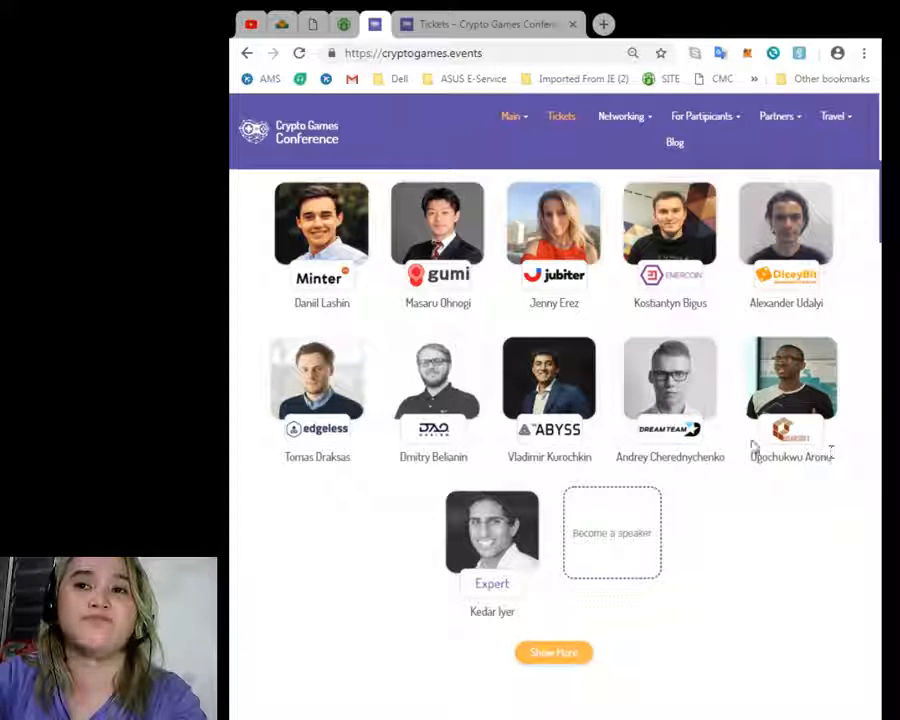
mouse_move(712, 431)
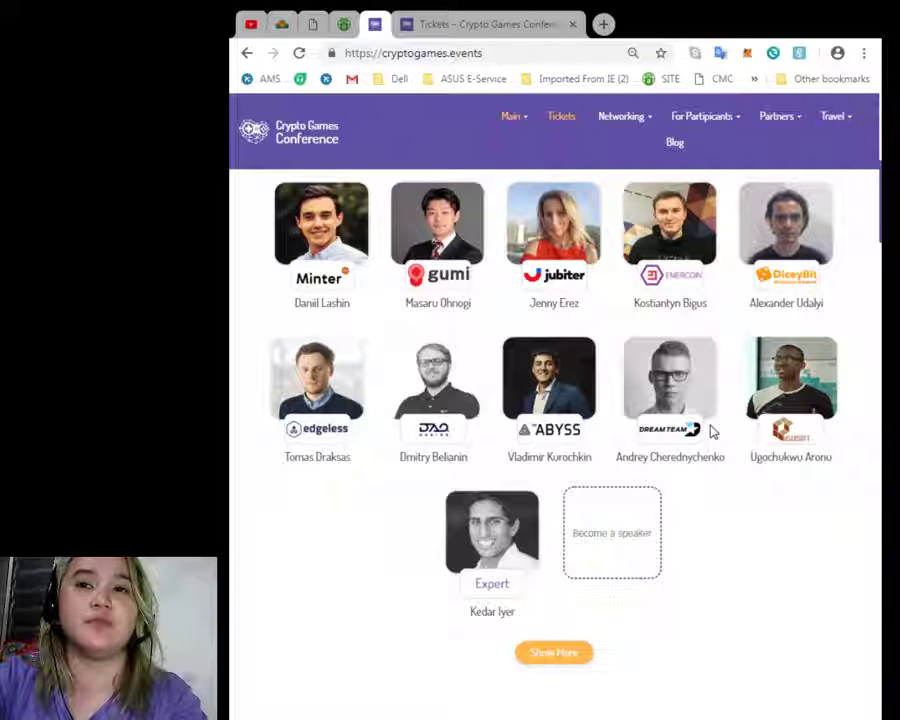
scroll(up, 3)
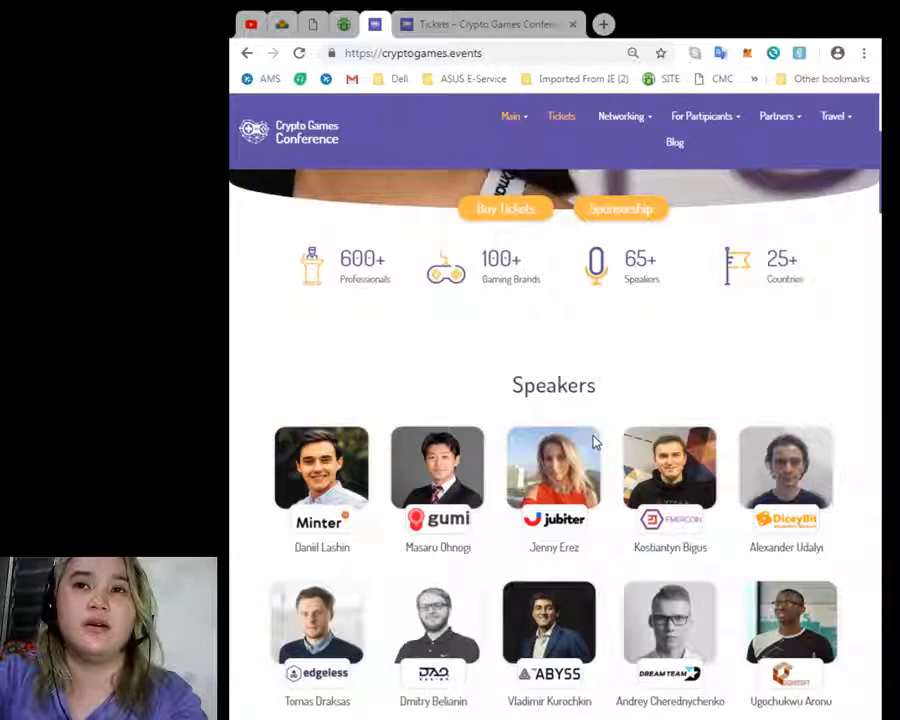
scroll(up, 3)
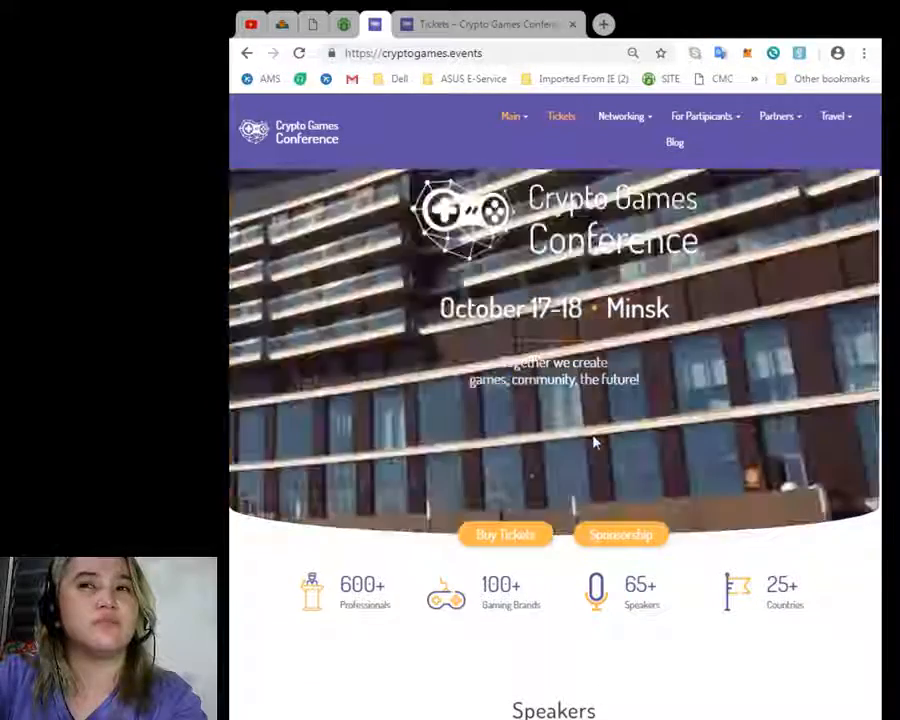
click(561, 116)
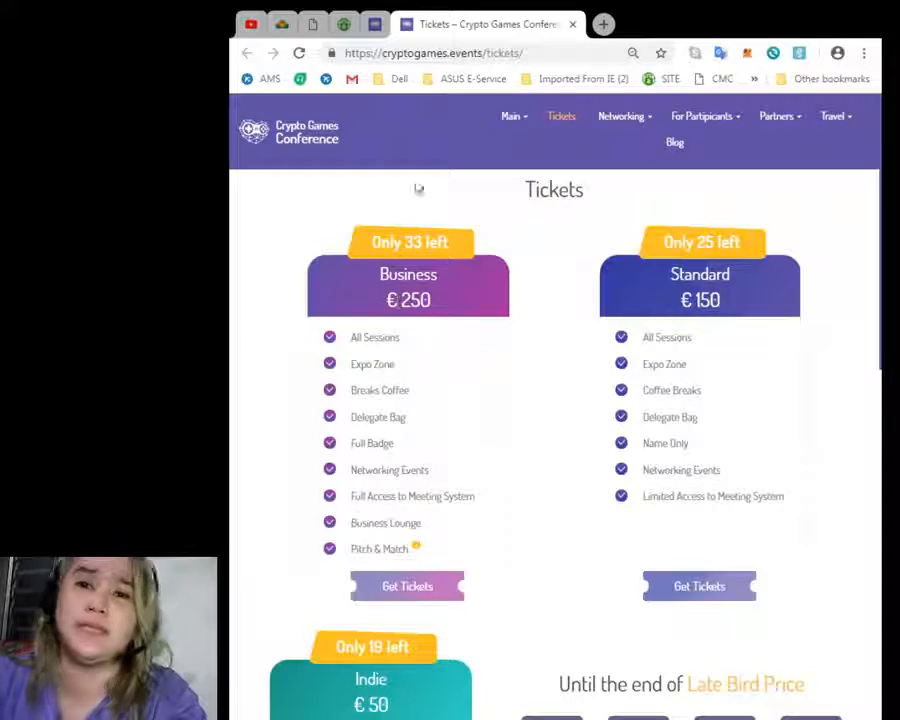
mouse_move(398, 263)
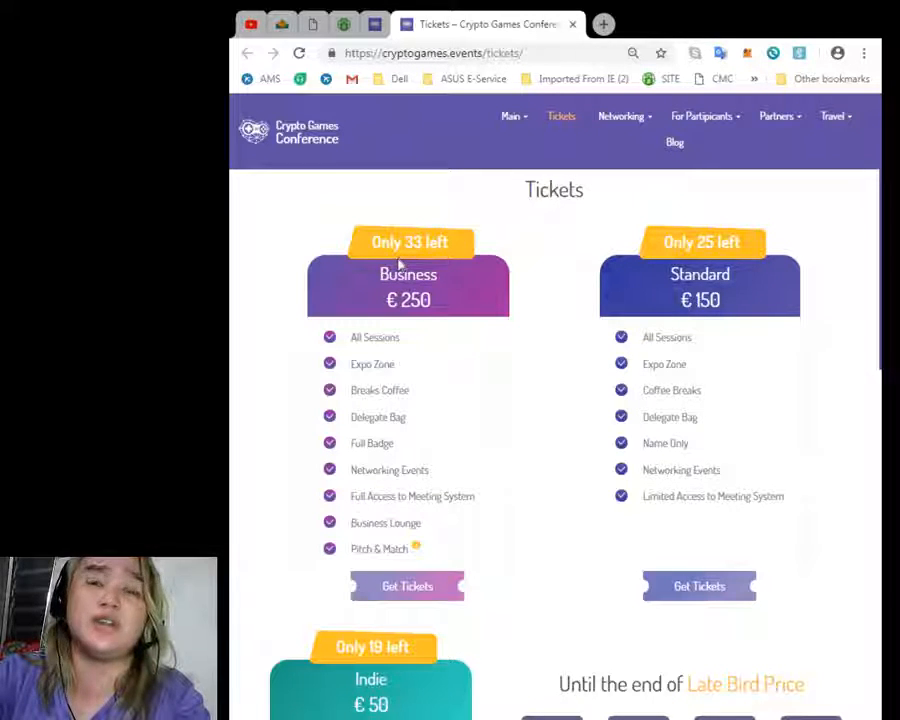
mouse_move(446, 289)
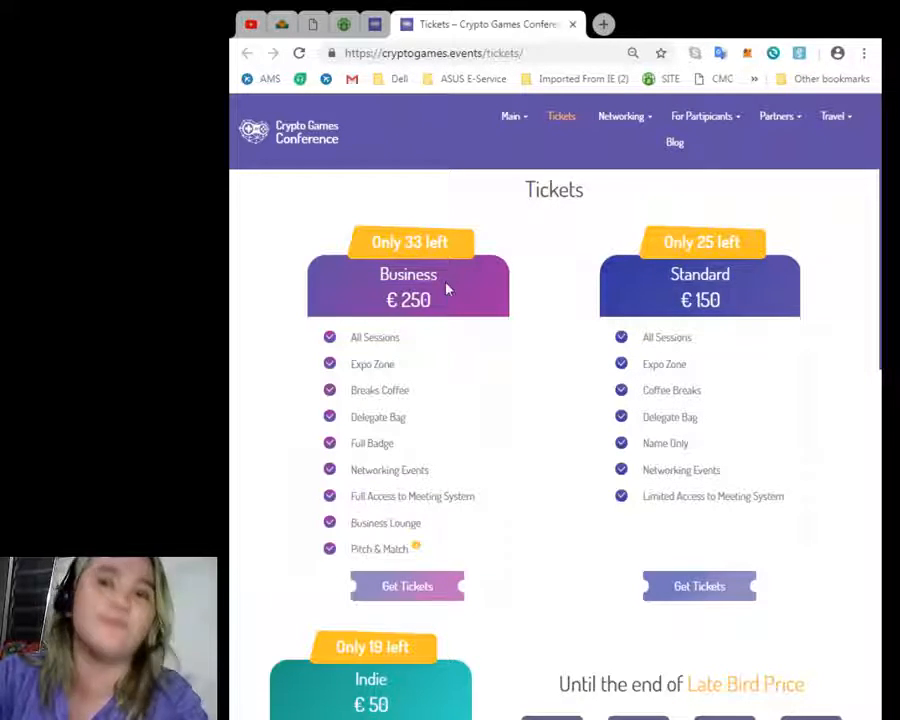
mouse_move(294, 407)
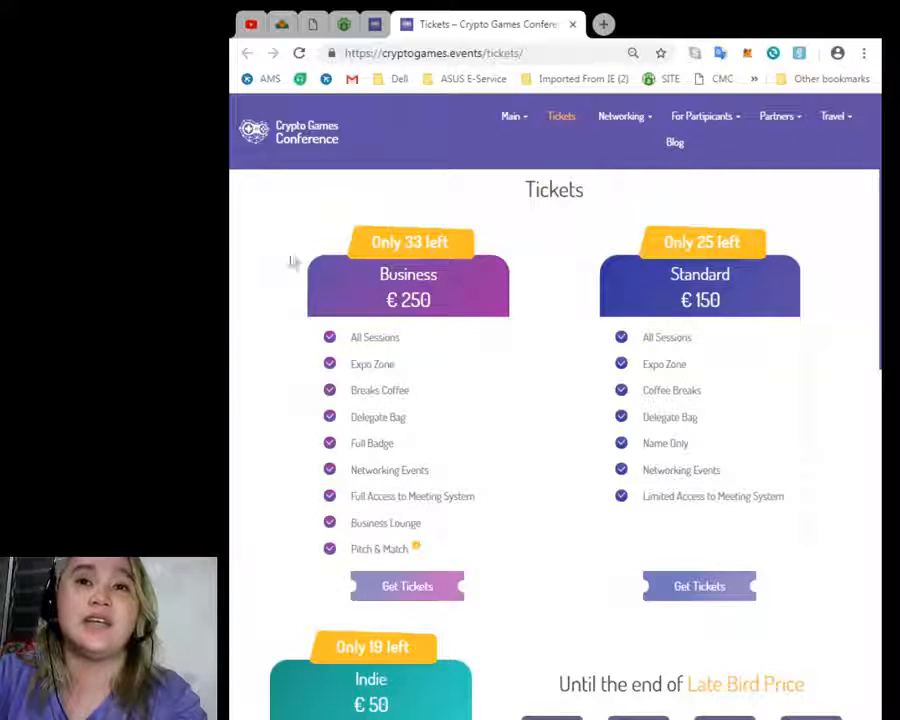
mouse_move(492, 266)
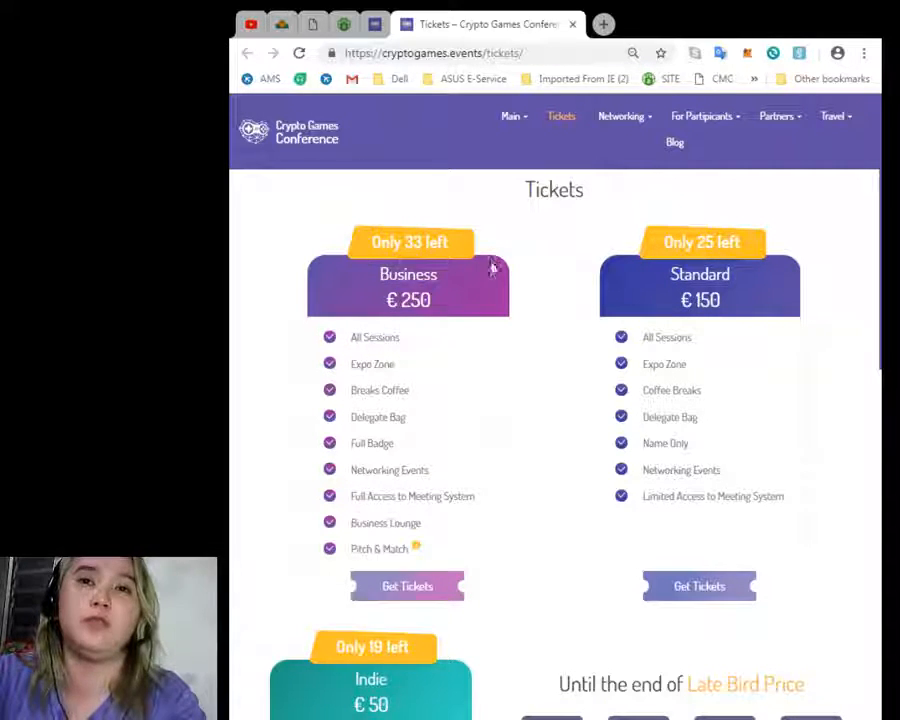
Scroll through the Business €250, Standard €150 and Indie €50 passes and the Late Bird countdown
scroll(down, 3)
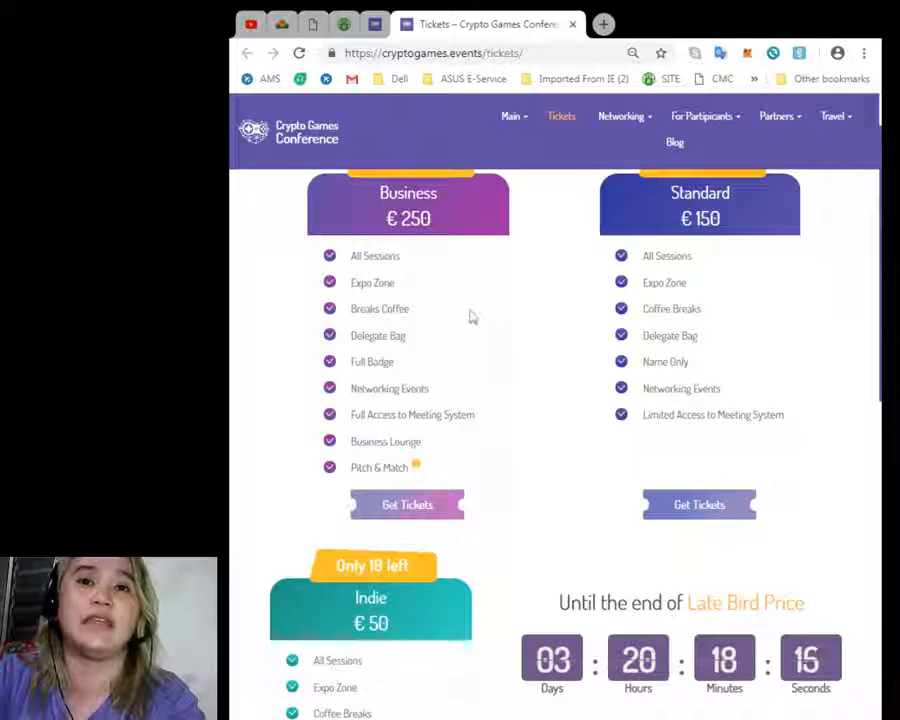
scroll(up, 3)
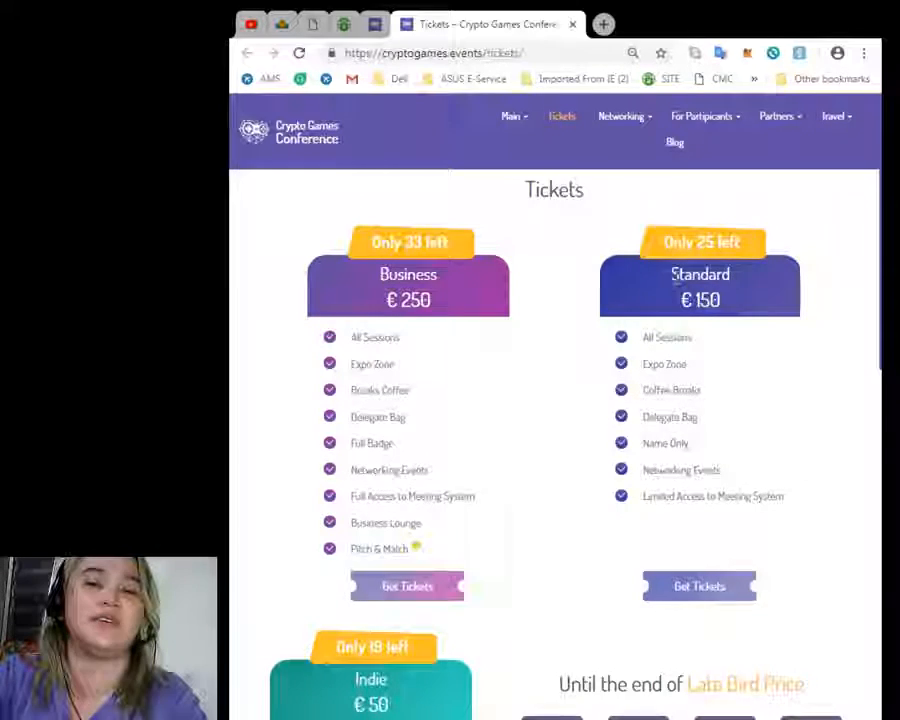
scroll(down, 3)
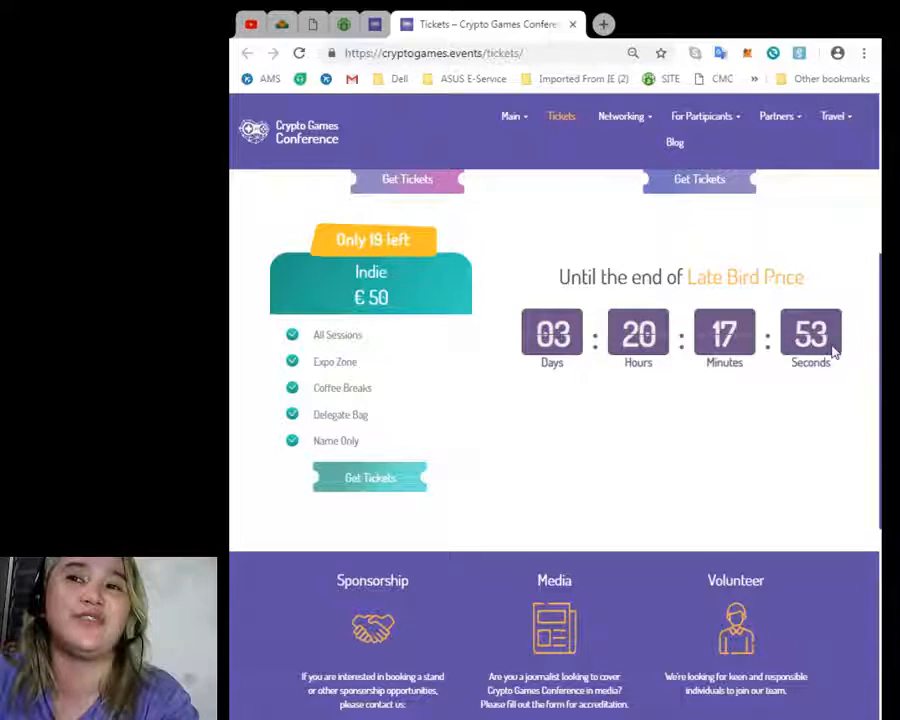
mouse_move(583, 426)
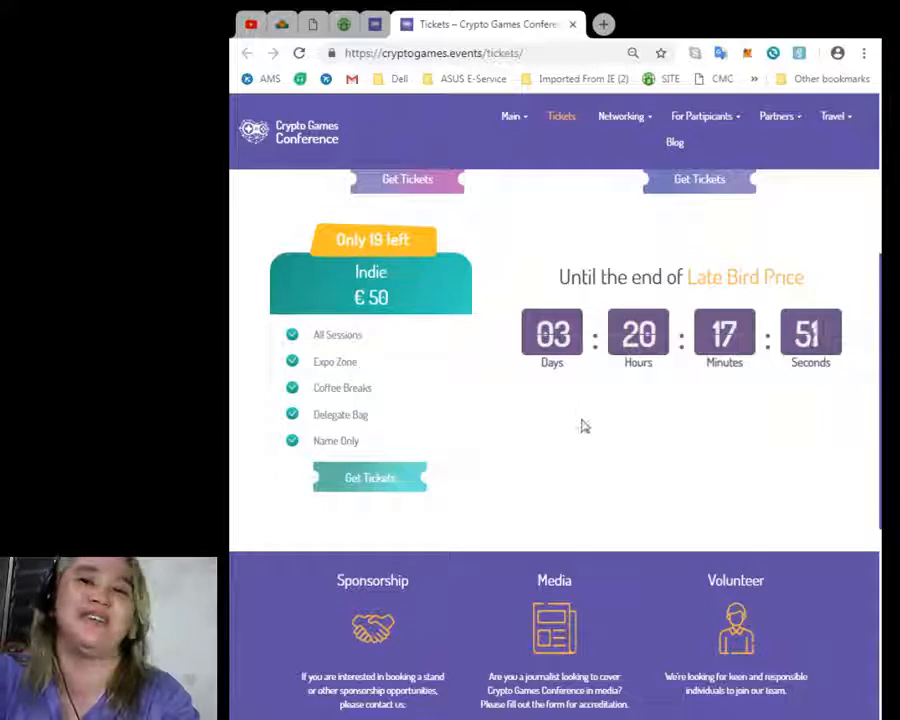
scroll(up, 3)
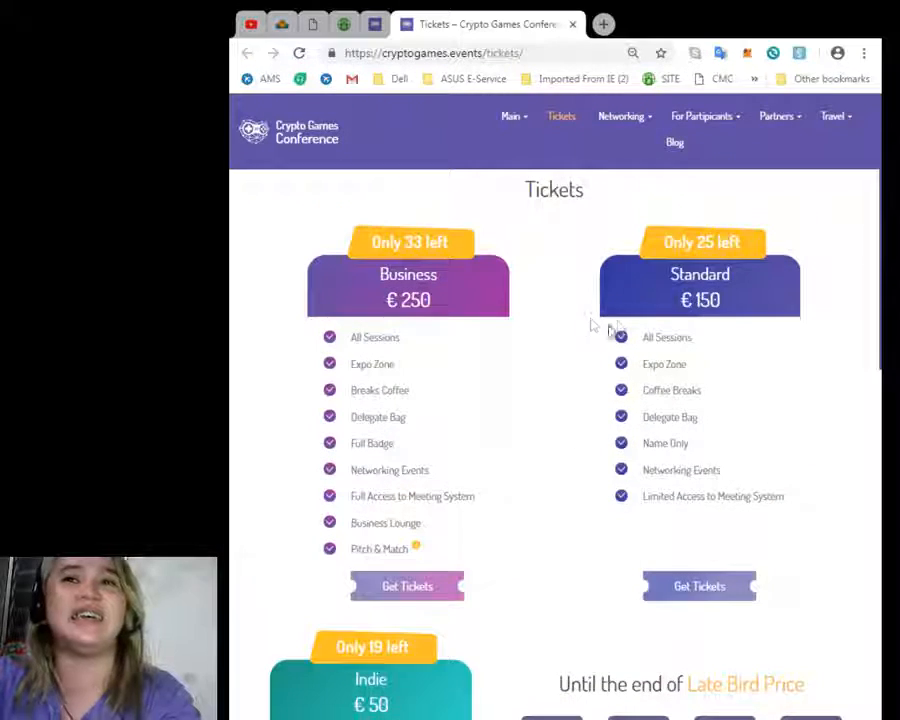